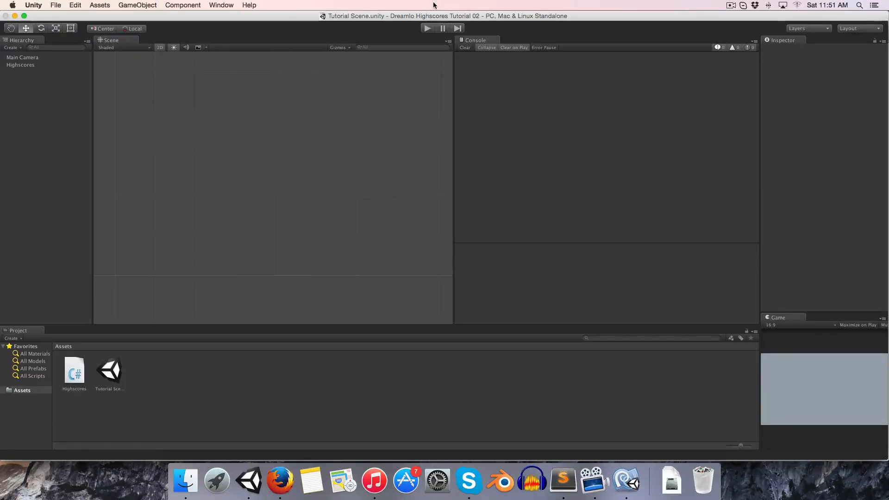
{"action": "mouse_move", "coordinate": [505, 126]}
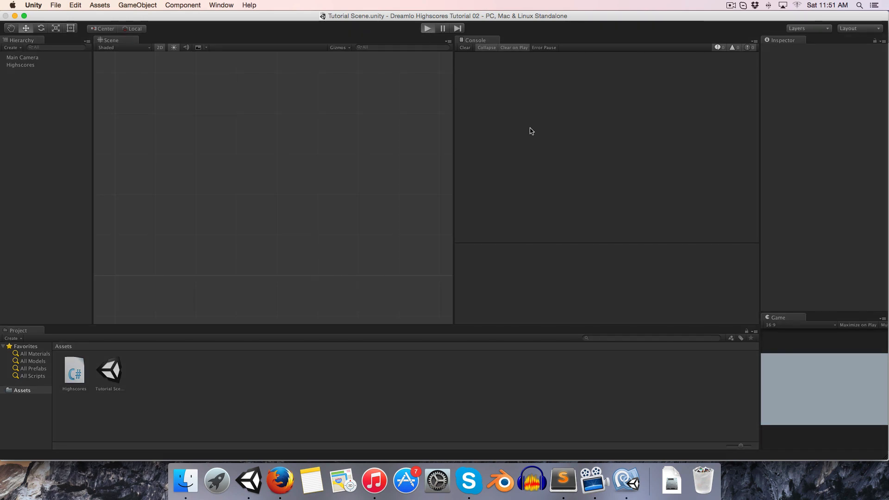
Play the scene to confirm the upload logs scores for Bob, Mary and Sebastian, then stop
{"action": "left_click", "coordinate": [425, 28]}
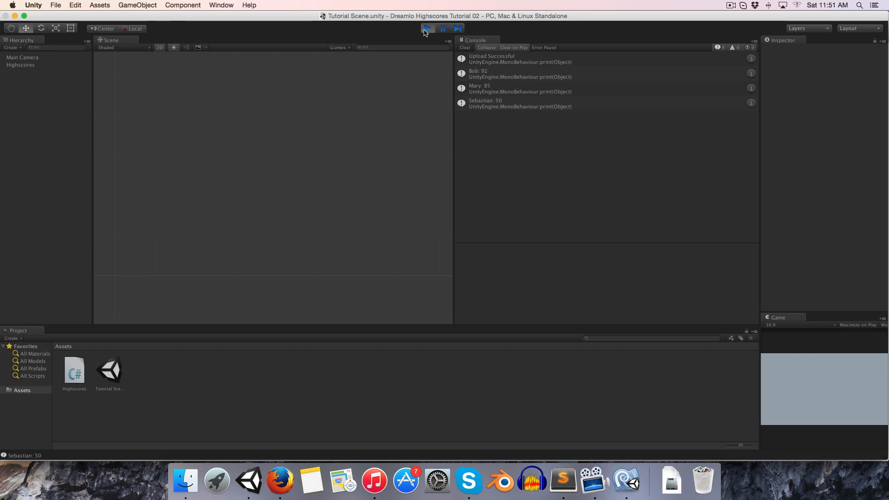
{"action": "left_click", "coordinate": [424, 27]}
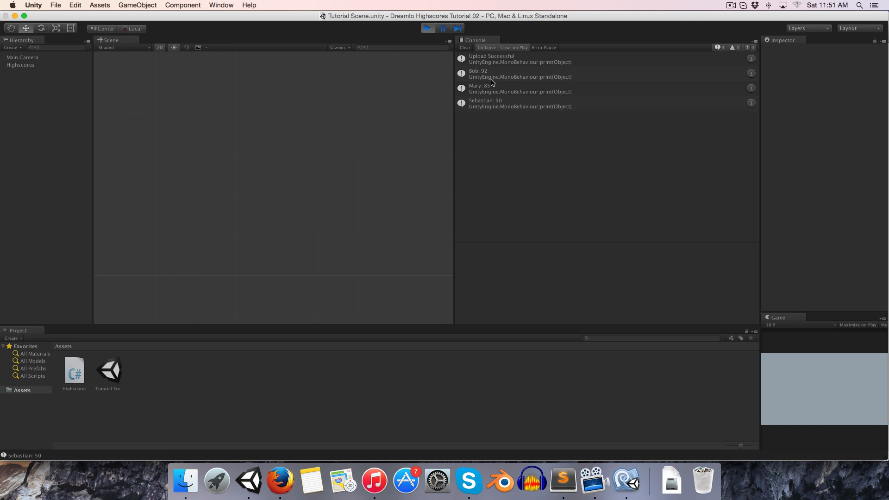
{"action": "mouse_move", "coordinate": [309, 115]}
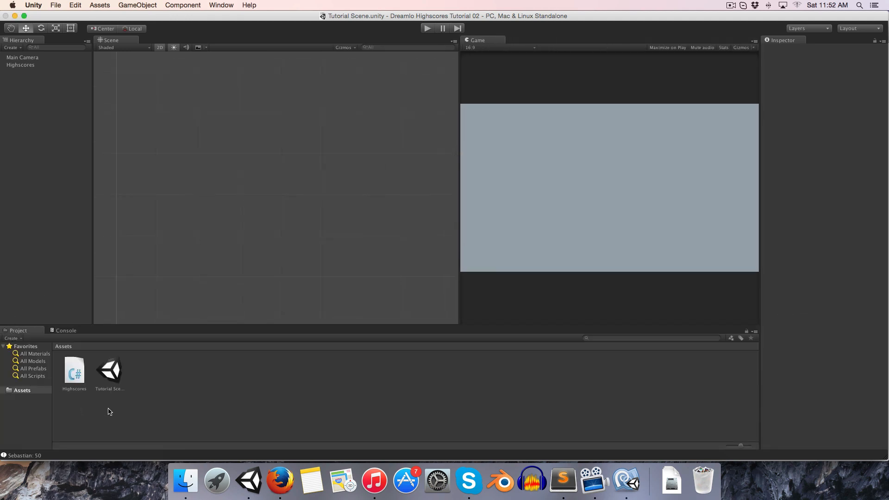
Create a C# script named DisplayHighscores and select Main Camera to darken its background
{"action": "right_click", "coordinate": [109, 411]}
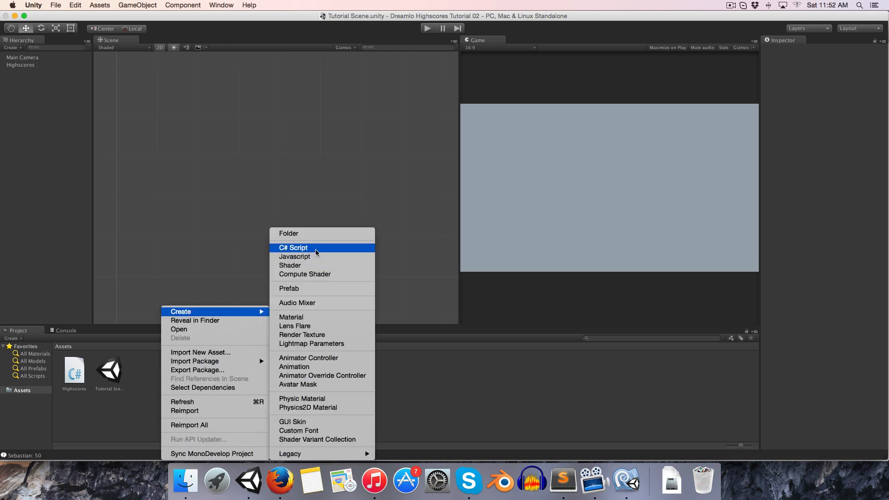
{"action": "left_click", "coordinate": [306, 248]}
{"action": "type", "text": "DisplayHighs"}
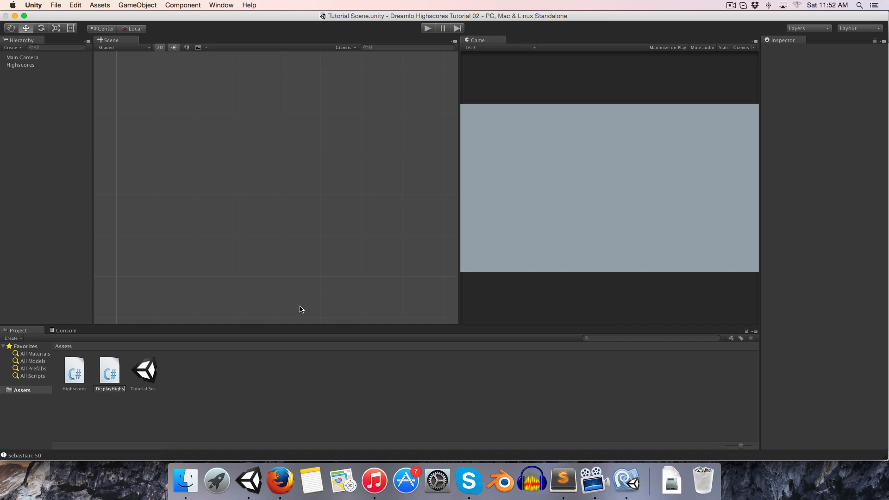
{"action": "left_click", "coordinate": [74, 370]}
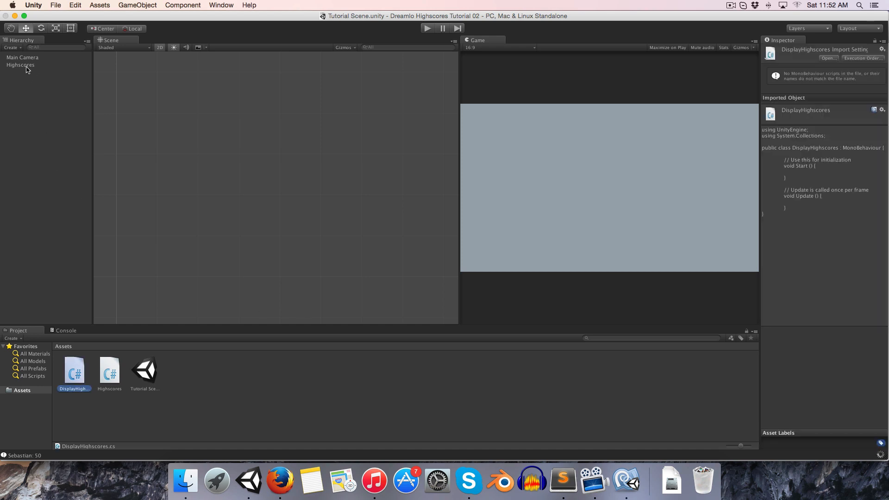
{"action": "left_click", "coordinate": [20, 65]}
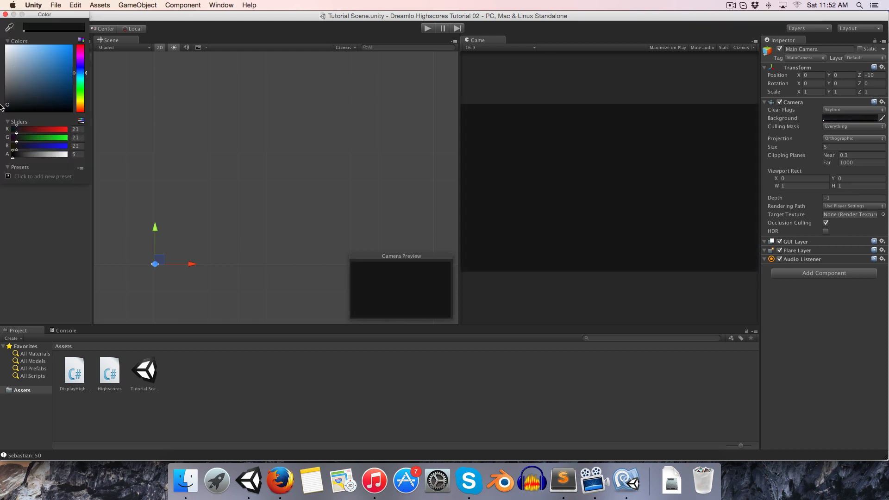
Add a UI Canvas to the scene and enable Pixel Perfect on it
{"action": "left_click", "coordinate": [848, 118]}
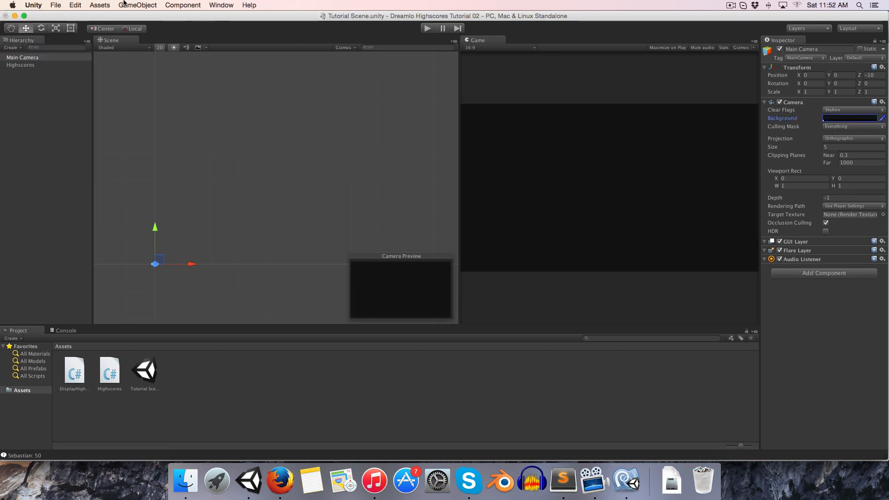
{"action": "left_click", "coordinate": [137, 5]}
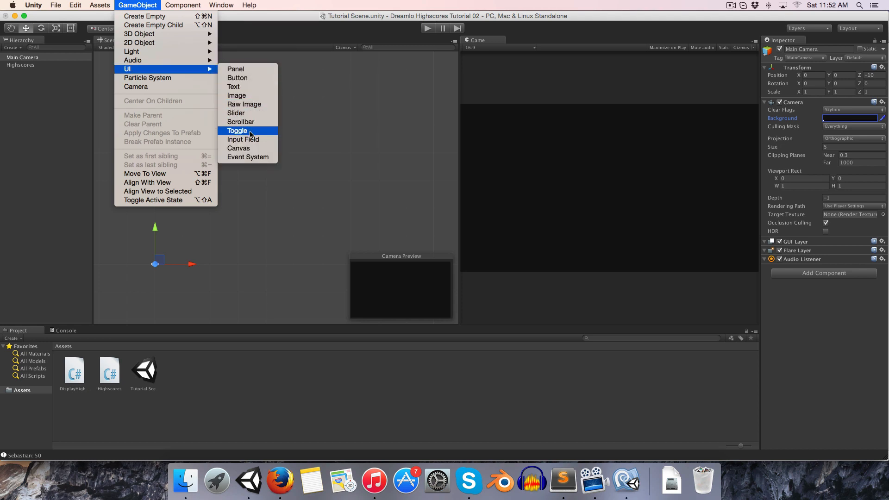
{"action": "left_click", "coordinate": [238, 130]}
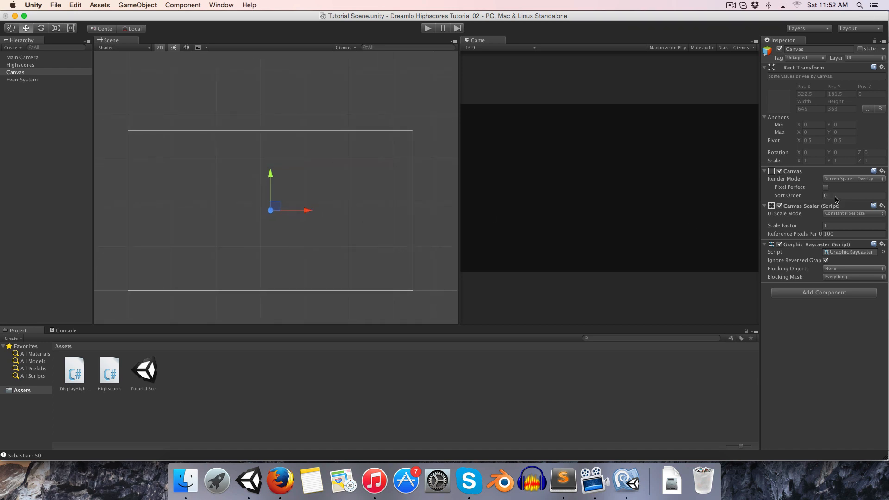
{"action": "left_click", "coordinate": [825, 187]}
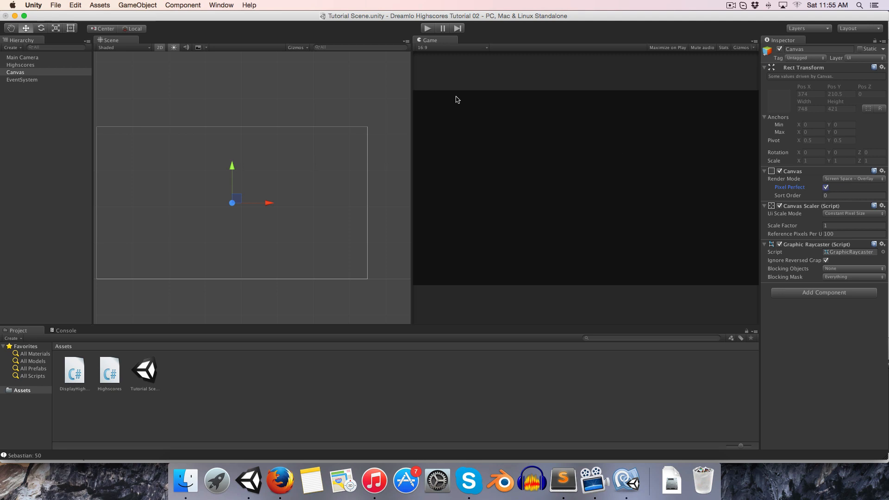
Add a UI Text element inside the canvas
{"action": "left_click", "coordinate": [137, 4]}
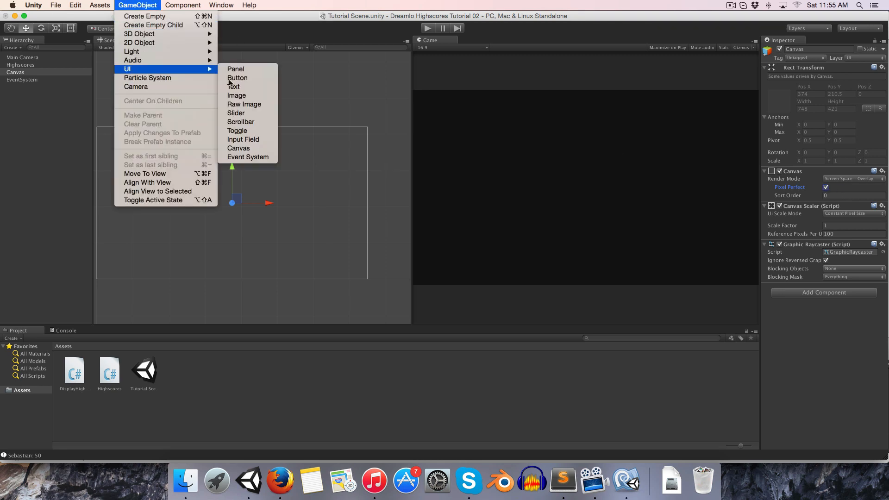
{"action": "left_click", "coordinate": [234, 87]}
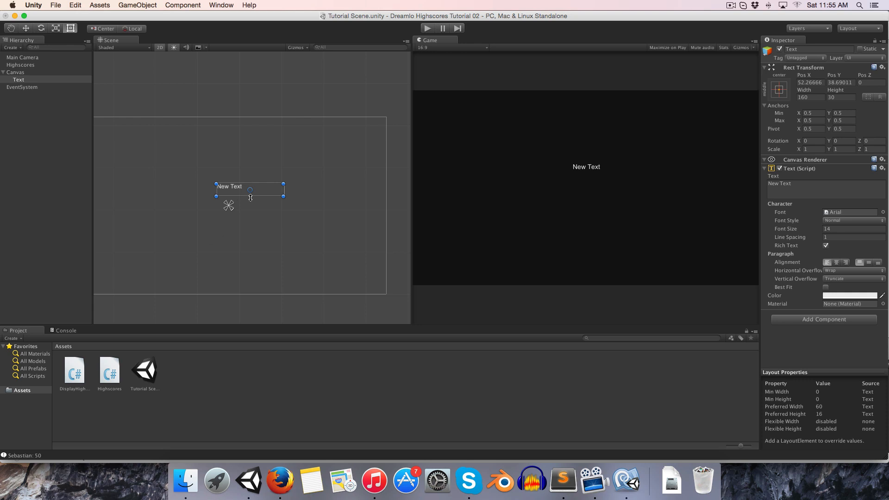
Enlarge the text rect, set Vertical Overflow to Overflow and Font Size 56
{"action": "left_click_drag", "start_coordinate": [284, 196], "coordinate": [339, 207]}
{"action": "type", "text": "40"}
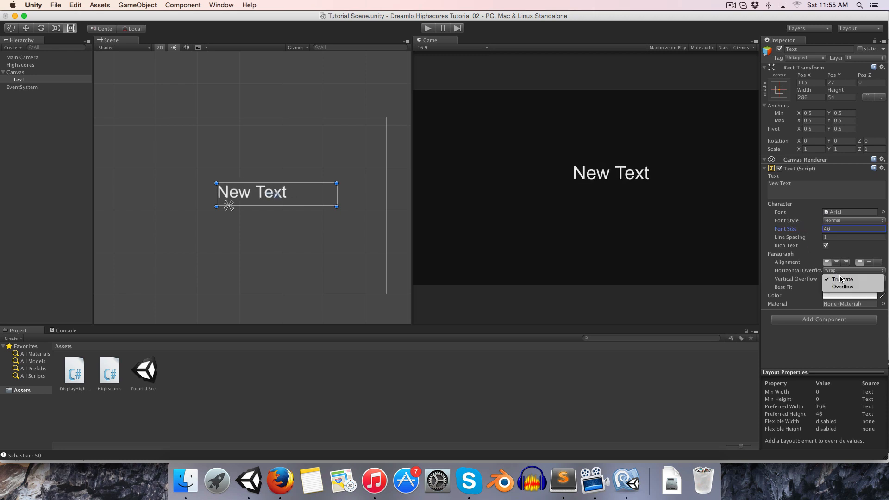
{"action": "mouse_move", "coordinate": [843, 287]}
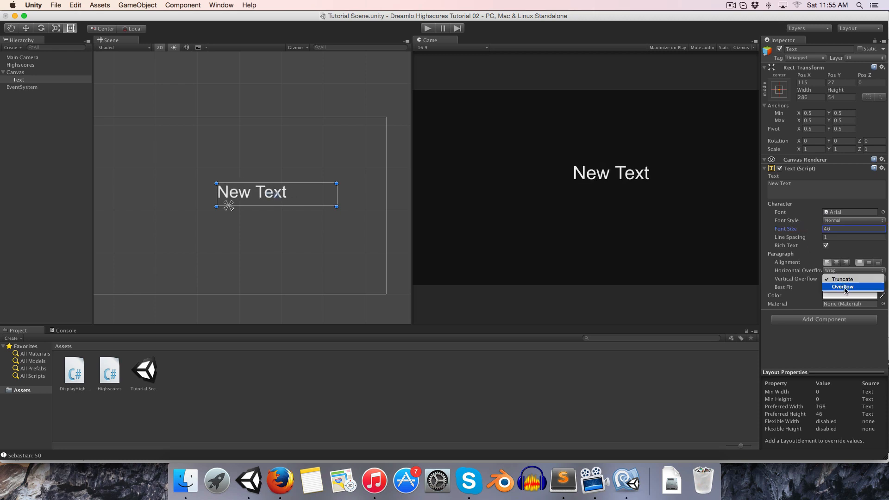
{"action": "left_click", "coordinate": [842, 287]}
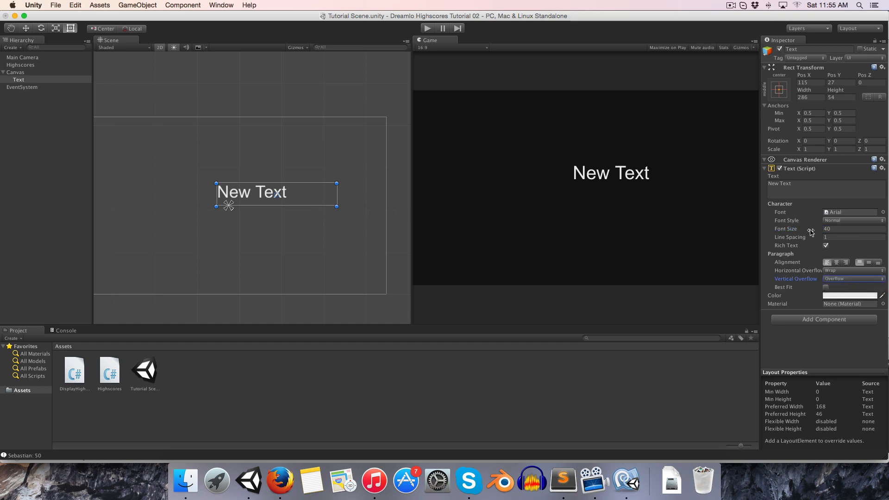
{"action": "left_click", "coordinate": [853, 229]}
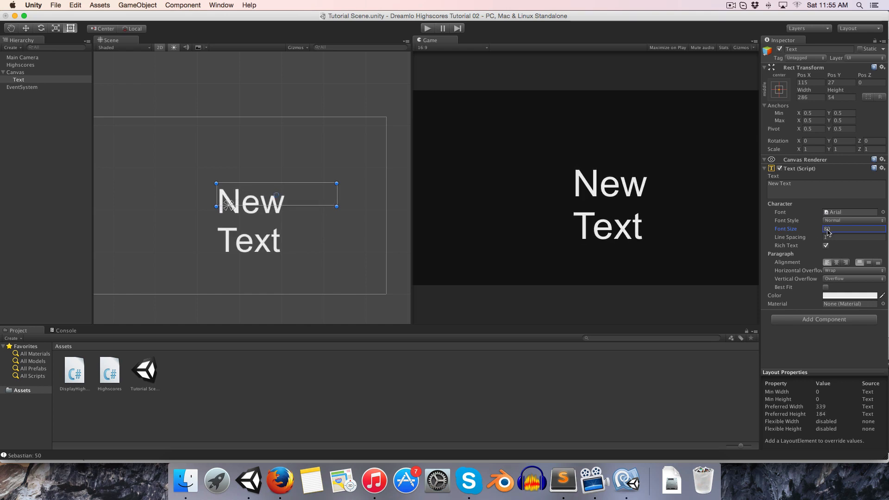
{"action": "type", "text": "56"}
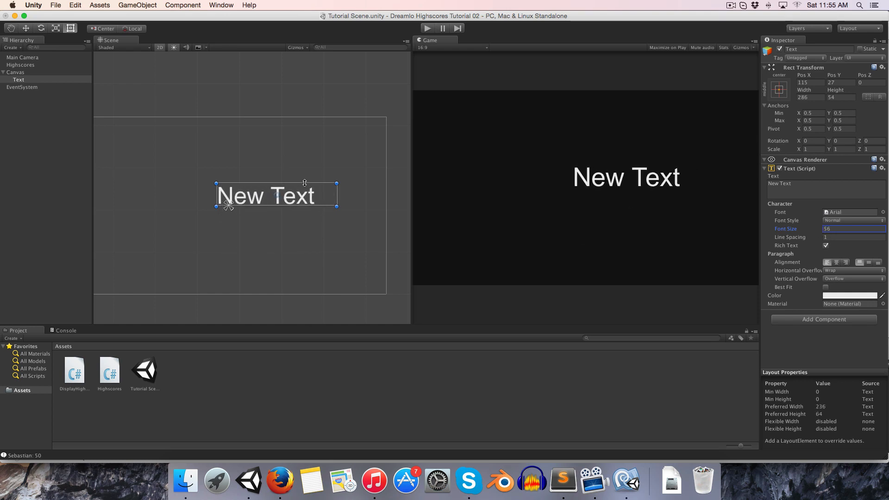
Centre the text at the top of the canvas and change it to 'Leaderboards:'
{"action": "left_click_drag", "start_coordinate": [336, 196], "coordinate": [317, 196]}
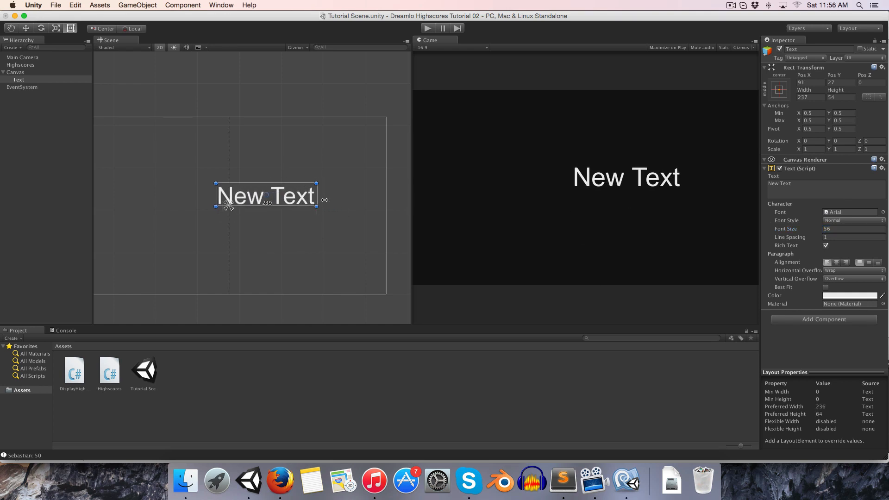
{"action": "left_click_drag", "start_coordinate": [317, 200], "coordinate": [365, 203]}
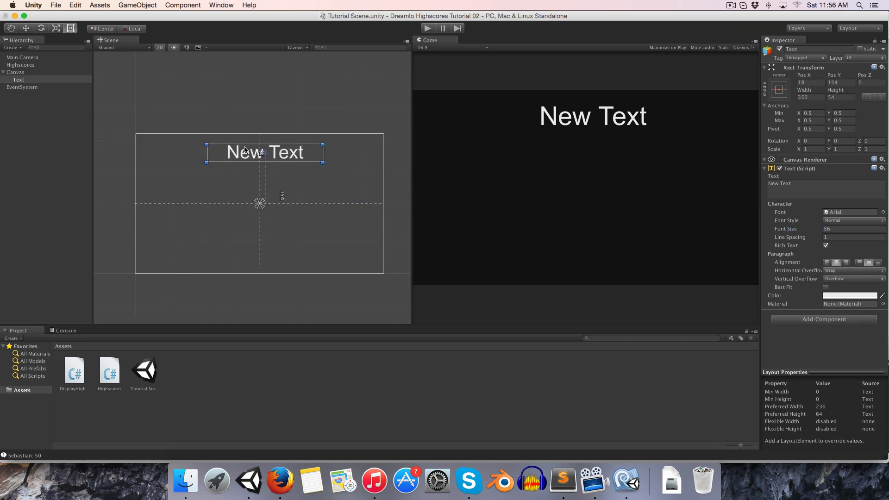
{"action": "left_click_drag", "start_coordinate": [265, 151], "coordinate": [258, 151]}
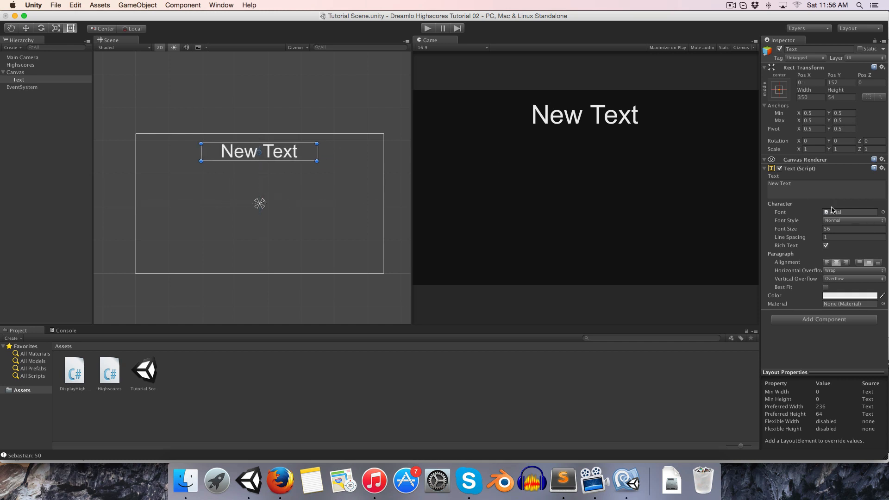
{"action": "type", "text": "Leaderboards:"}
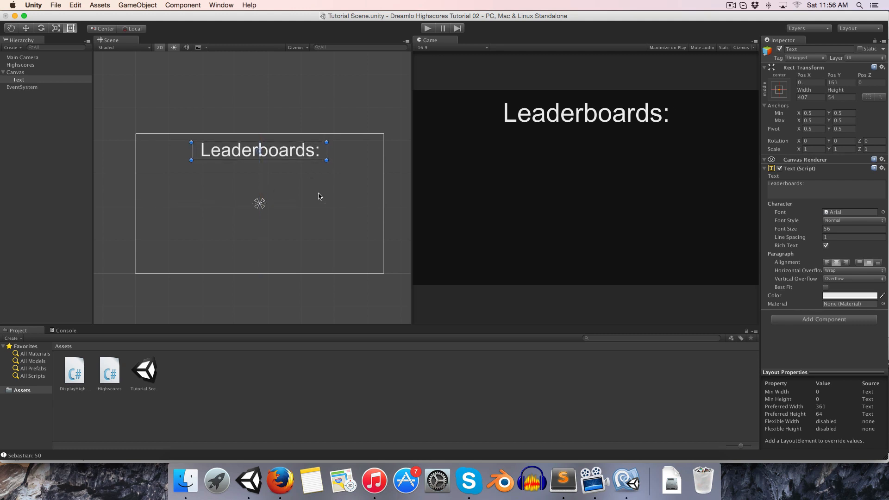
{"action": "mouse_move", "coordinate": [411, 155]}
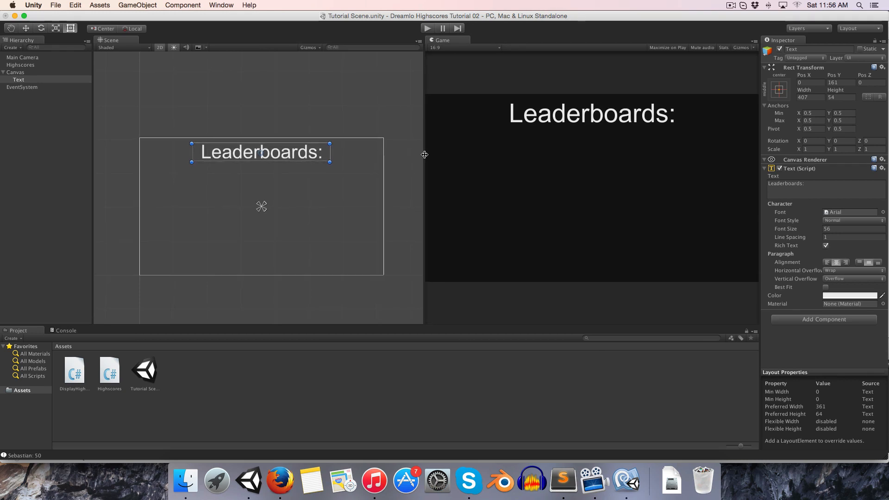
Set the Canvas Scaler to Scale With Screen Size at a 1280 by 720 reference
{"action": "left_click", "coordinate": [16, 72]}
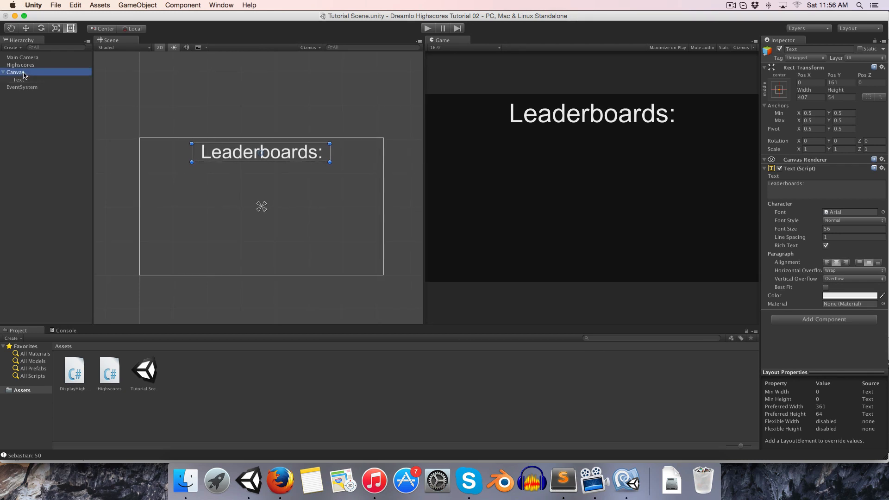
{"action": "left_click", "coordinate": [15, 72]}
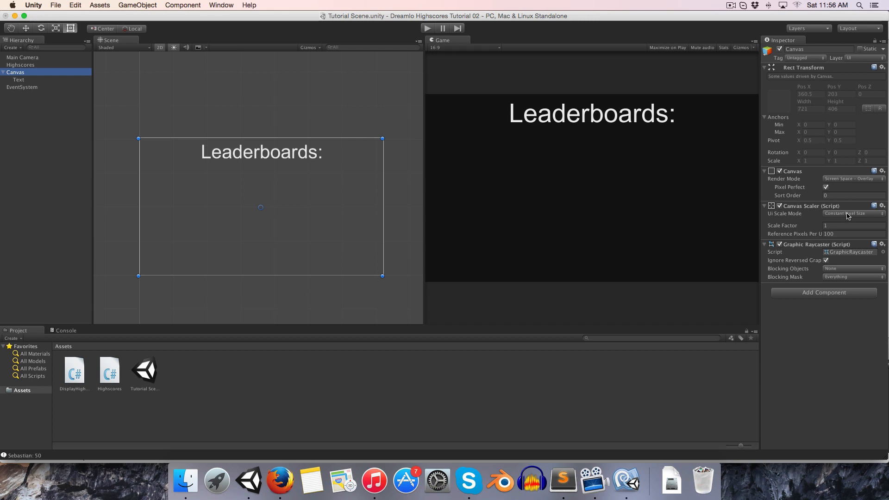
{"action": "left_click", "coordinate": [854, 213]}
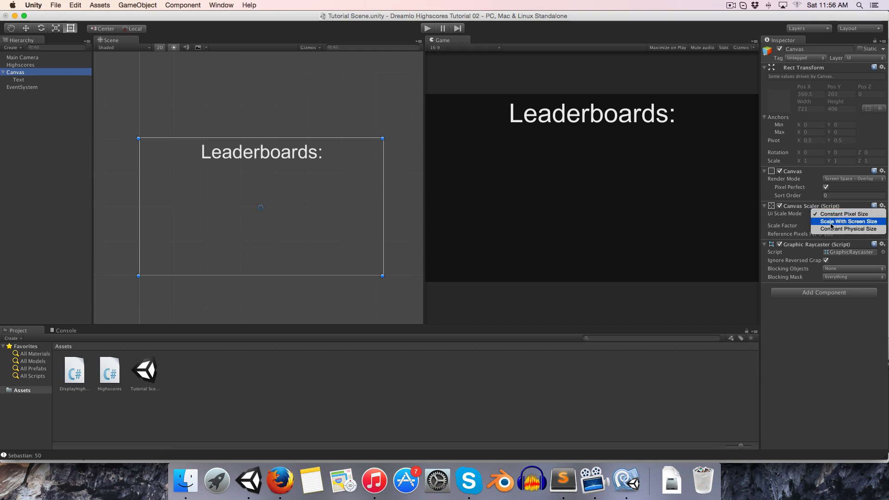
{"action": "left_click", "coordinate": [845, 220]}
{"action": "type", "text": "1280"}
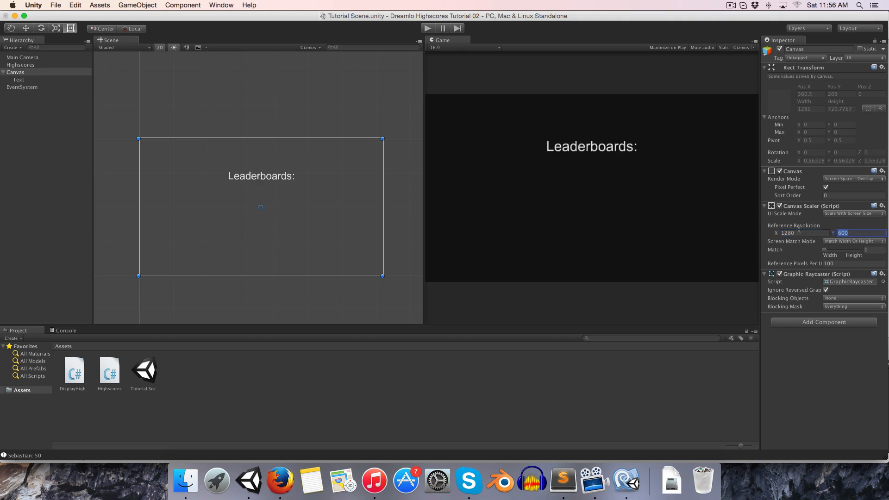
{"action": "type", "text": "720"}
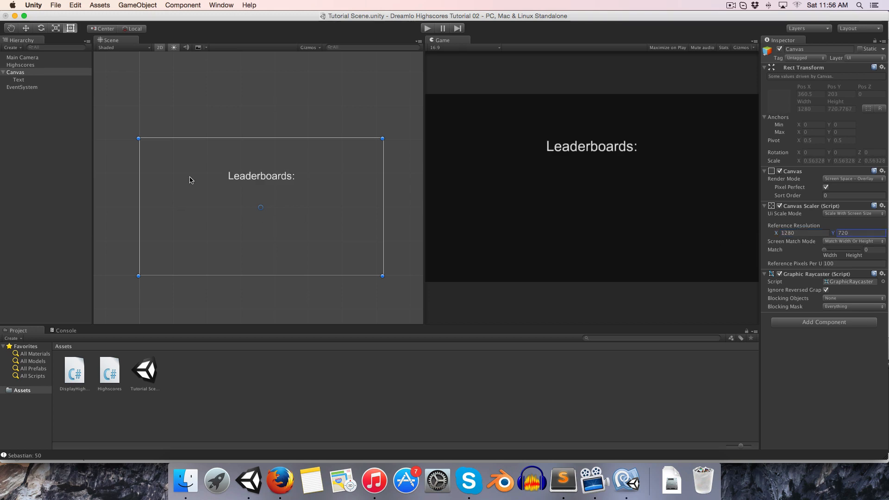
Raise the Leaderboards: heading's font size to 101
{"action": "left_click", "coordinate": [19, 80]}
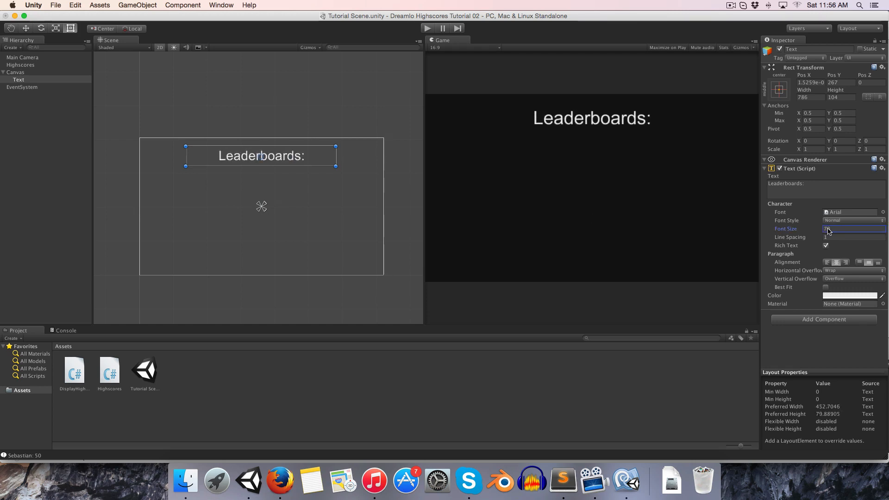
{"action": "type", "text": "101"}
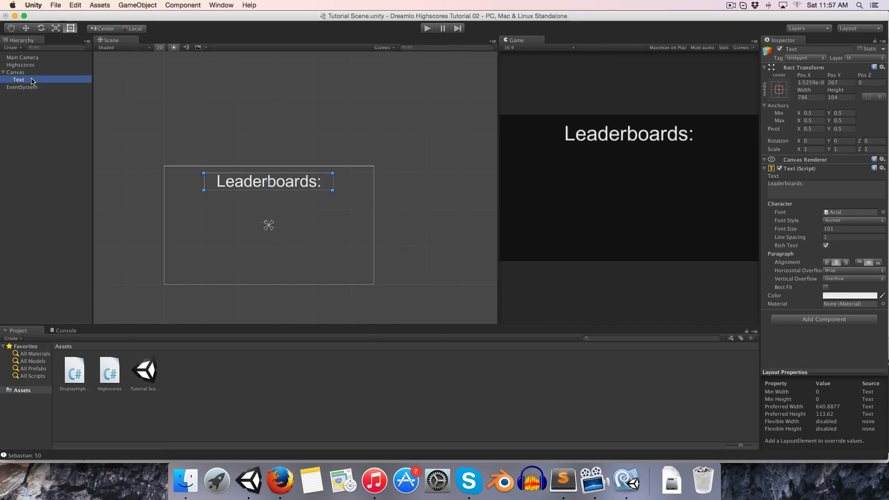
Create an empty Highscores object and nest the heading, renamed Title, under it with a duplicate
{"action": "left_click", "coordinate": [137, 5]}
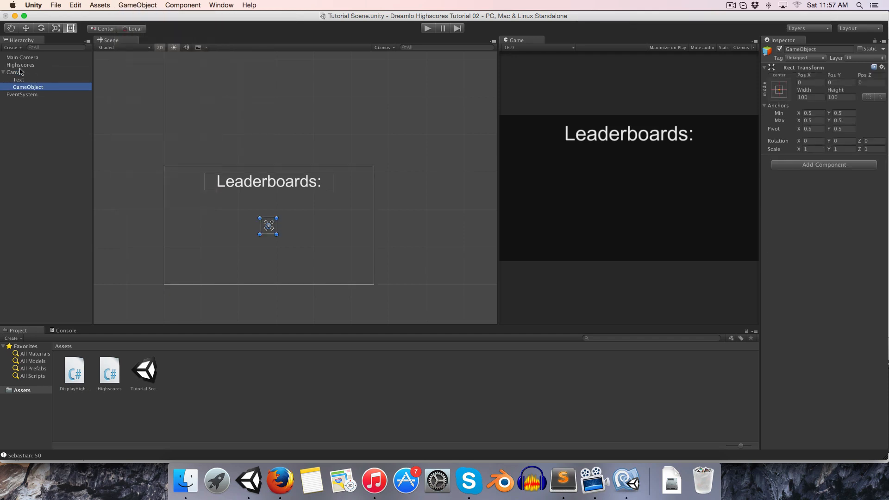
{"action": "double_click", "coordinate": [28, 87]}
{"action": "type", "text": "Highscores"}
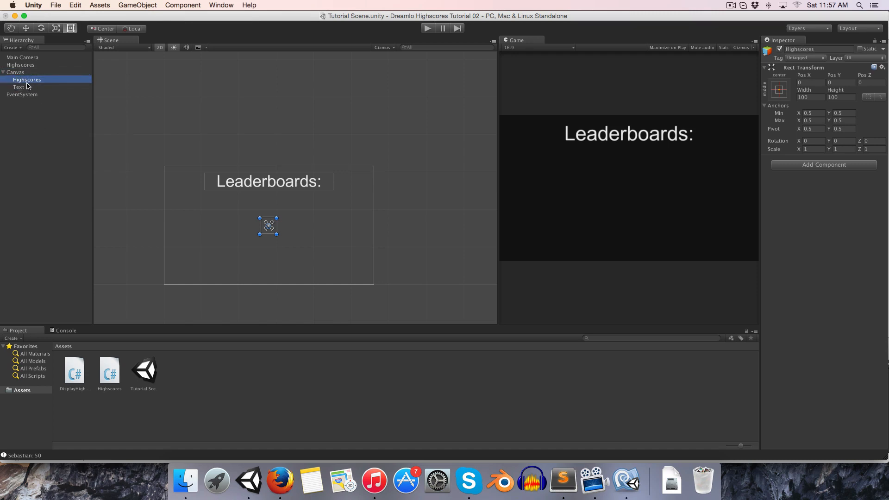
{"action": "left_click", "coordinate": [24, 87]}
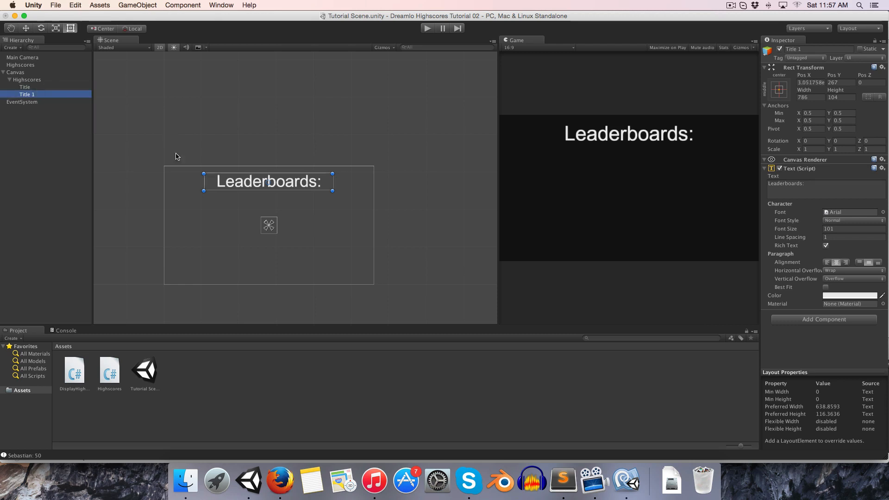
Move the copied heading down and change its text to '1. Sebastian - 1984'
{"action": "left_click_drag", "start_coordinate": [267, 180], "coordinate": [268, 212]}
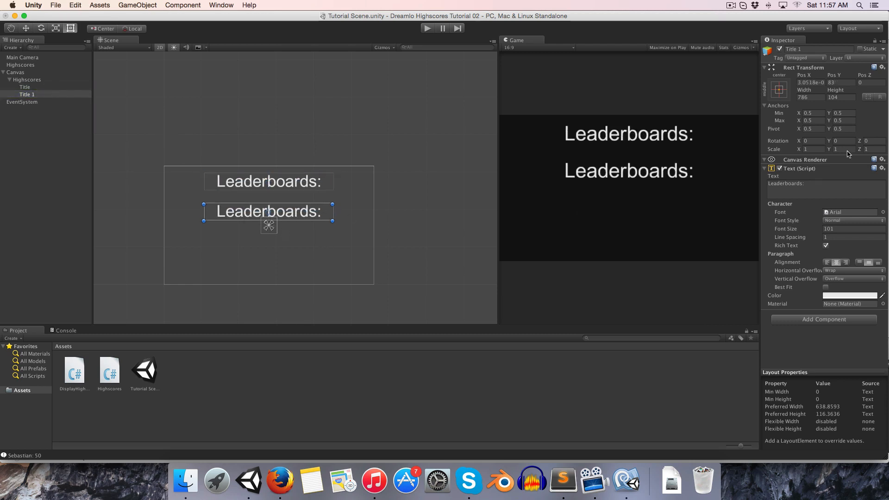
{"action": "mouse_move", "coordinate": [827, 268]}
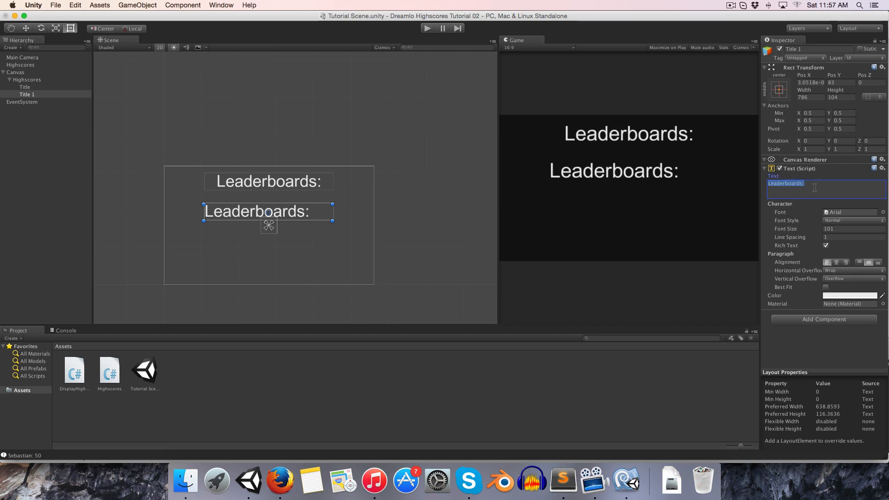
{"action": "type", "text": "1."}
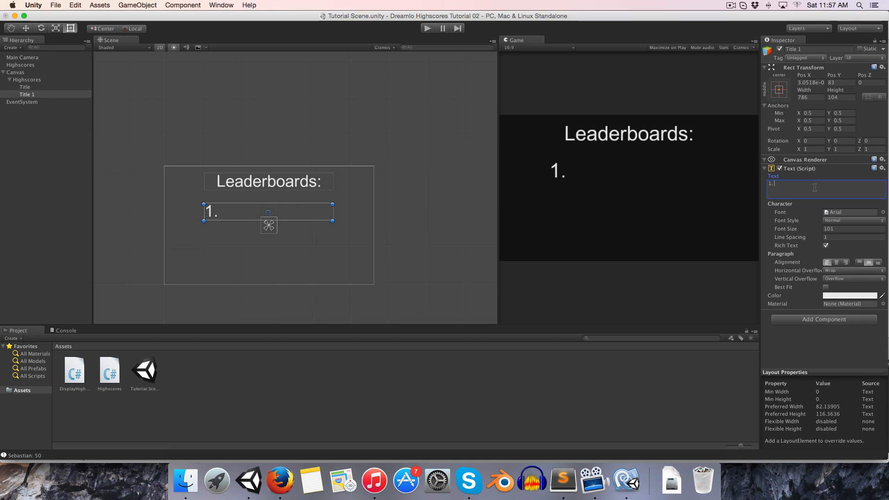
{"action": "type", "text": "Sebast"}
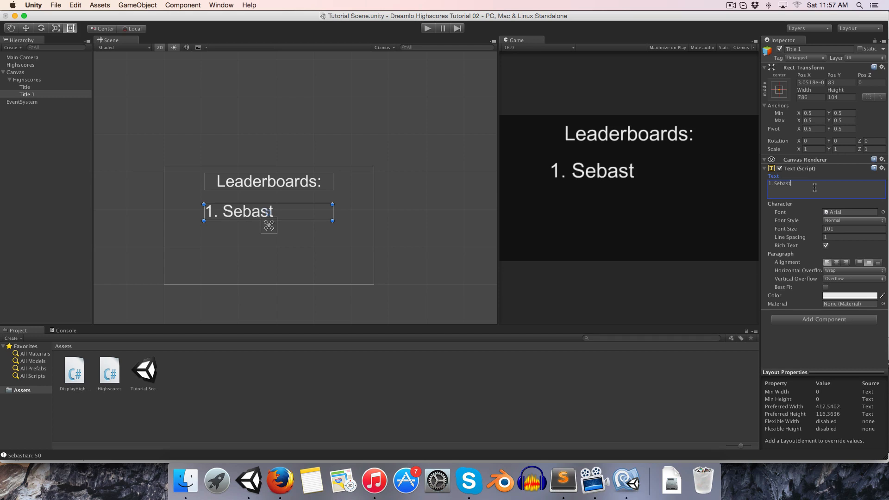
{"action": "type", "text": "ian -"}
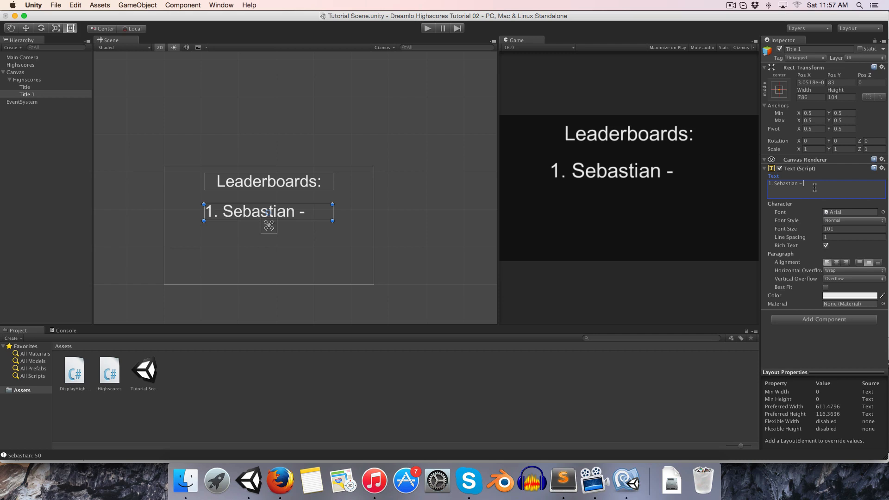
{"action": "type", "text": "1984"}
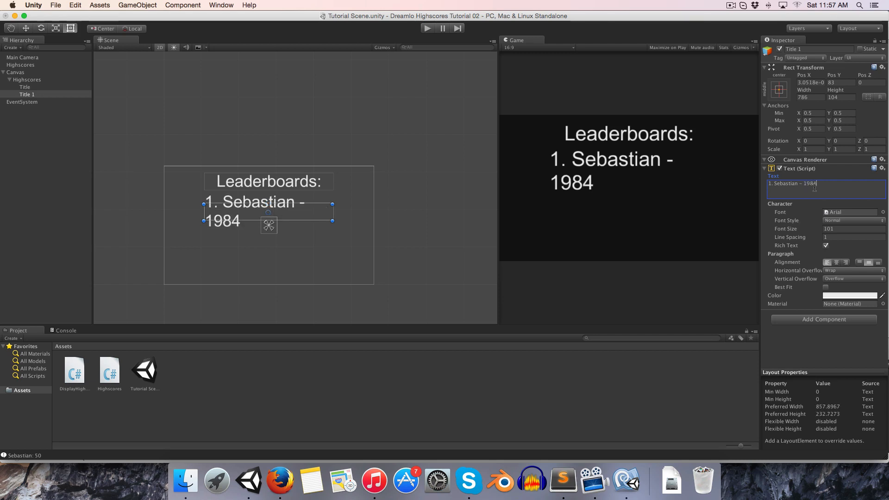
Reduce the entry's font size to 53 and shift it toward the left
{"action": "left_click", "coordinate": [854, 229]}
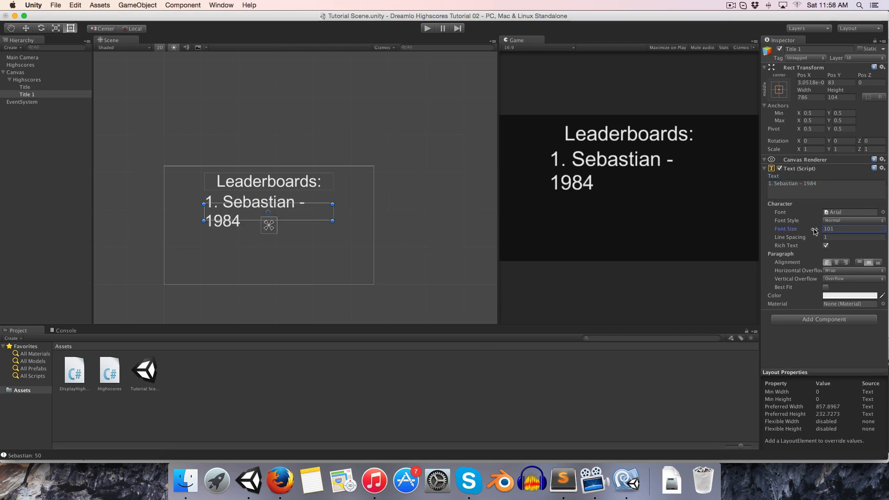
{"action": "type", "text": "62"}
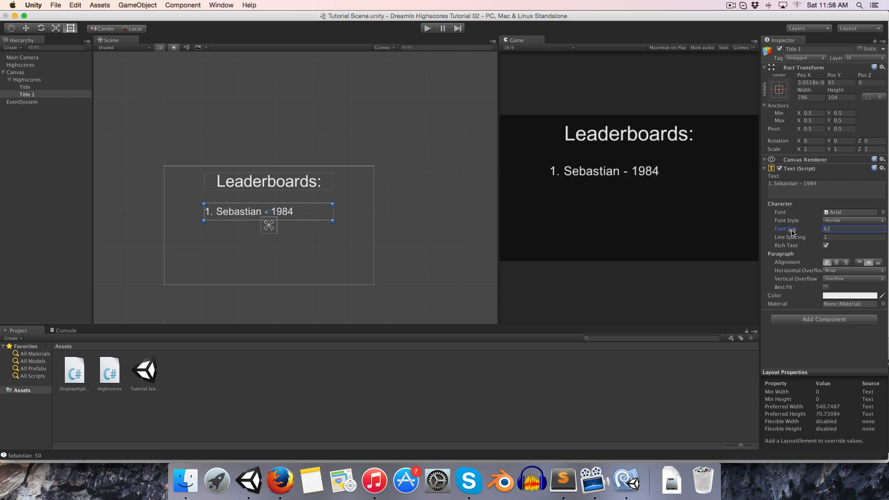
{"action": "type", "text": "53"}
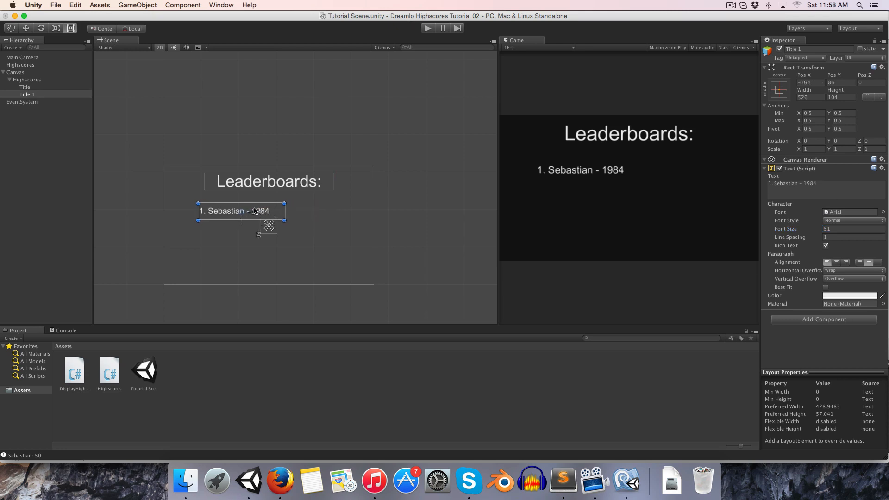
{"action": "left_click_drag", "start_coordinate": [255, 210], "coordinate": [235, 203]}
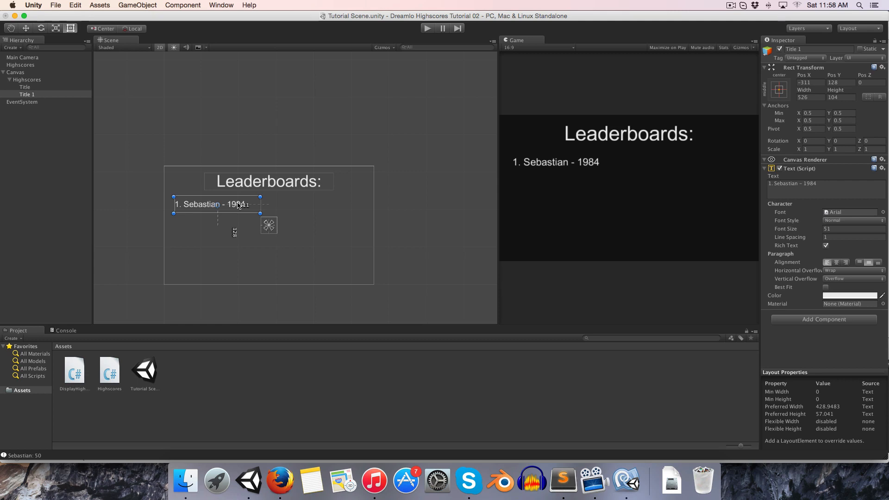
Set the Title heading's text colour to red, then reselect the score entry
{"action": "left_click", "coordinate": [25, 87]}
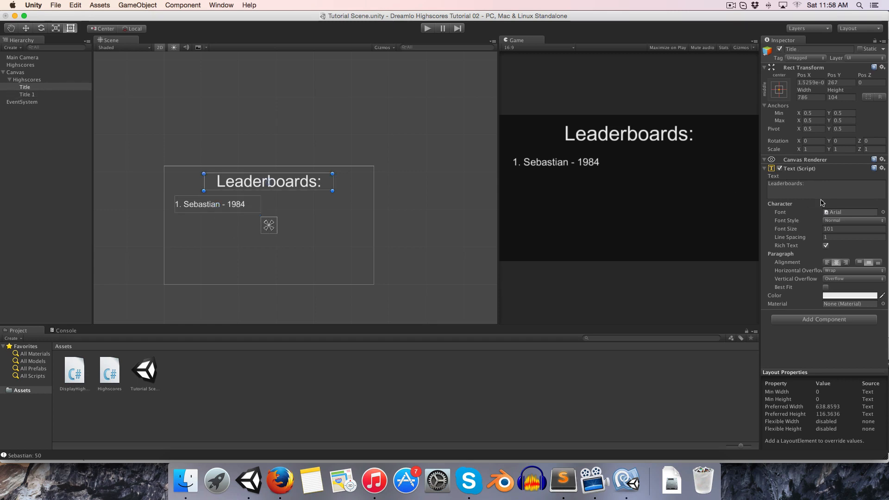
{"action": "left_click", "coordinate": [854, 295]}
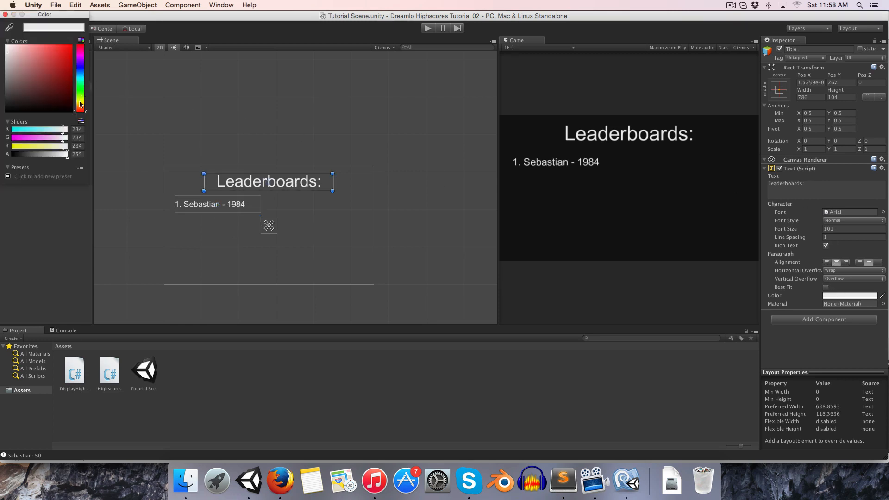
{"action": "left_click", "coordinate": [56, 66]}
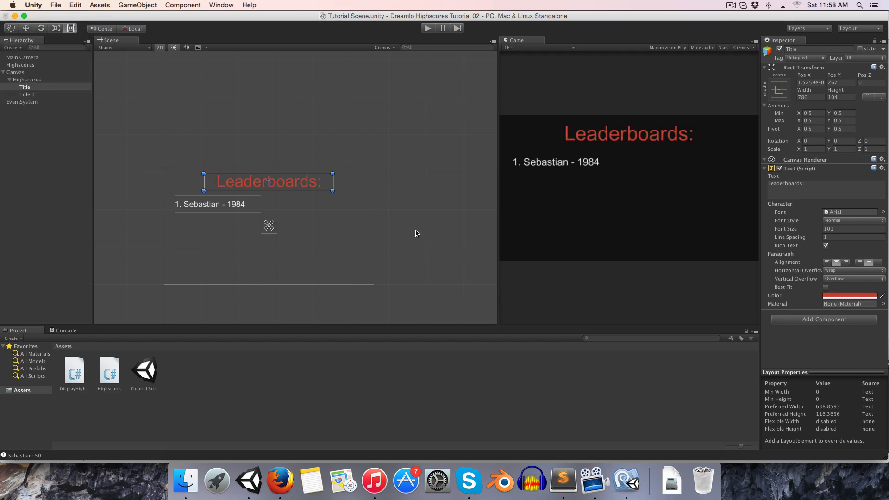
{"action": "left_click", "coordinate": [28, 95]}
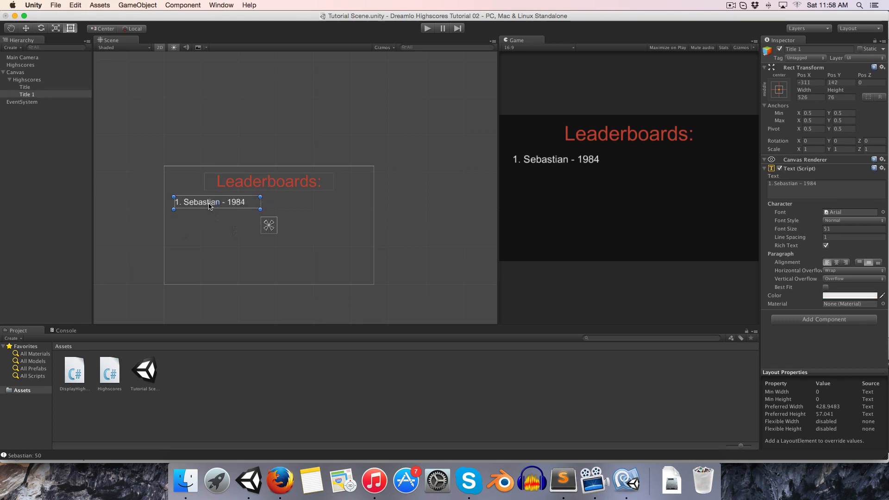
{"action": "mouse_move", "coordinate": [56, 97]}
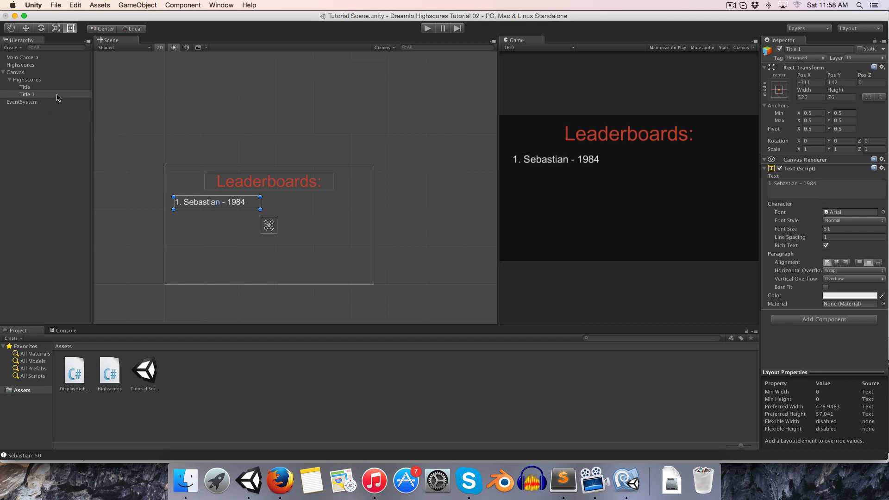
Rename the entry Score 01 and stack duplicates Score 02 to Score 05 below it
{"action": "double_click", "coordinate": [26, 94]}
{"action": "type", "text": "Score 01"}
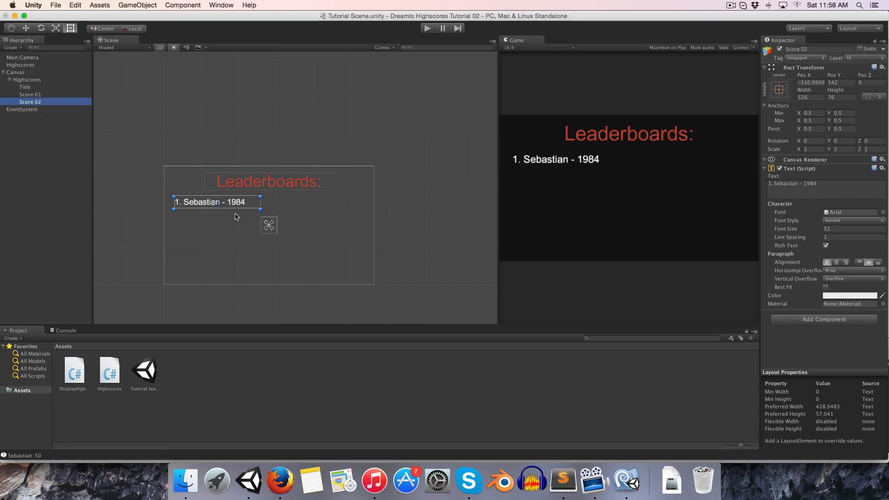
{"action": "left_click_drag", "start_coordinate": [216, 202], "coordinate": [215, 214]}
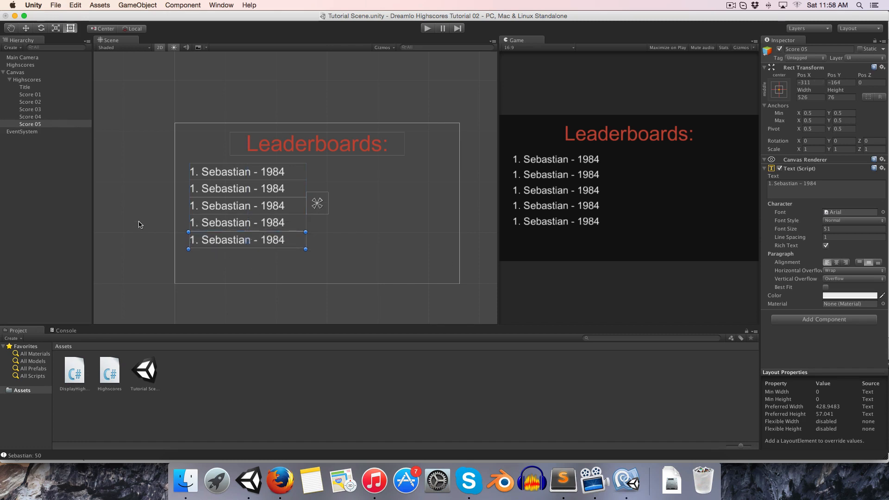
Create an empty Column 01 under Highscores and parent the five score entries to it
{"action": "left_click", "coordinate": [24, 88]}
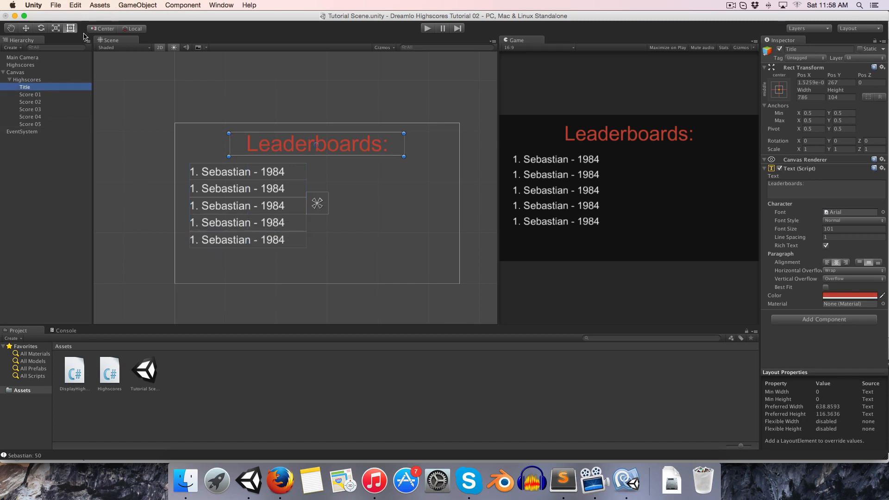
{"action": "left_click", "coordinate": [26, 80]}
{"action": "type", "text": "Highscores 01"}
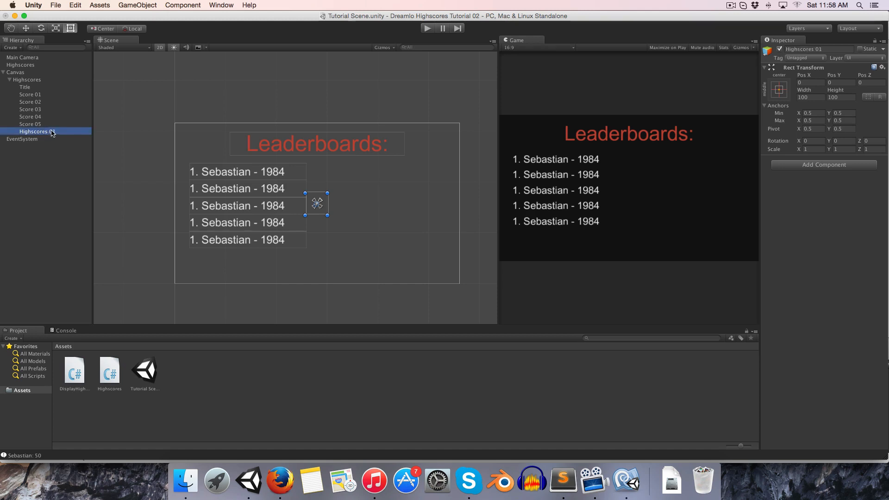
{"action": "double_click", "coordinate": [35, 131]}
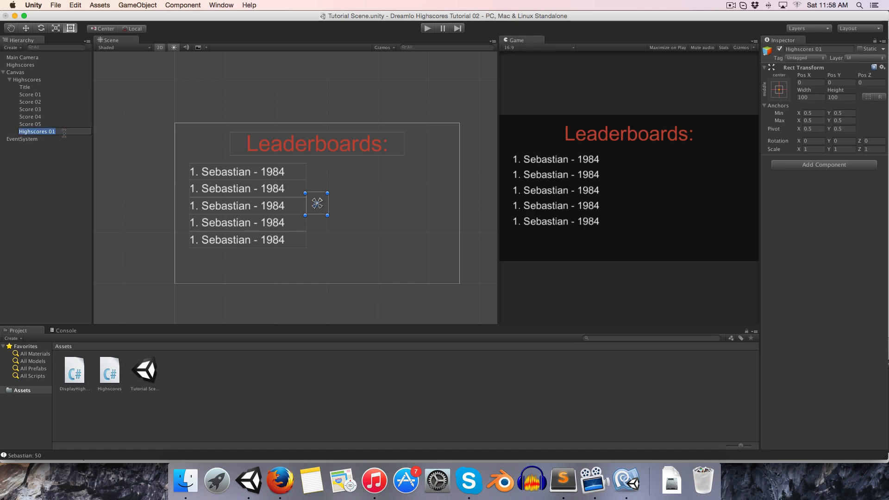
{"action": "type", "text": "Column 01"}
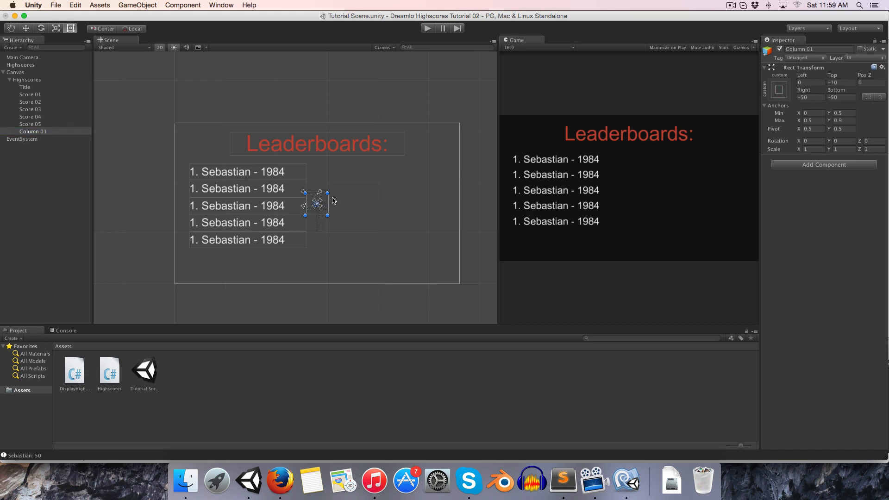
{"action": "left_click_drag", "start_coordinate": [316, 203], "coordinate": [200, 171]}
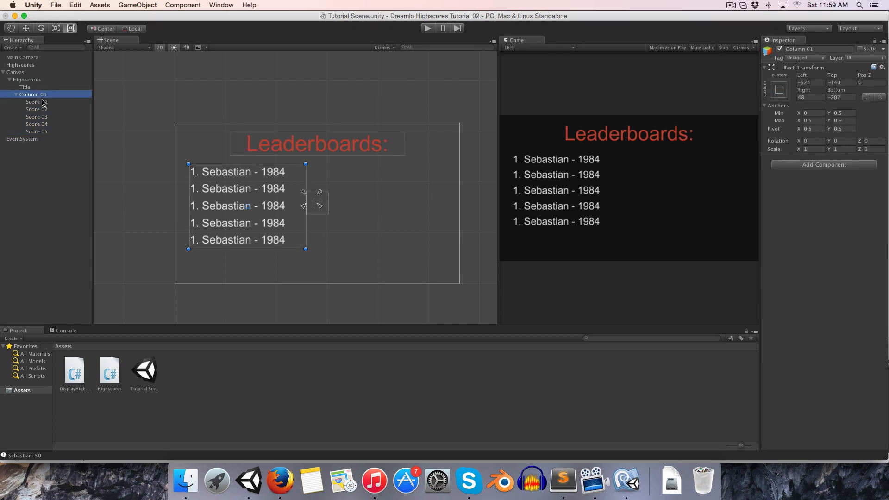
Duplicate Column 01 as Column 02 to the right and collapse the canvas tree
{"action": "left_click", "coordinate": [33, 139]}
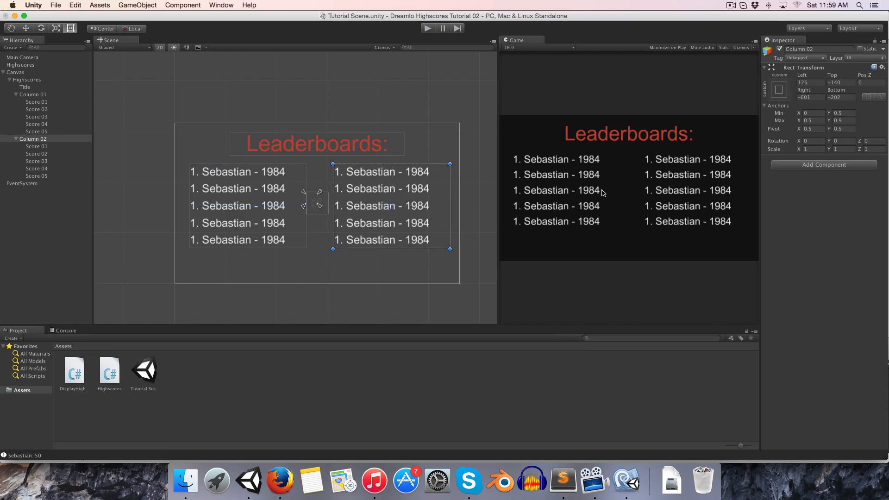
{"action": "left_click", "coordinate": [3, 72]}
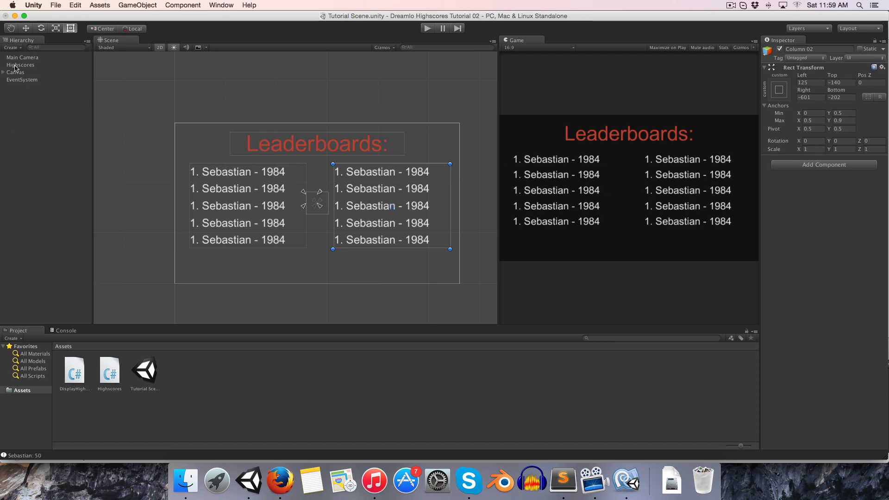
Declare 'public Text[] highscoreText;' in DisplayHighscores, adding the needed using directive line
{"action": "left_click", "coordinate": [20, 65]}
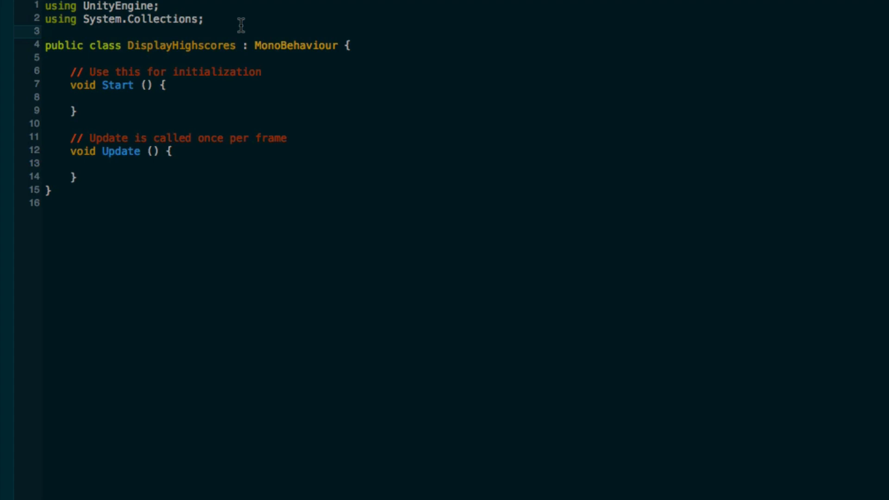
{"action": "key", "text": "Enter"}
{"action": "type", "text": "using UnityEngine.UI;"}
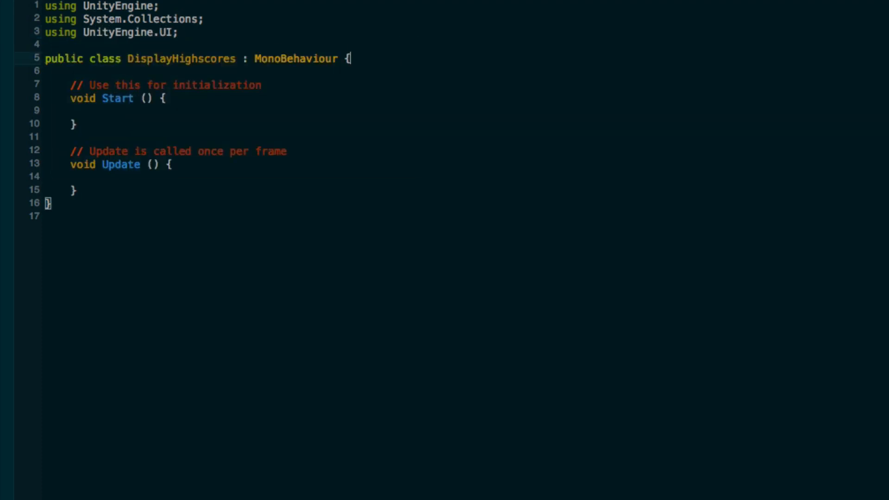
{"action": "type", "text": "public Te"}
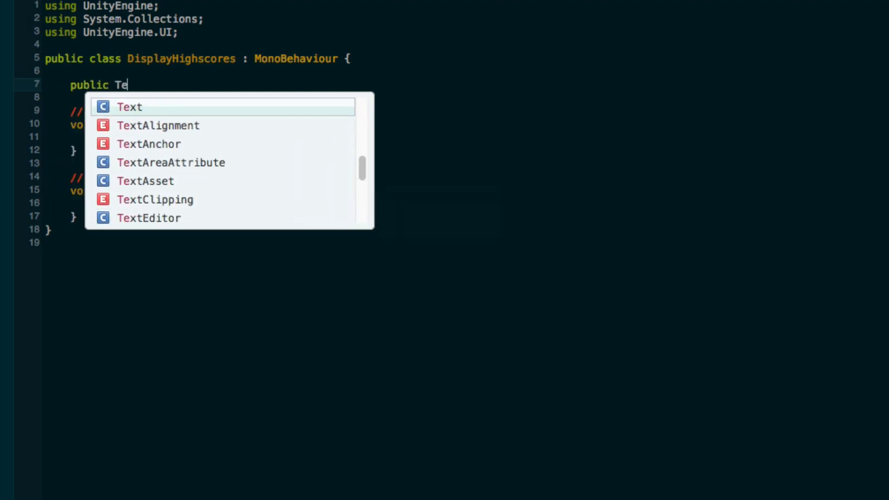
{"action": "left_click", "coordinate": [130, 108]}
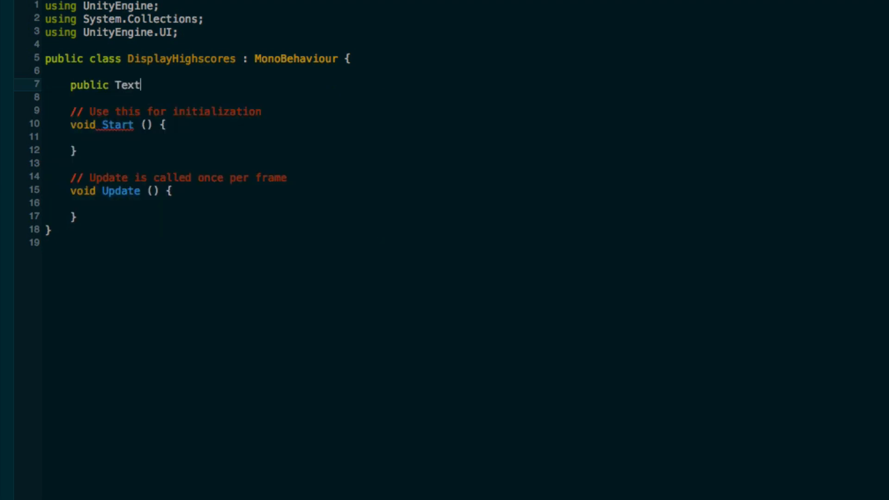
{"action": "type", "text": "[]"}
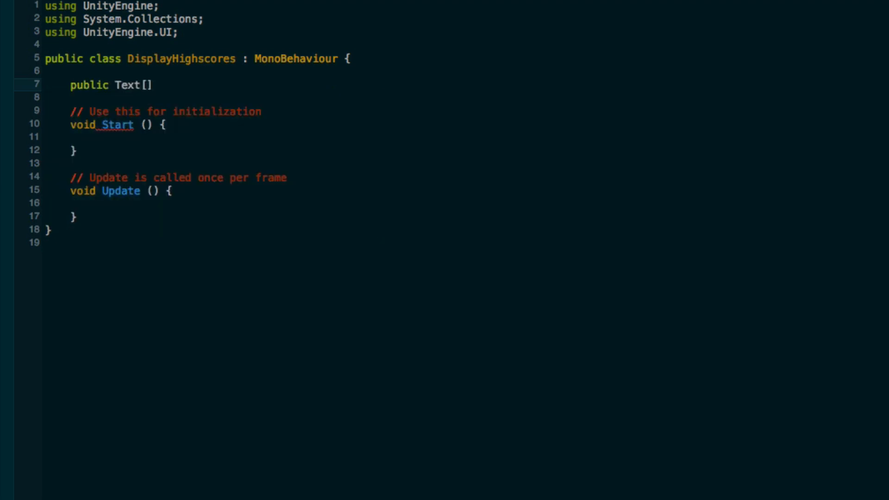
{"action": "type", "text": "highsco"}
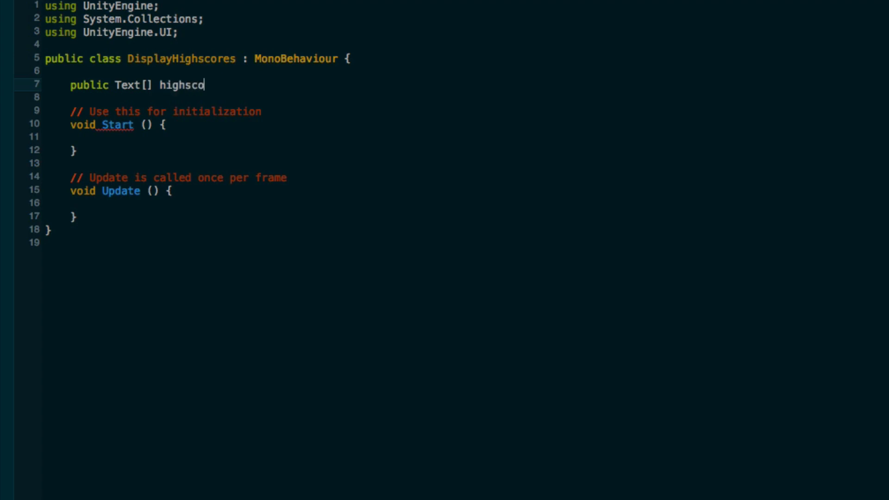
{"action": "type", "text": "reText"}
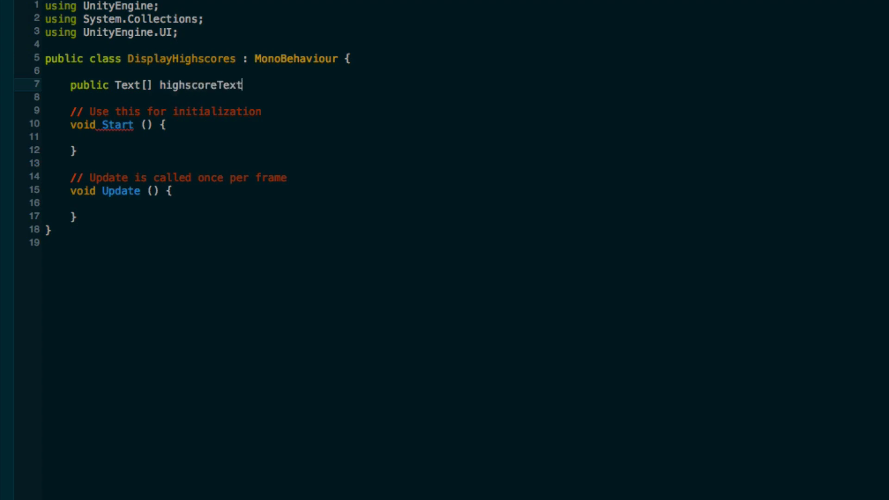
{"action": "type", "text": ";"}
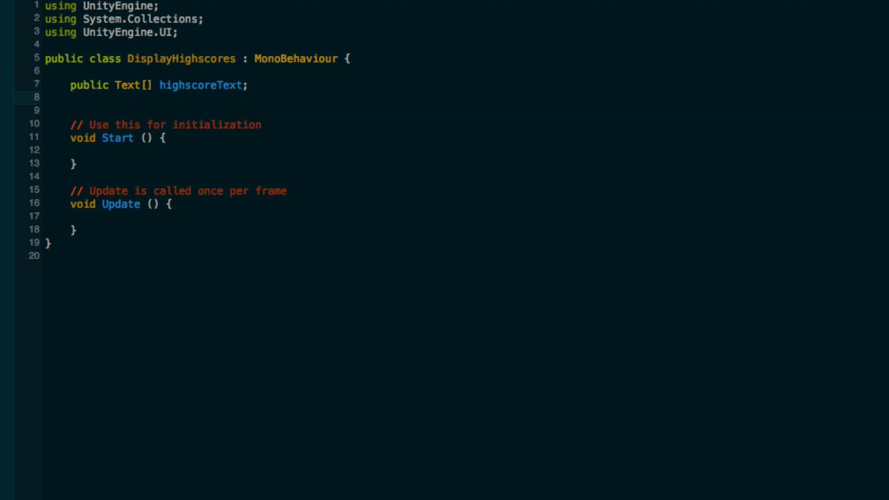
Begin declaring a Highscores highscoreManager field below the text array
{"action": "type", "text": "Highscores highscoreManager;"}
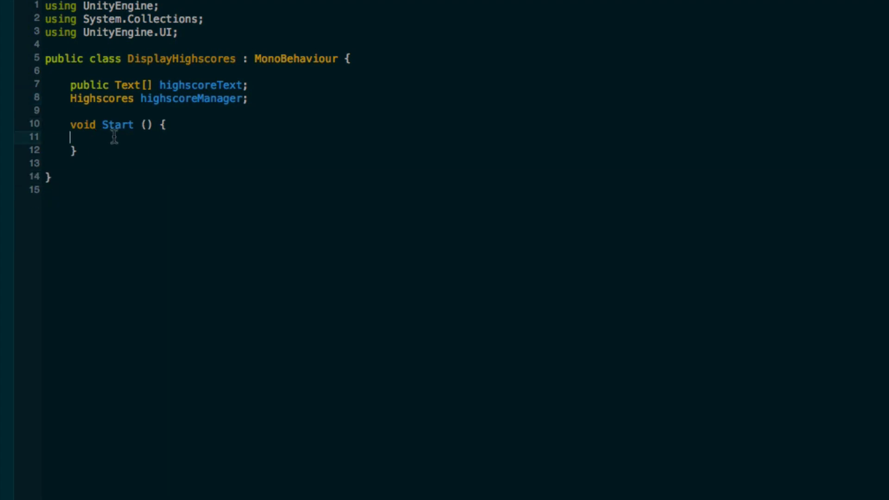
Write a for loop in Start iterating over highscoreText.Length and addressing each entry's text
{"action": "key", "text": "Enter"}
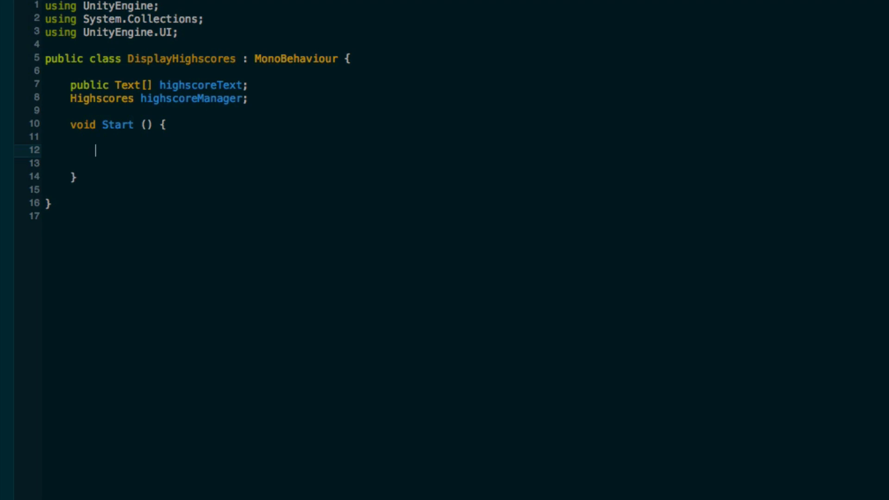
{"action": "type", "text": "for"}
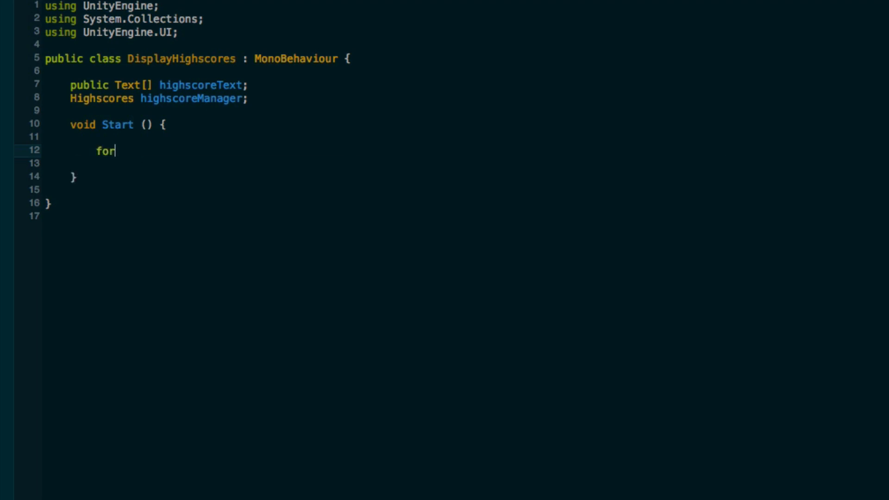
{"action": "type", "text": "(int"}
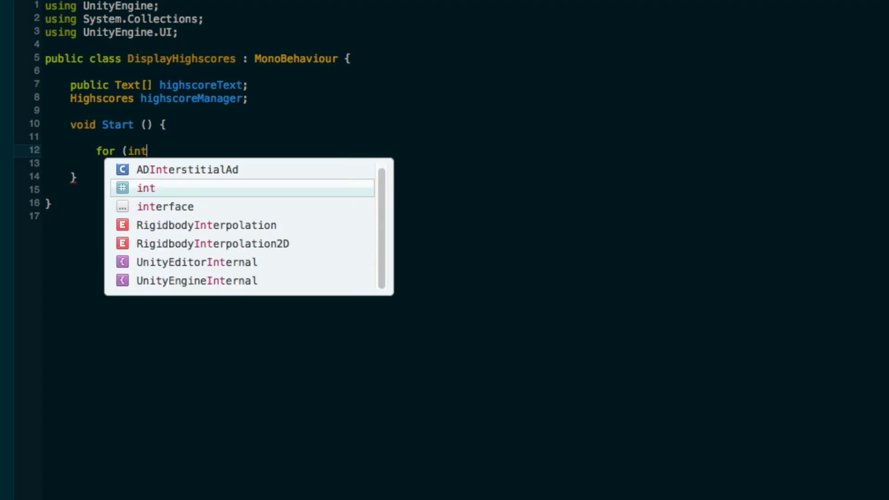
{"action": "type", "text": "i =0; i <"}
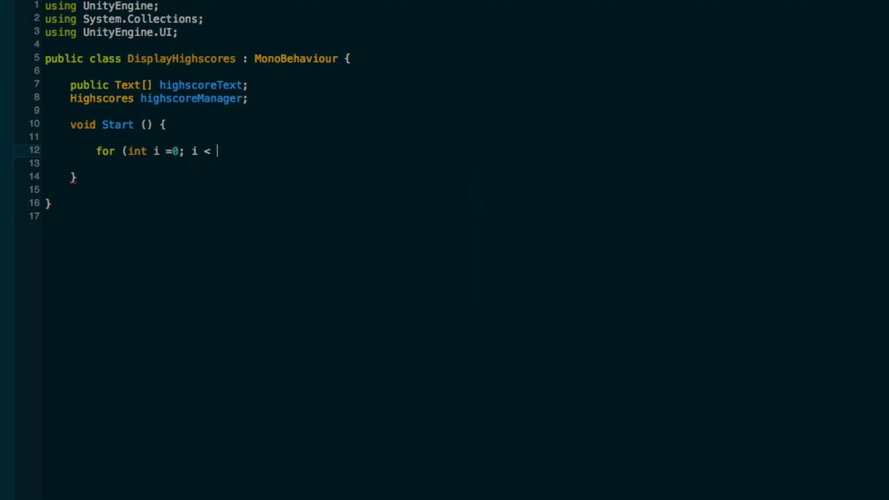
{"action": "type", "text": "highscore"}
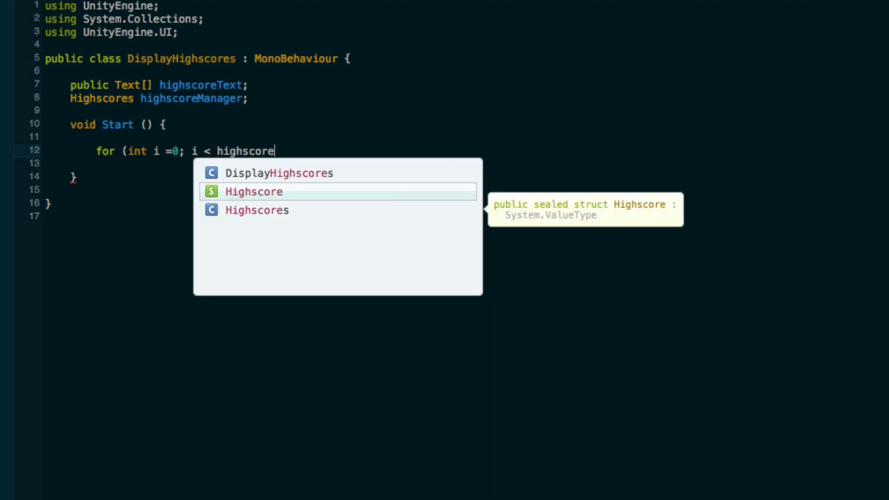
{"action": "type", "text": "Text.l"}
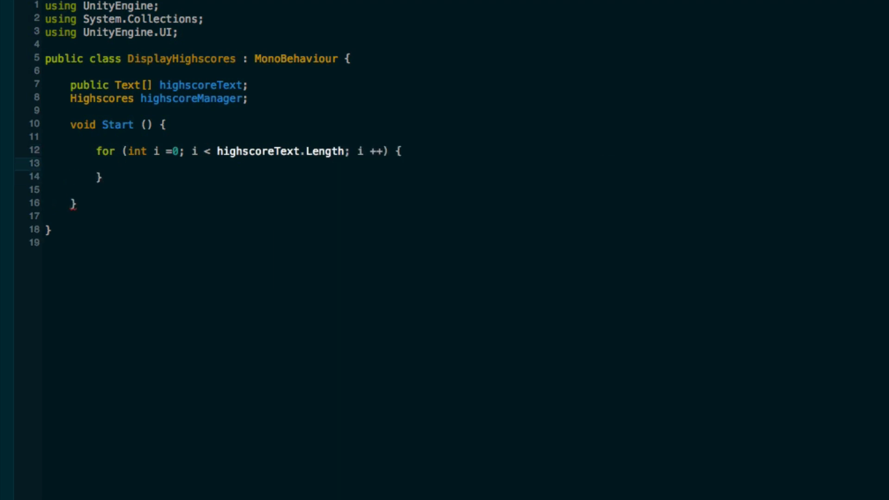
{"action": "type", "text": "highscoreText"}
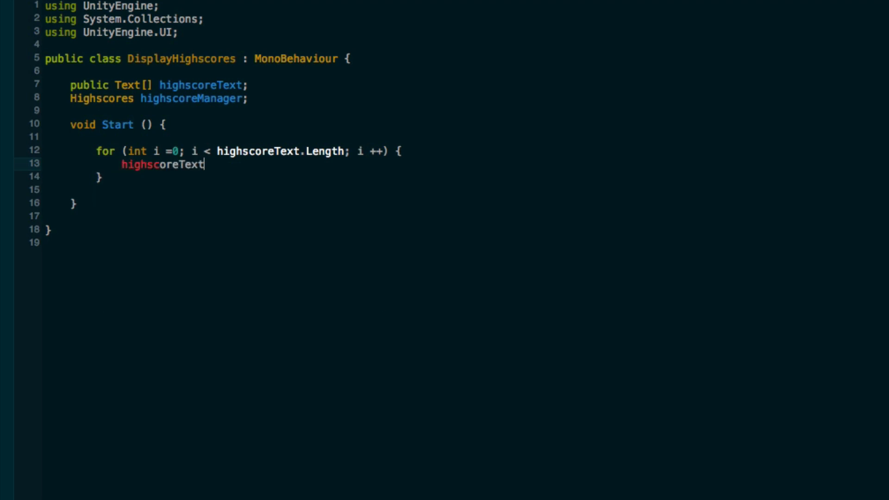
{"action": "type", "text": "[i].text ="}
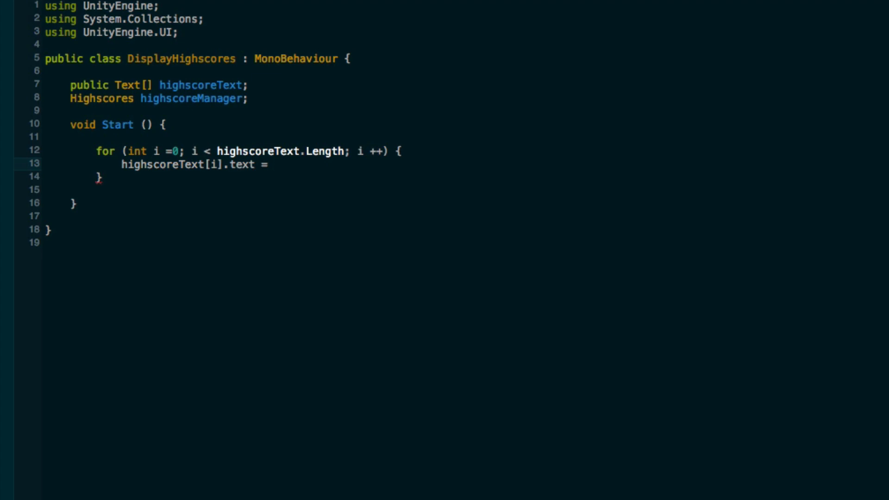
Set each entry's text to i+1 + ". Fetching..." inside the loop
{"action": "type", "text": "i+1 +"}
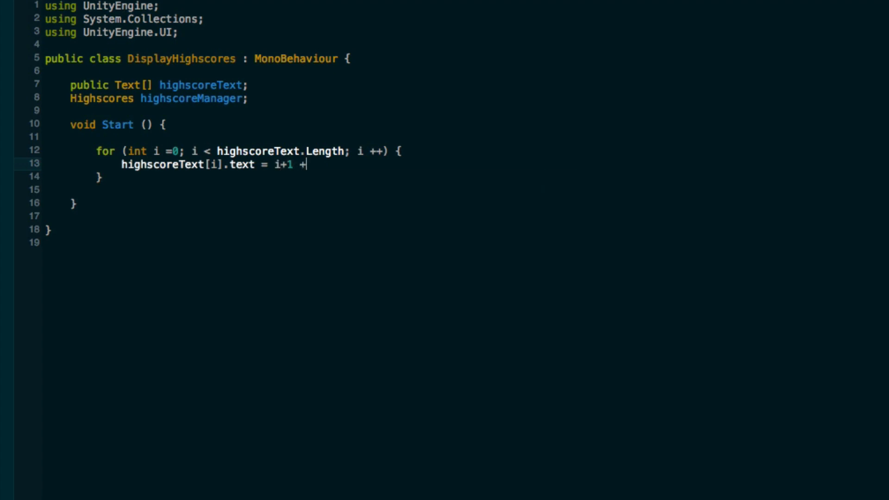
{"action": "type", "text": "\"."}
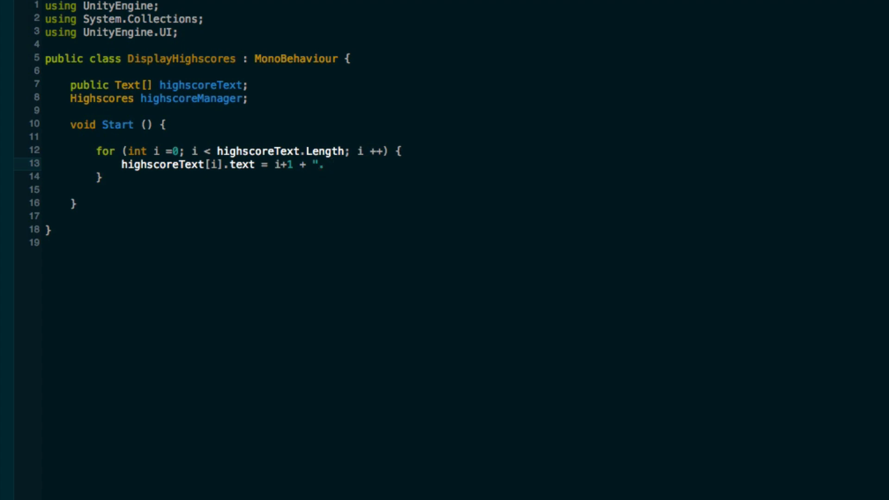
{"action": "type", "text": "Fetch"}
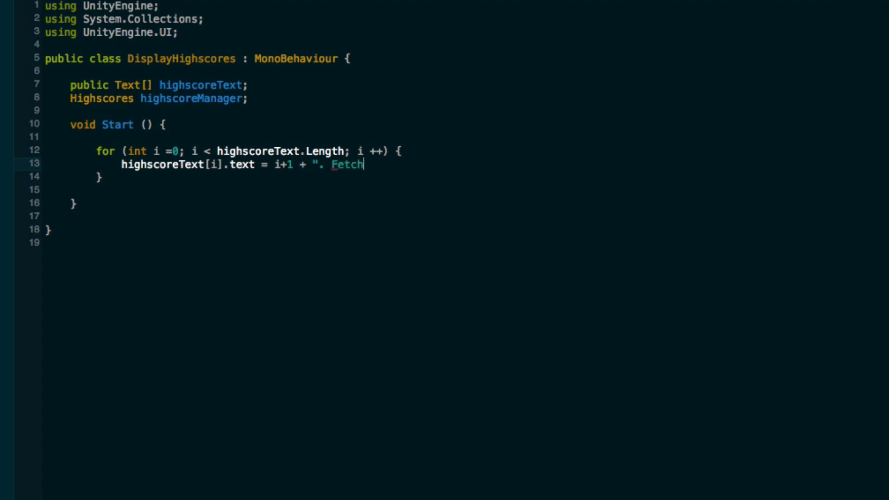
{"action": "type", "text": "ing...\""}
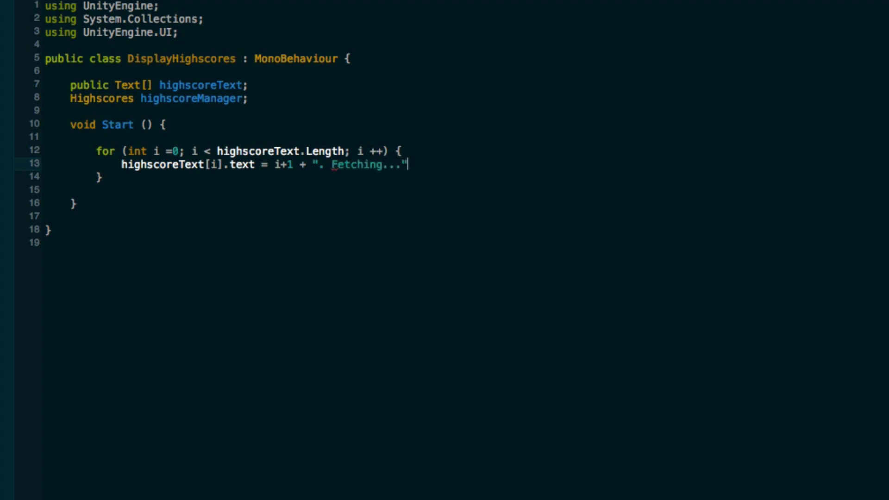
{"action": "type", "text": ";"}
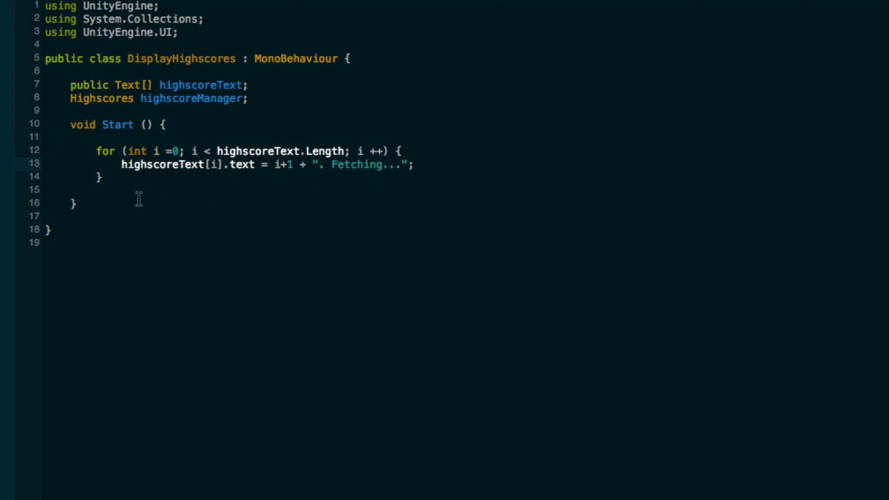
Assign highscoreManager via GetComponent<Highscores>() after the loop
{"action": "key", "text": "Enter"}
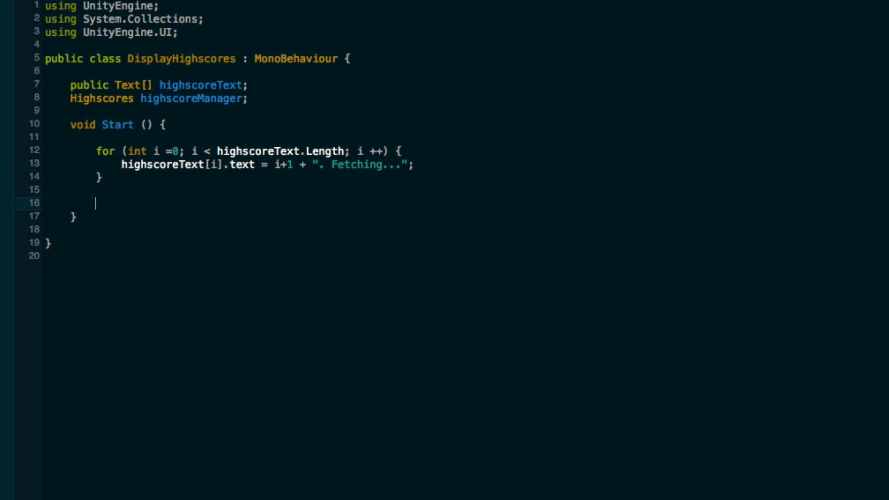
{"action": "type", "text": "highscoreManager"}
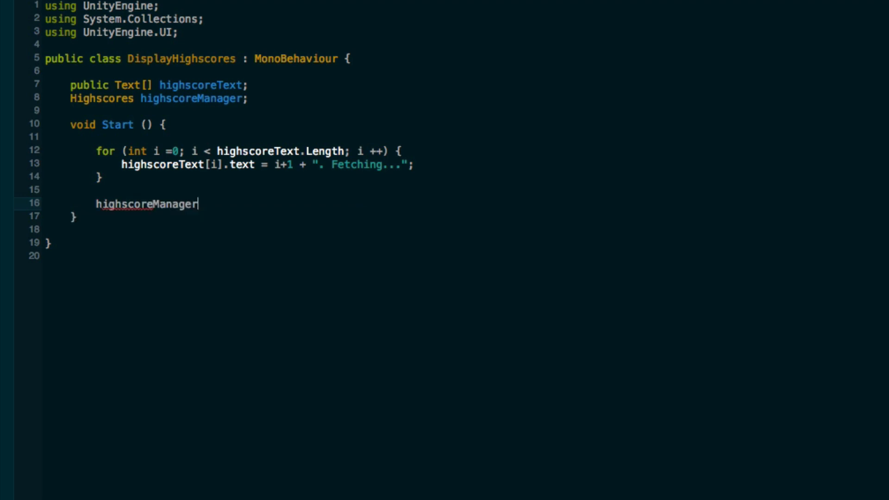
{"action": "type", "text": "= GetC"}
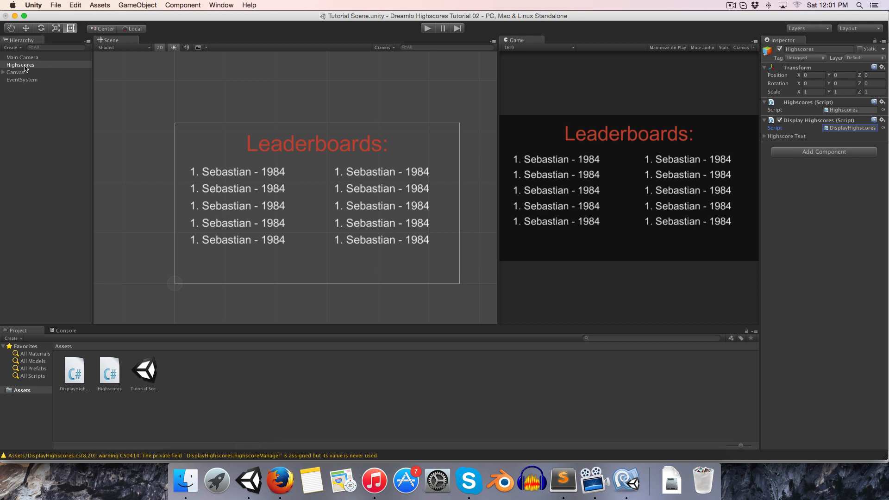
Link all ten Column 01 and Column 02 score texts into Highscore Text (size 10) and test-play the Fetching labels
{"action": "left_click", "coordinate": [765, 136]}
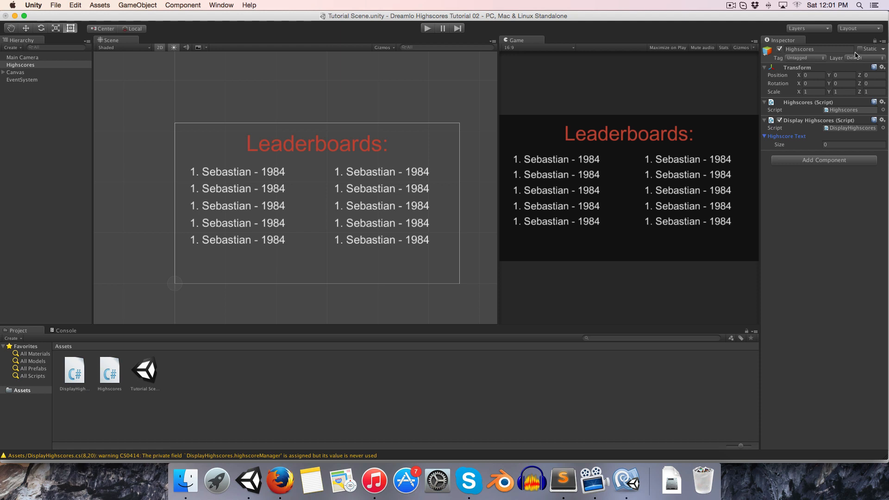
{"action": "left_click", "coordinate": [4, 73]}
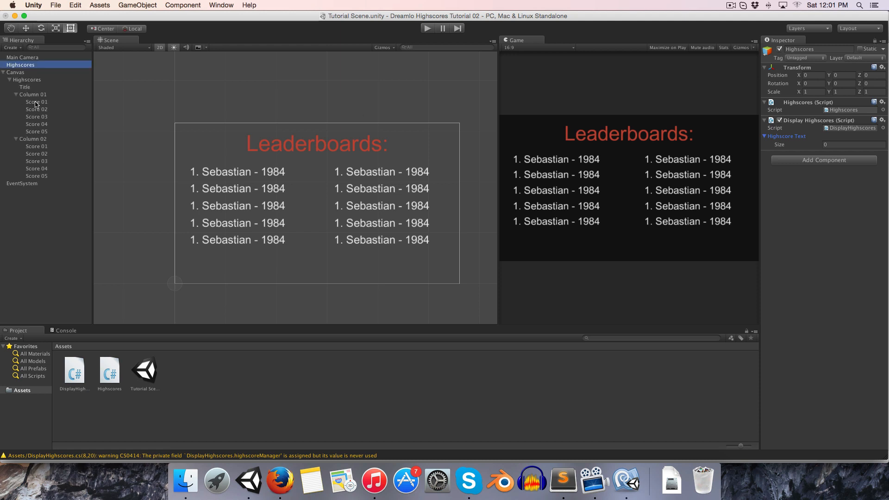
{"action": "left_click", "coordinate": [36, 102]}
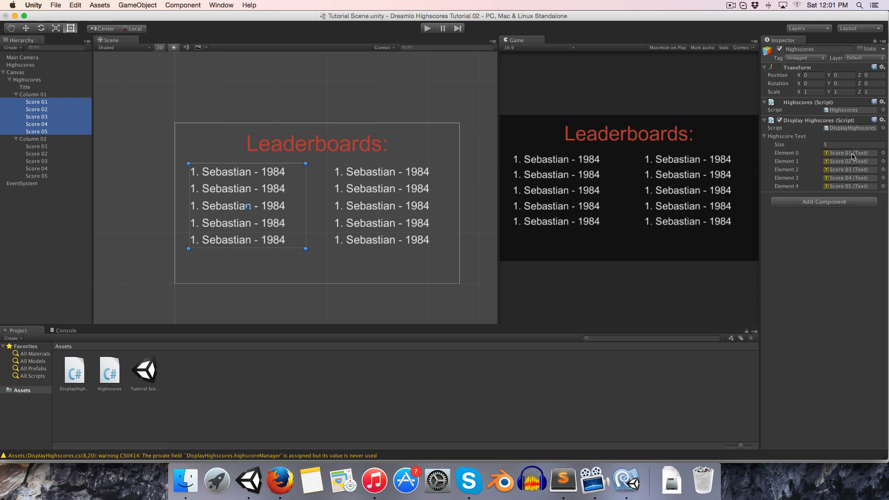
{"action": "left_click", "coordinate": [36, 146]}
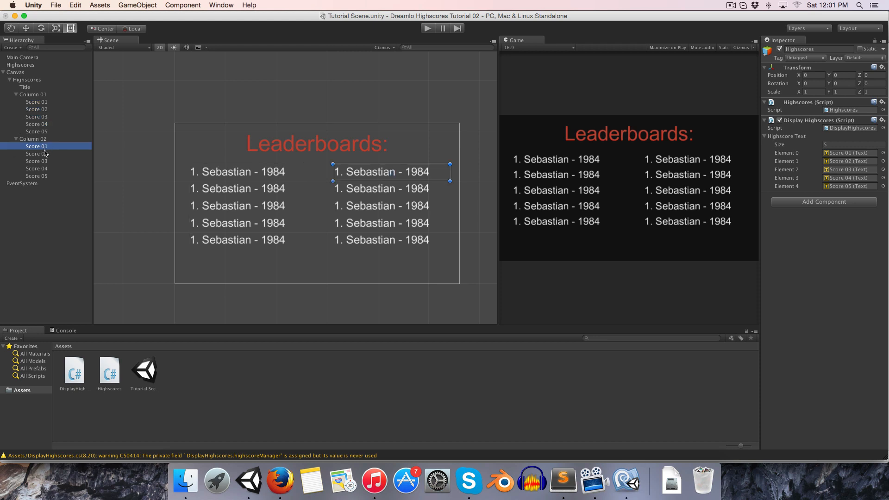
{"action": "left_click", "coordinate": [37, 176]}
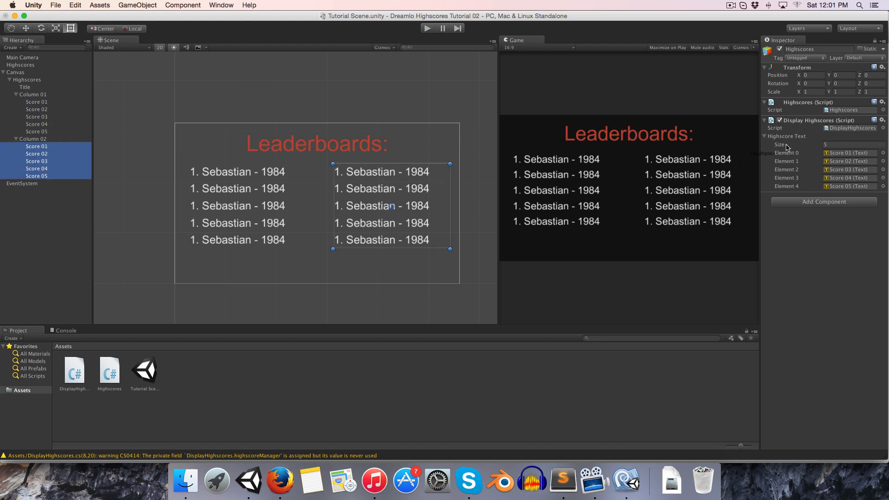
{"action": "type", "text": "10"}
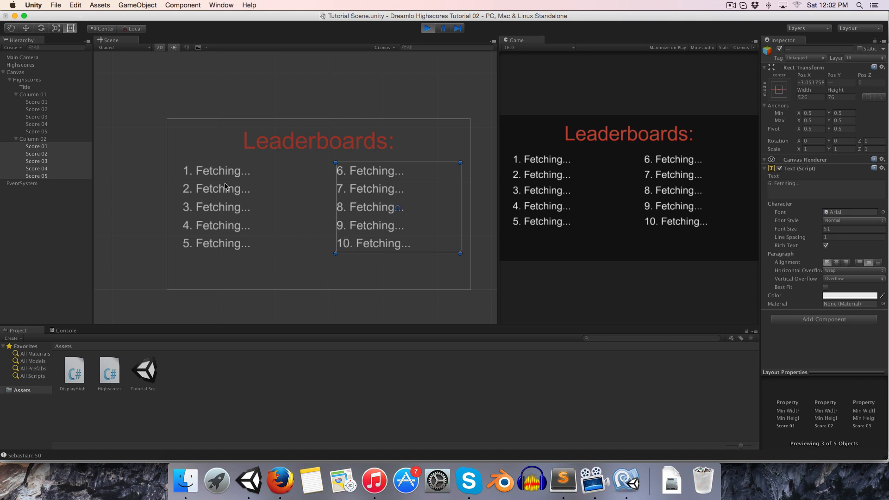
{"action": "mouse_move", "coordinate": [386, 161]}
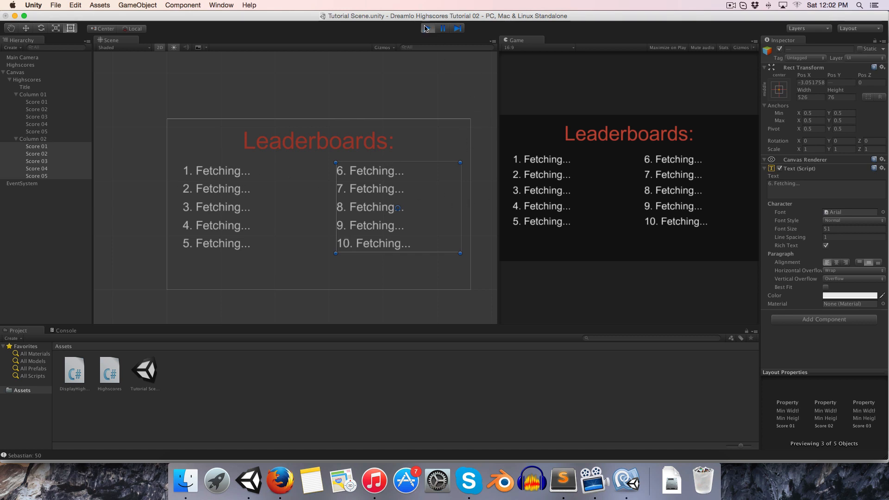
{"action": "left_click", "coordinate": [427, 29]}
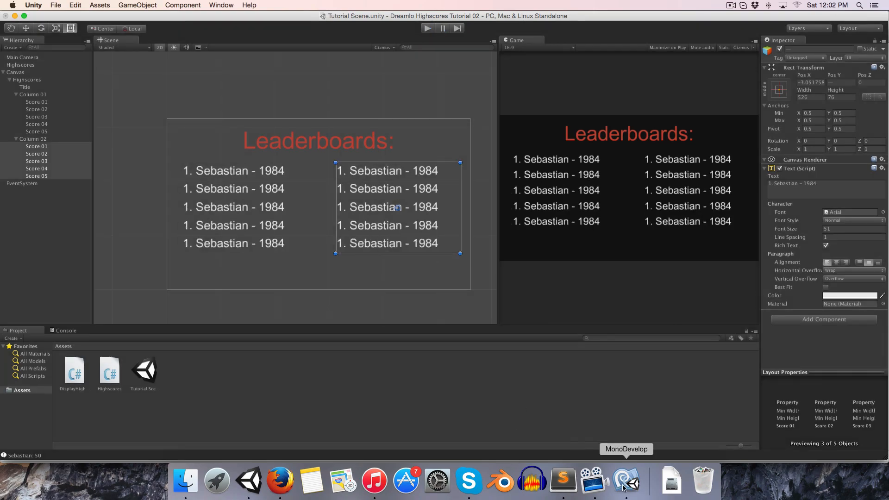
Add an IEnumerator RefreshHighscores coroutine with a while(true) loop calling highscoreManager.DownloadHighscores()
{"action": "left_click", "coordinate": [626, 481]}
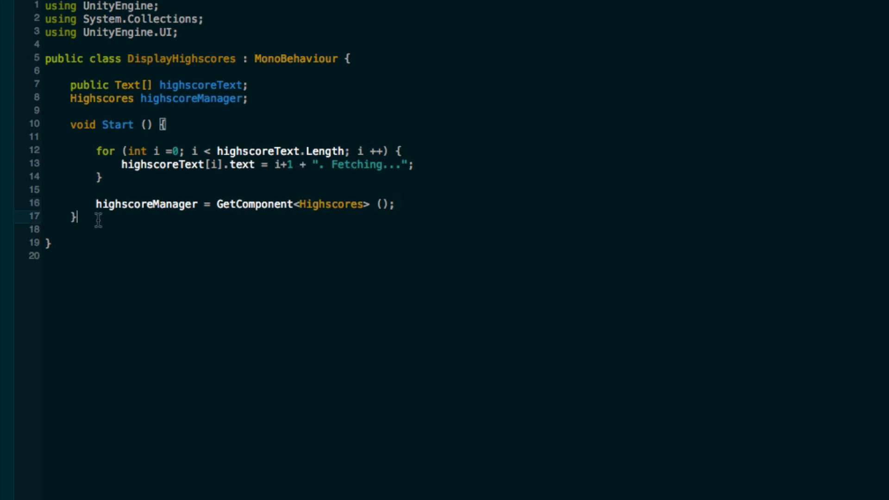
{"action": "type", "text": "IEnumerat"}
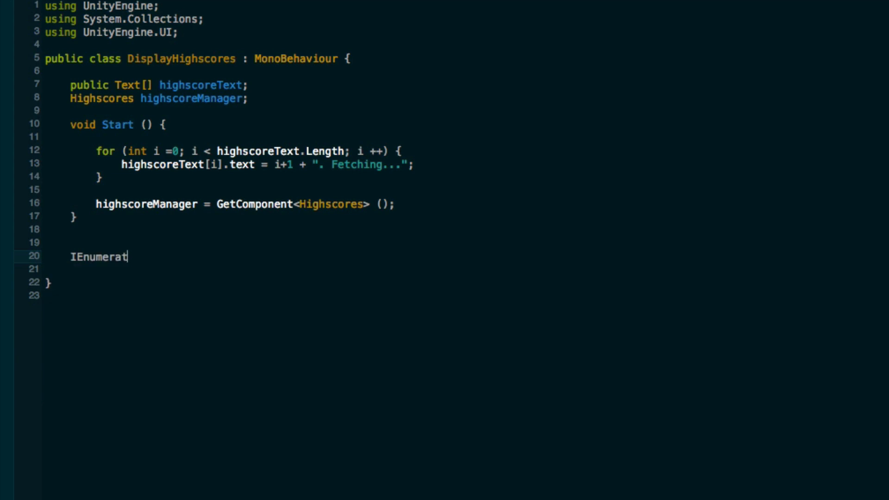
{"action": "type", "text": "or"}
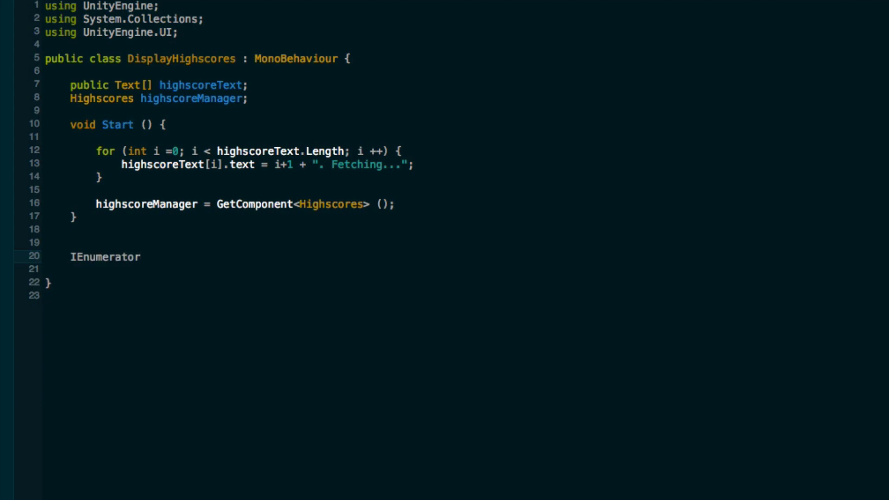
{"action": "type", "text": "Redresh"}
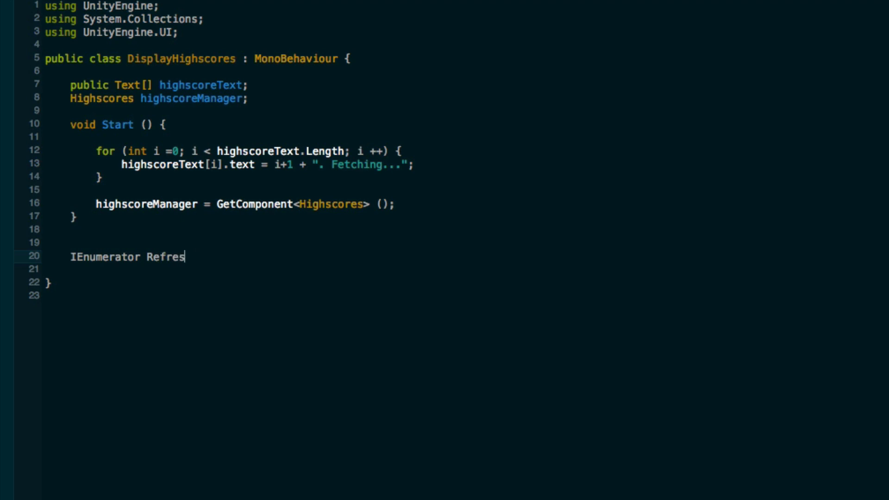
{"action": "type", "text": "hHighscores() {"}
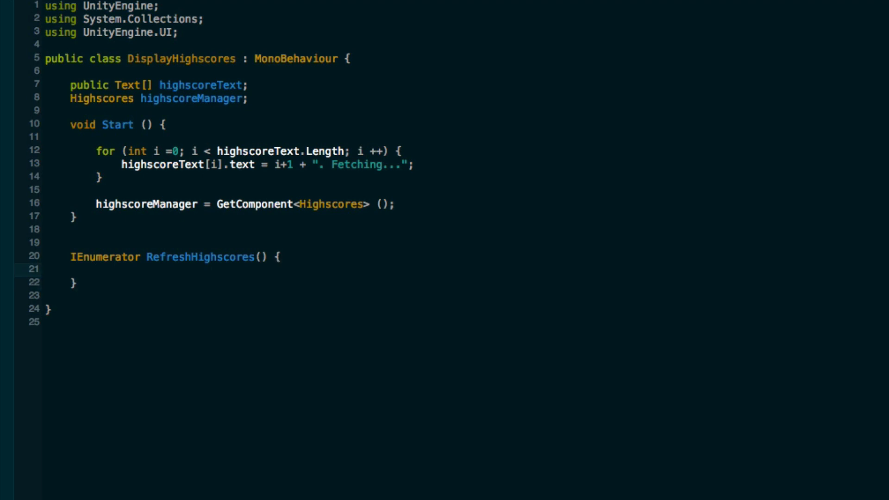
{"action": "type", "text": "while (t"}
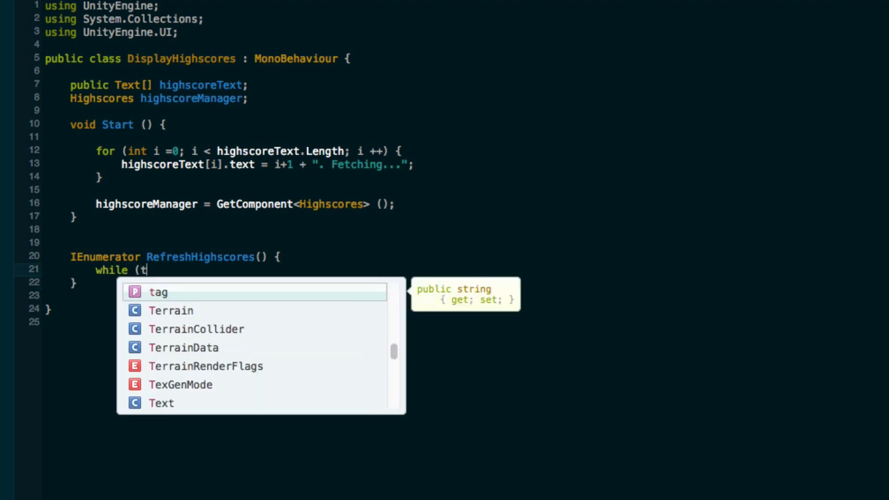
{"action": "type", "text": "rue) {"}
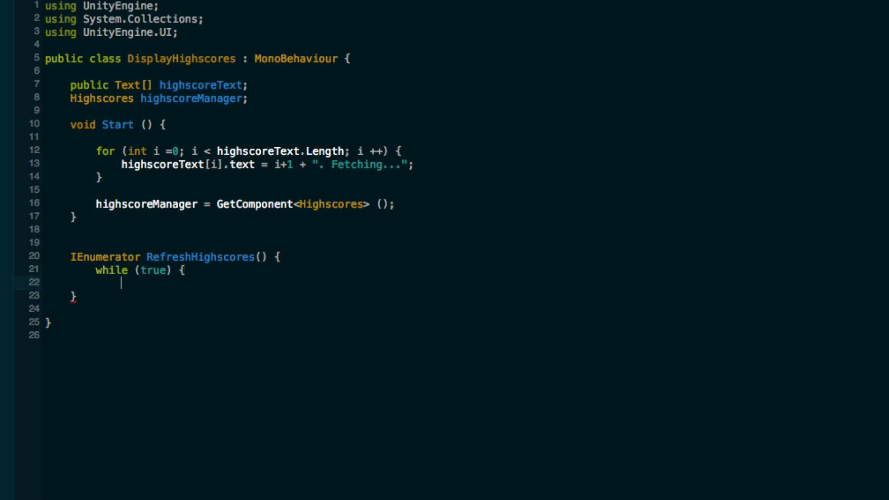
{"action": "type", "text": "h"}
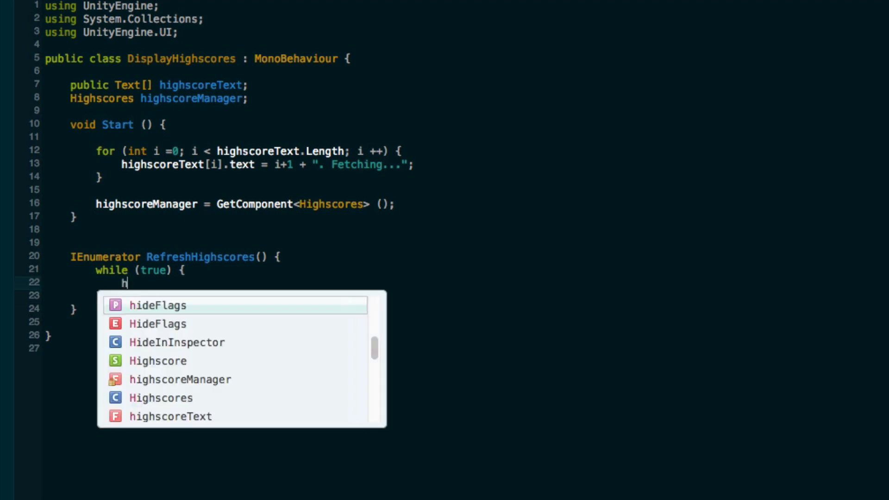
{"action": "type", "text": "ighscoreM"}
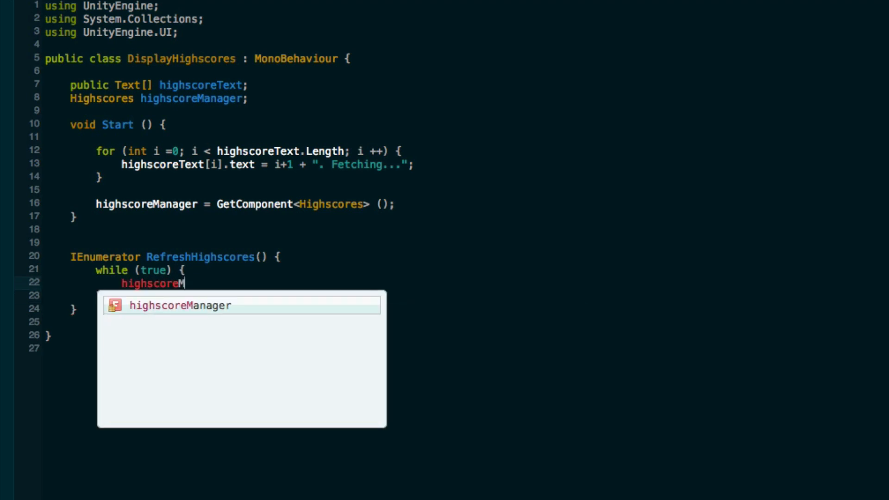
{"action": "type", "text": "anager.downloadHighscores();"}
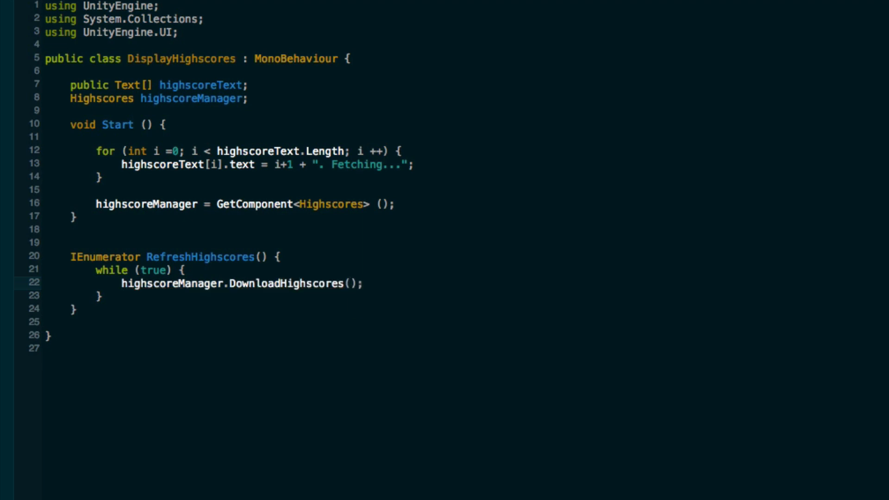
Make the loop yield return new WaitForSeconds(30) after each download, then begin a StartCoroutine call in Start
{"action": "key", "text": "Enter"}
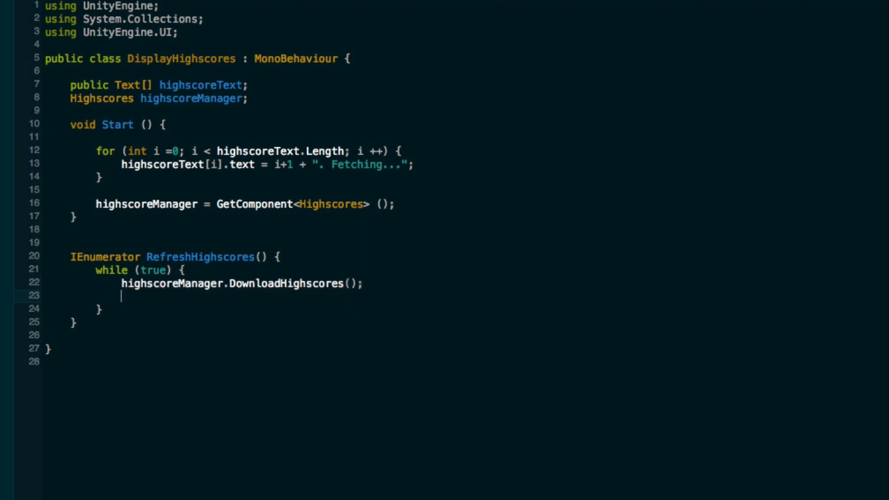
{"action": "type", "text": "yield re"}
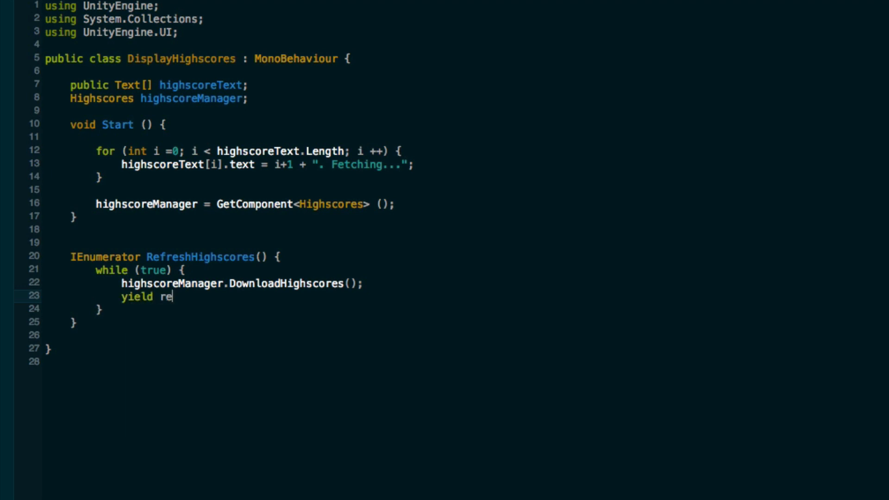
{"action": "type", "text": "turn("}
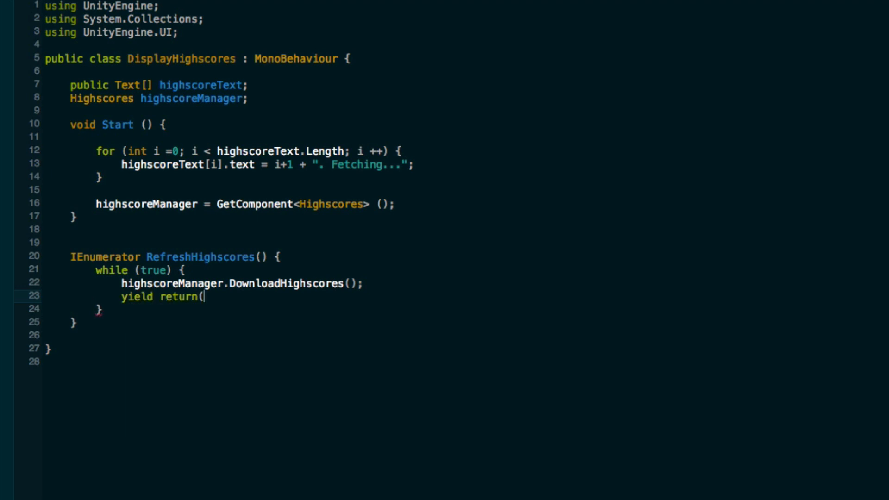
{"action": "type", "text": "new"}
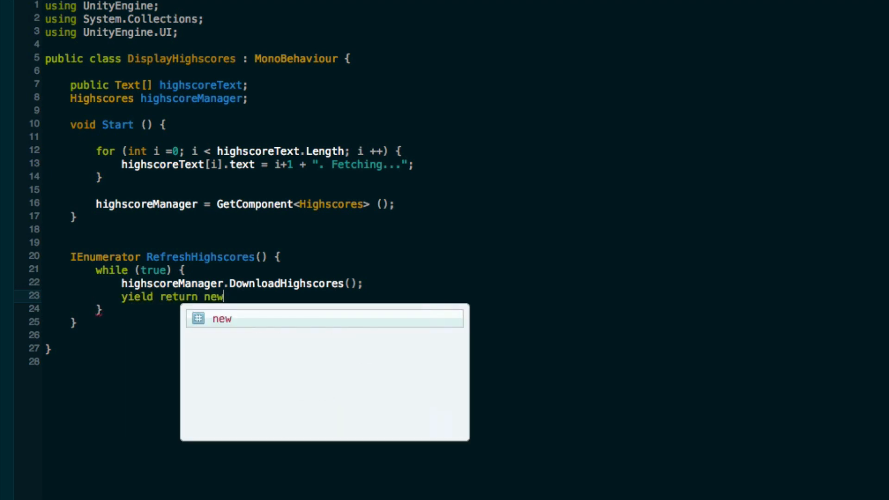
{"action": "type", "text": "WaitForSeconds"}
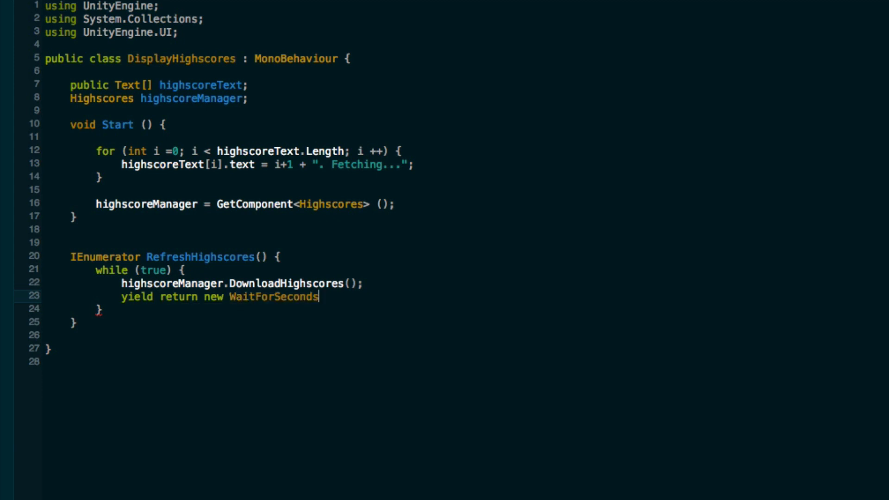
{"action": "type", "text": "("}
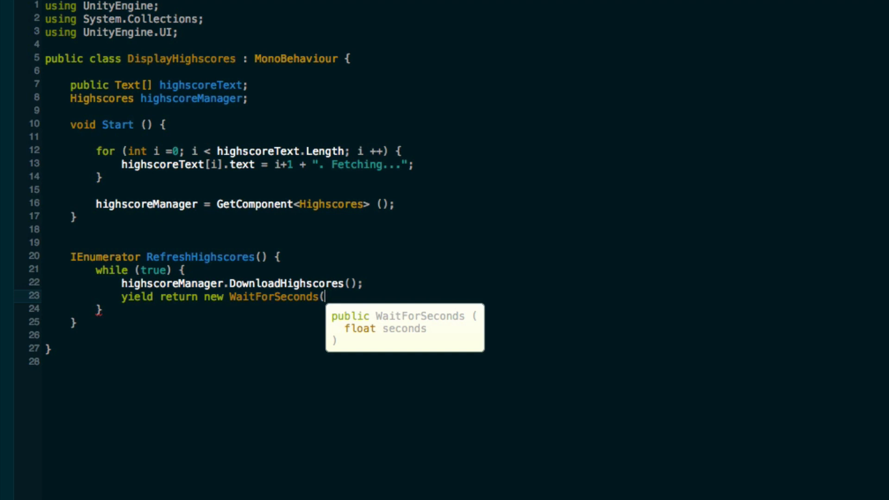
{"action": "type", "text": "30);"}
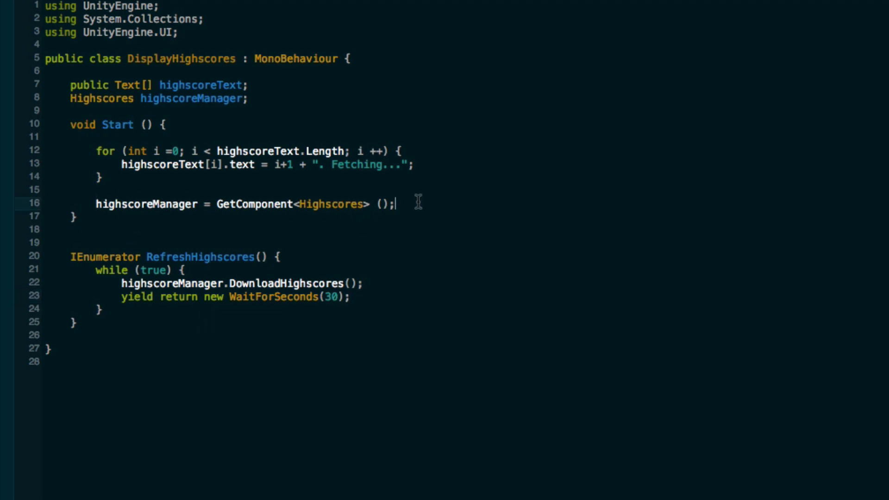
{"action": "type", "text": "StartCoroutine(\"Refre"}
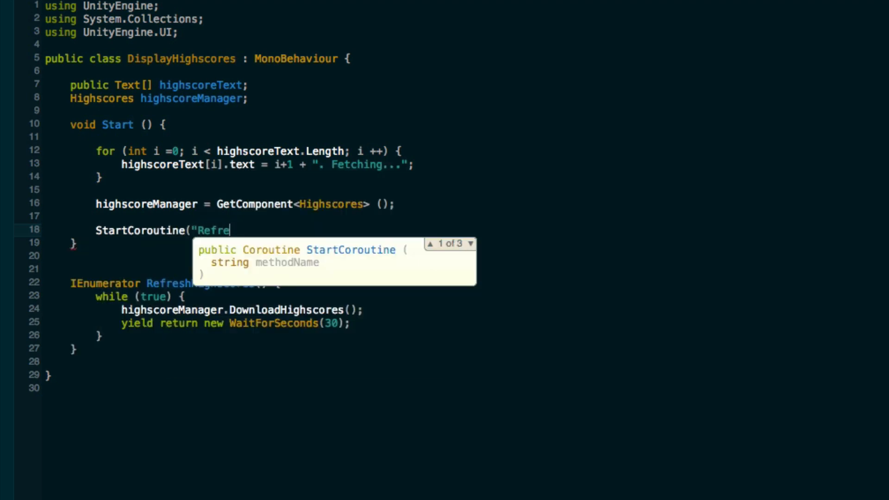
Finish StartCoroutine("RefreshHighscores"); in Start and open a line below for a new method
{"action": "type", "text": "shHighscores\""}
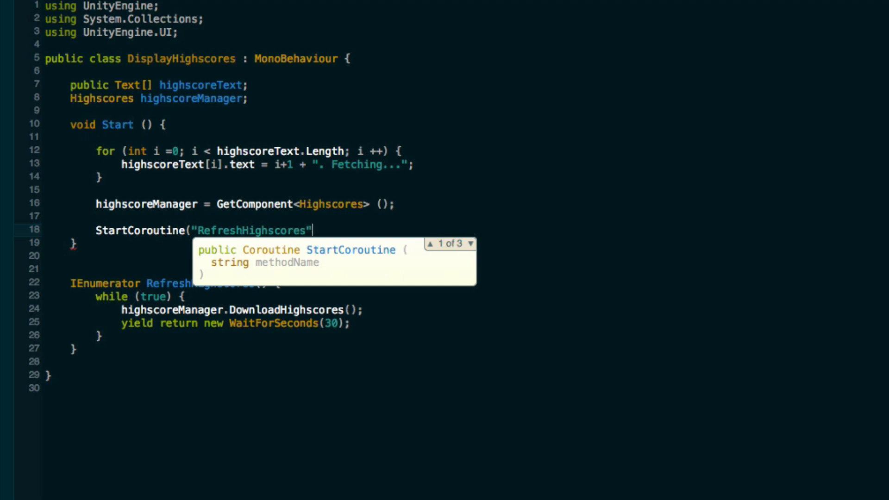
{"action": "type", "text": ");"}
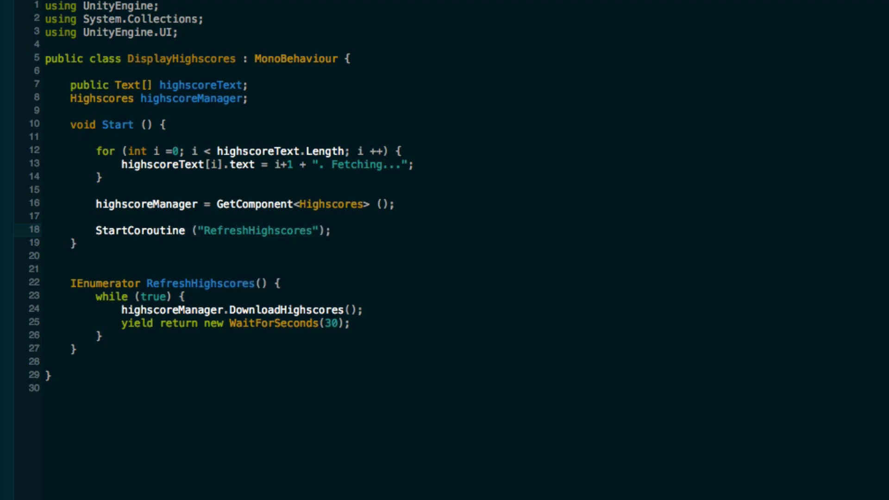
{"action": "left_click", "coordinate": [71, 254]}
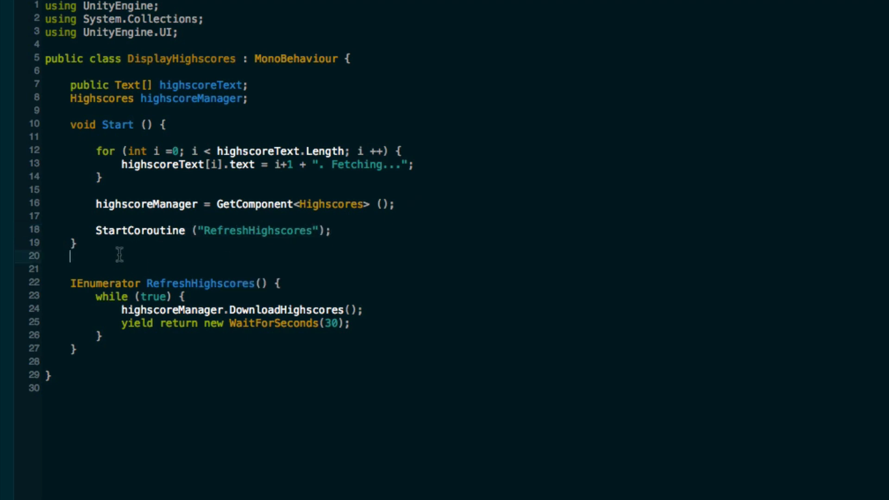
{"action": "key", "text": "Enter"}
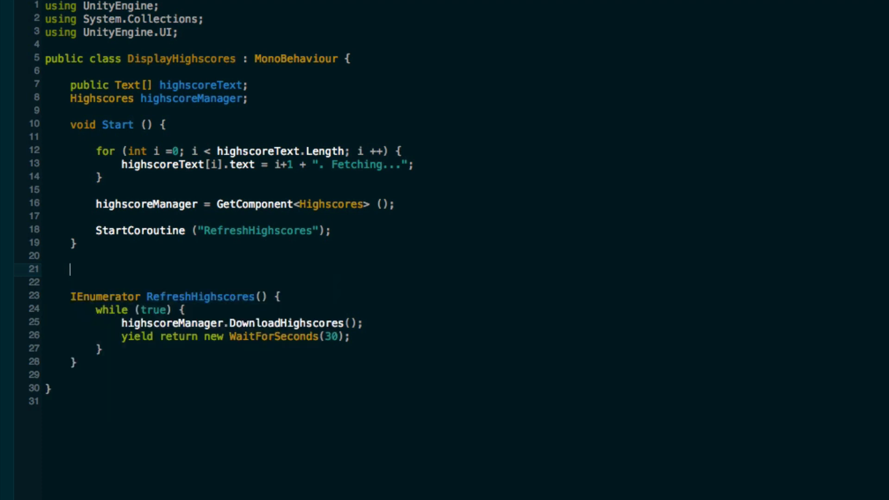
Declare public void OnHighscoresDownloaded(Highscore[] highscoreList) holding a pasted copy of the Fetching loop
{"action": "type", "text": "public void"}
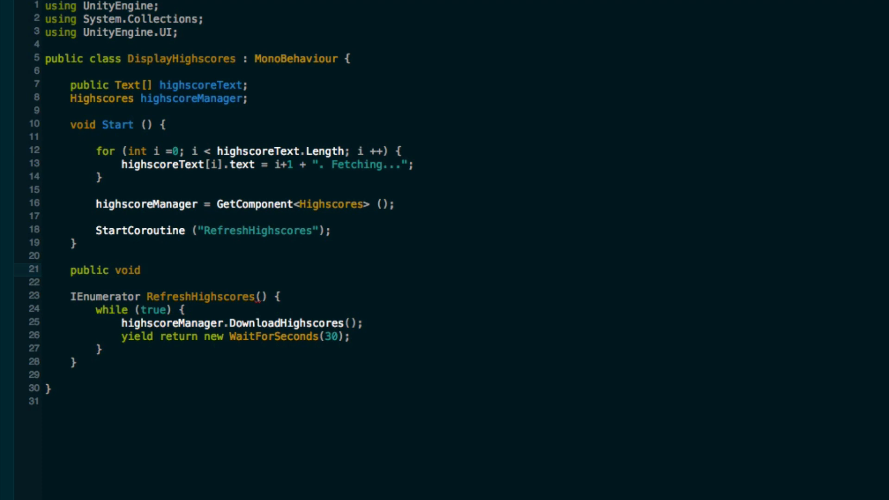
{"action": "type", "text": "On"}
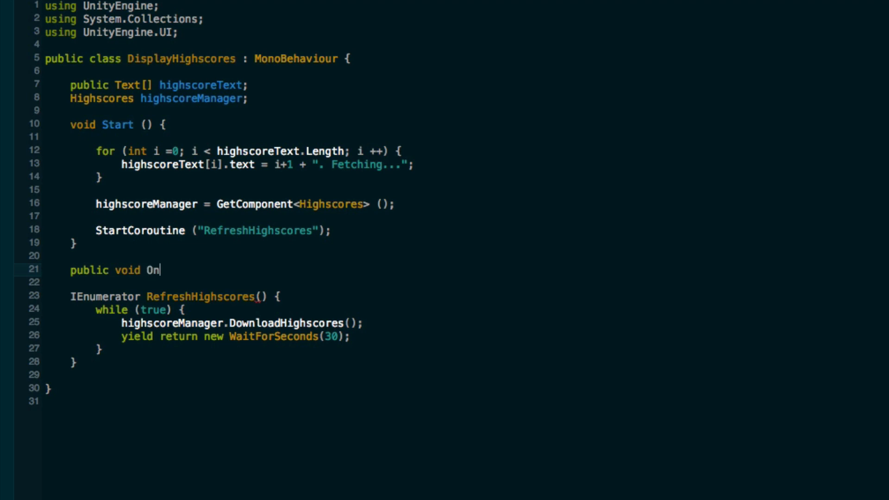
{"action": "type", "text": "HighscoresDow"}
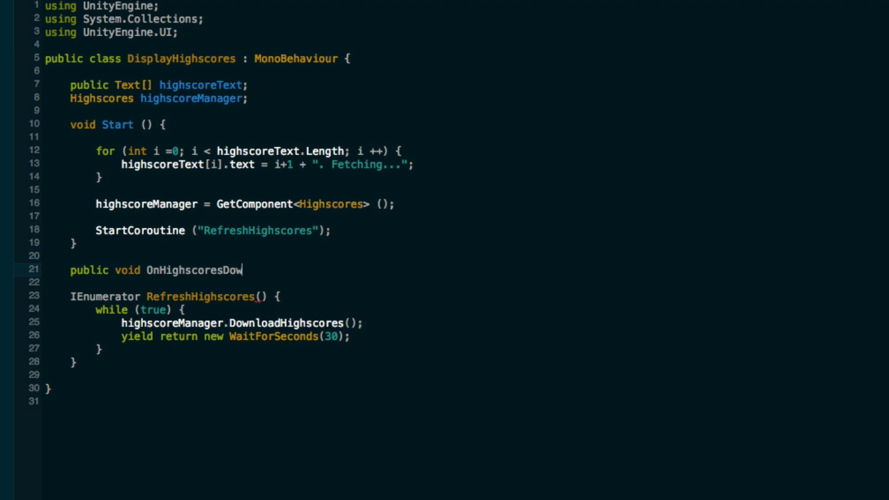
{"action": "type", "text": "nloaded"}
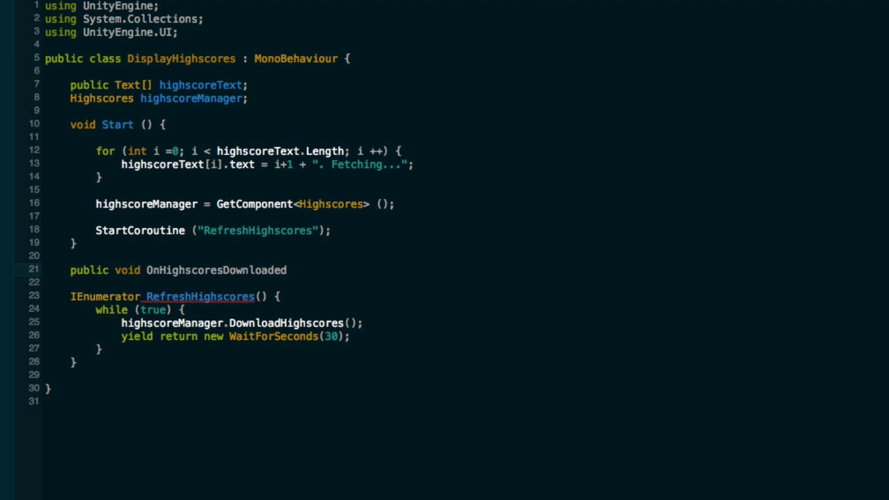
{"action": "type", "text": "(Highscore"}
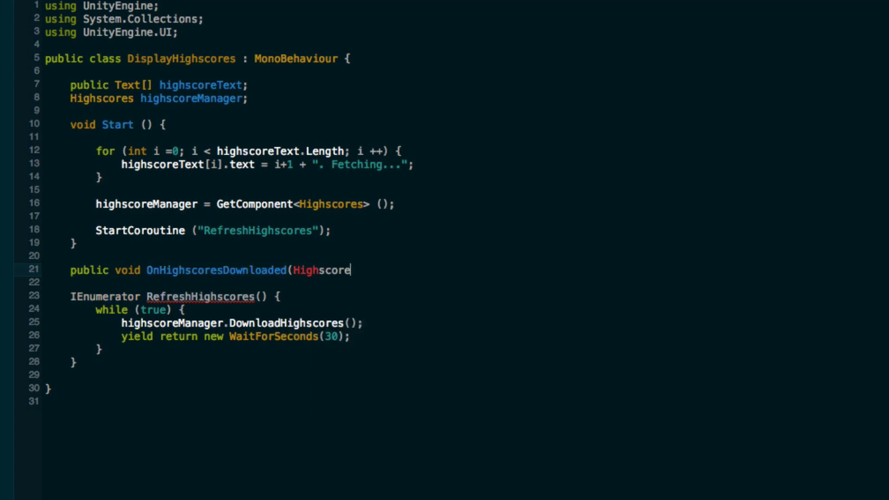
{"action": "type", "text": "[]"}
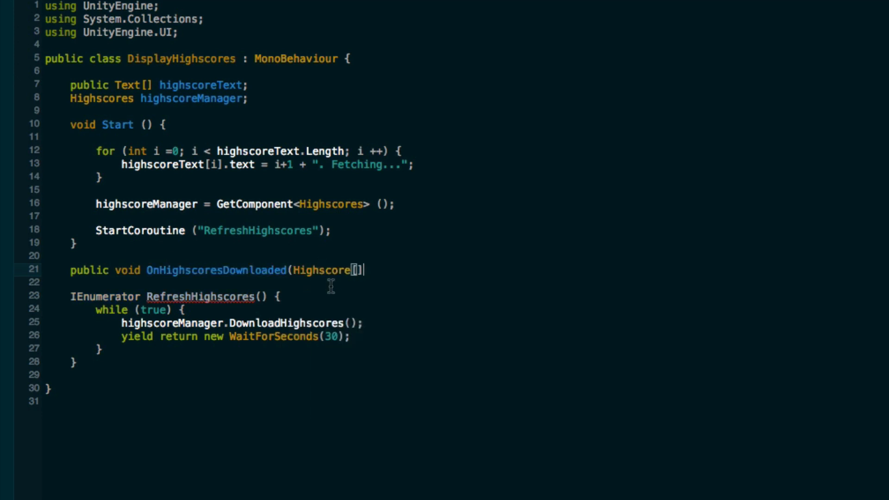
{"action": "mouse_move", "coordinate": [97, 96]}
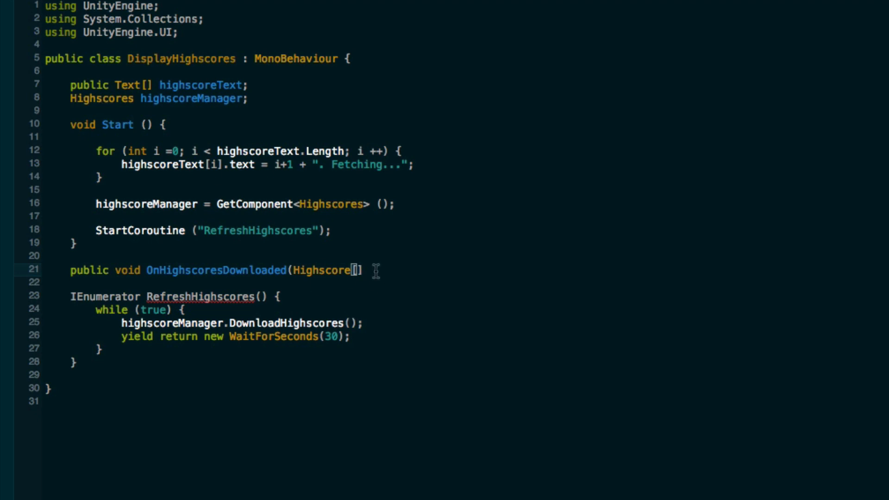
{"action": "type", "text": "high"}
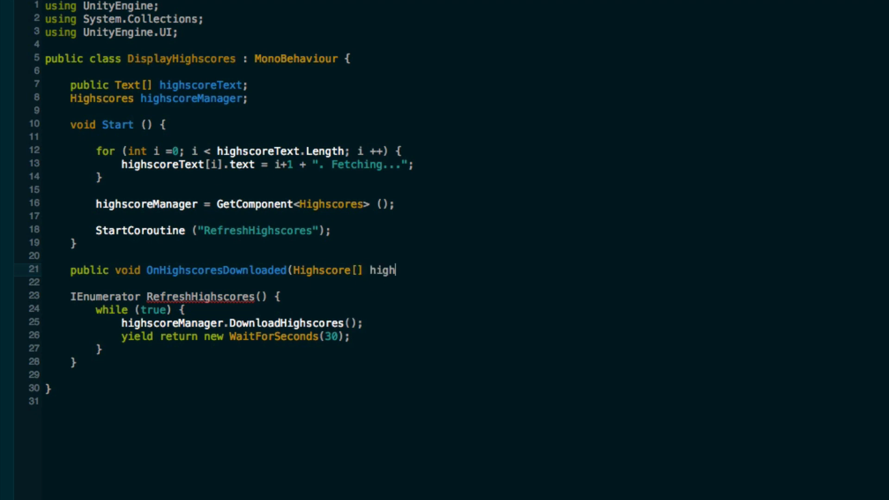
{"action": "type", "text": "scoreList) {"}
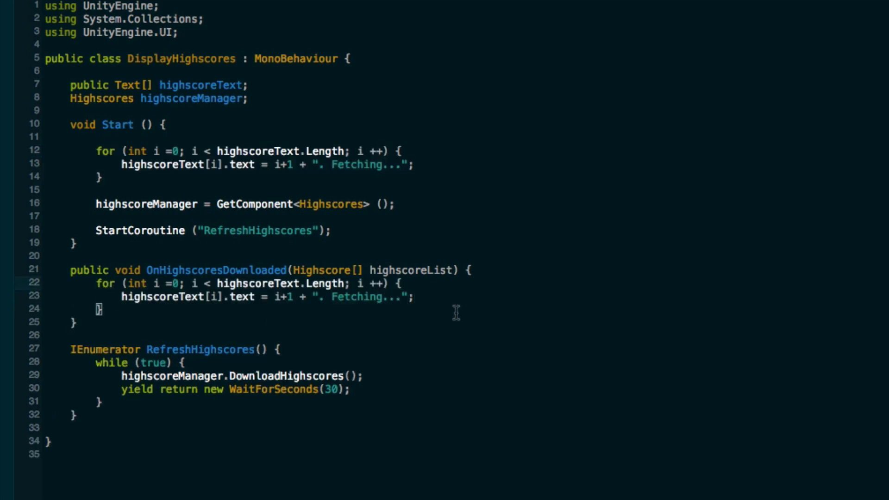
Remove the Fetching placeholder and guard each entry with if (highscoreList.Length > i)
{"action": "double_click", "coordinate": [359, 297]}
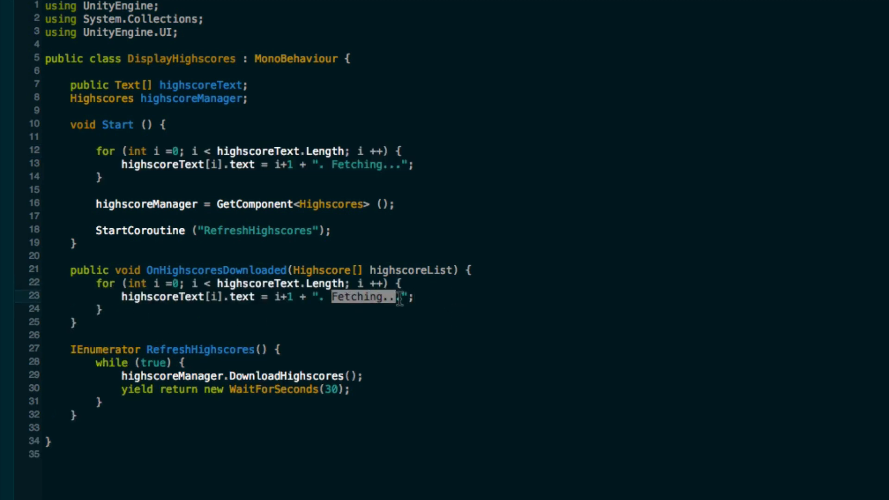
{"action": "key", "text": "Delete"}
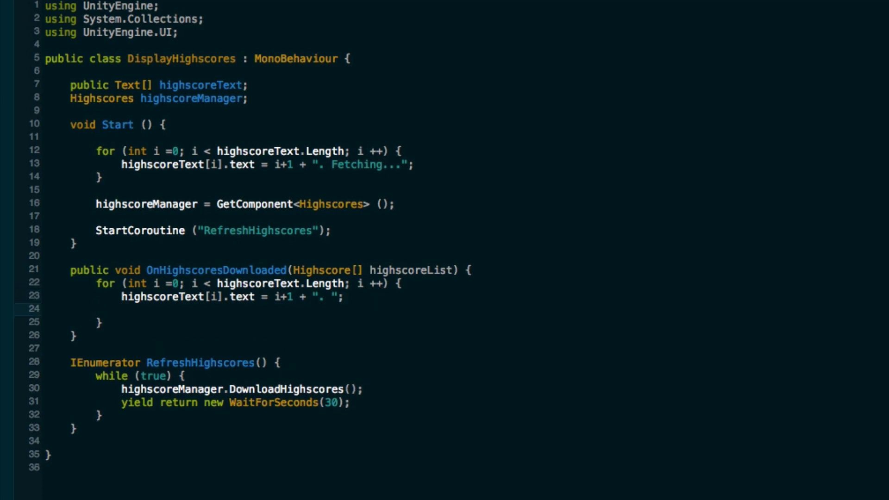
{"action": "type", "text": "if ("}
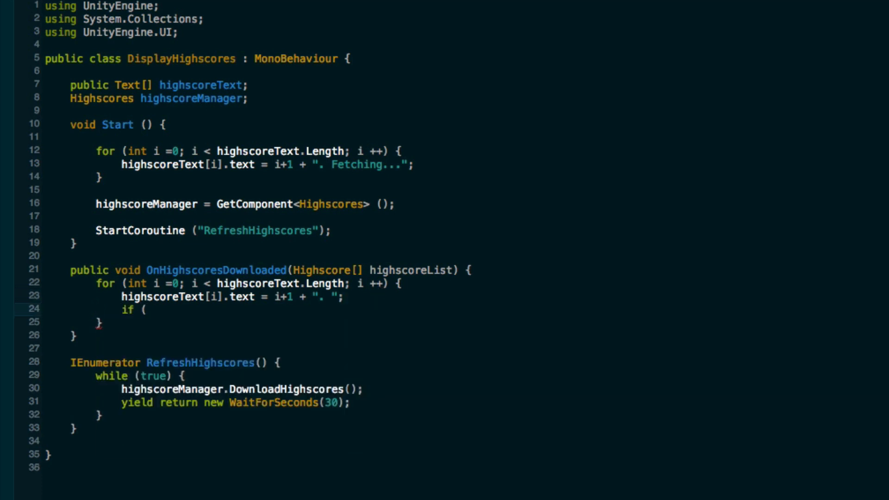
{"action": "type", "text": "highscl"}
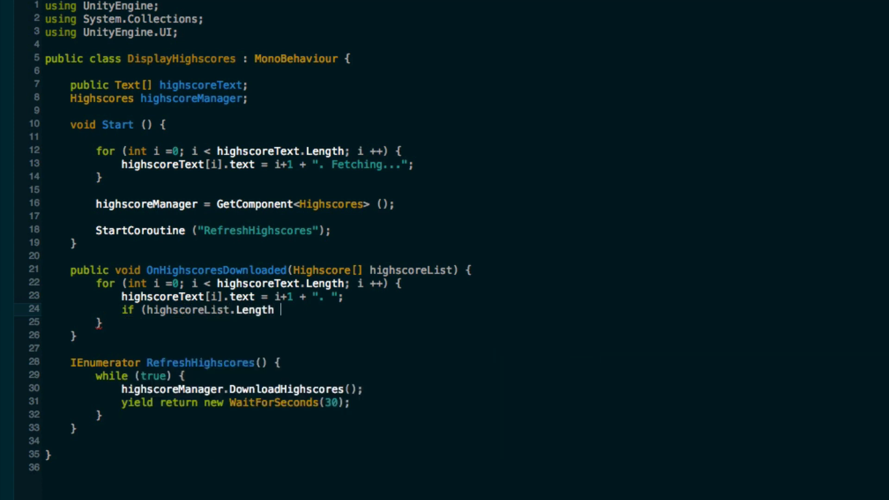
{"action": "type", "text": ">"}
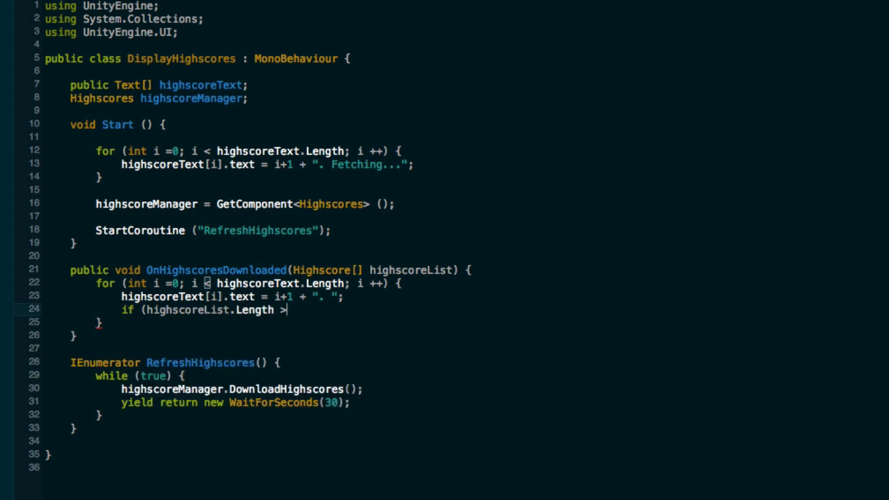
{"action": "type", "text": "i) {"}
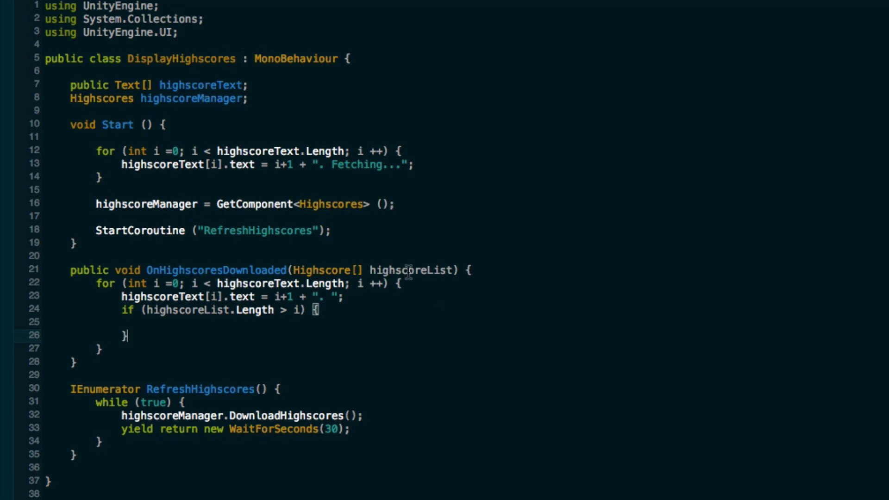
{"action": "mouse_move", "coordinate": [413, 270]}
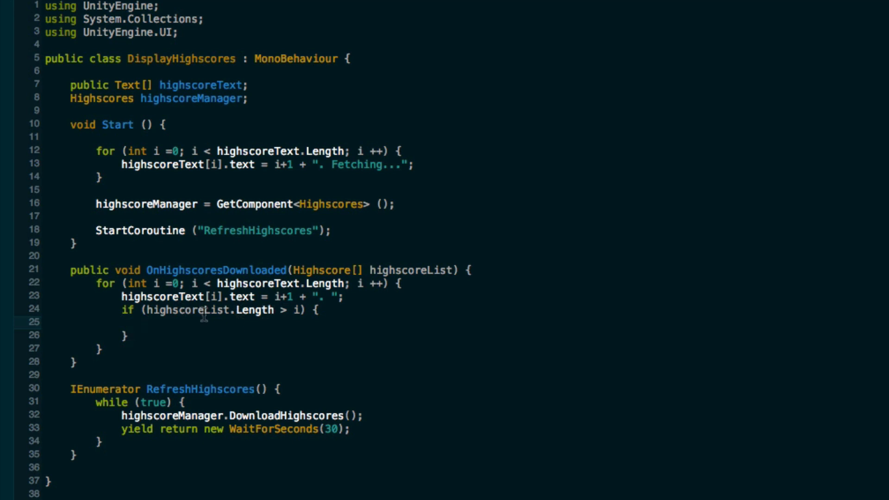
{"action": "left_click_drag", "start_coordinate": [275, 295], "coordinate": [343, 296]}
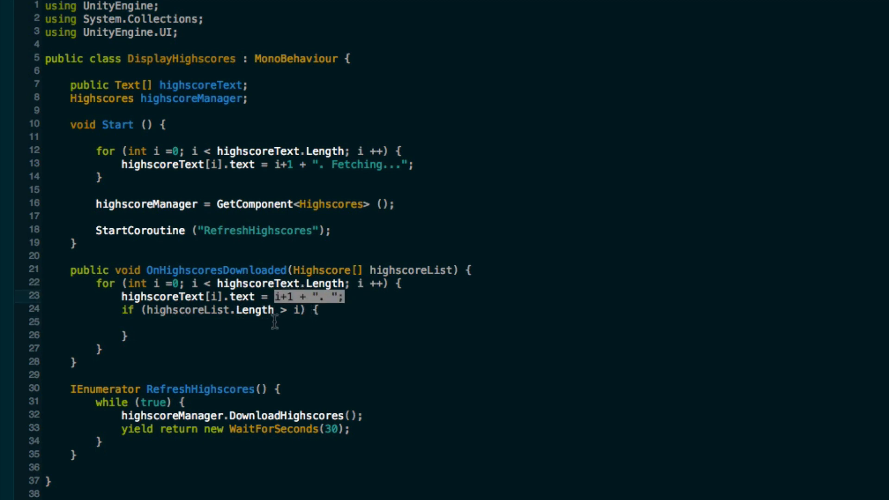
Append highscoreList[i].username + " - " + highscoreList[i].score to highscoreText[i].text
{"action": "type", "text": "highscoreText"}
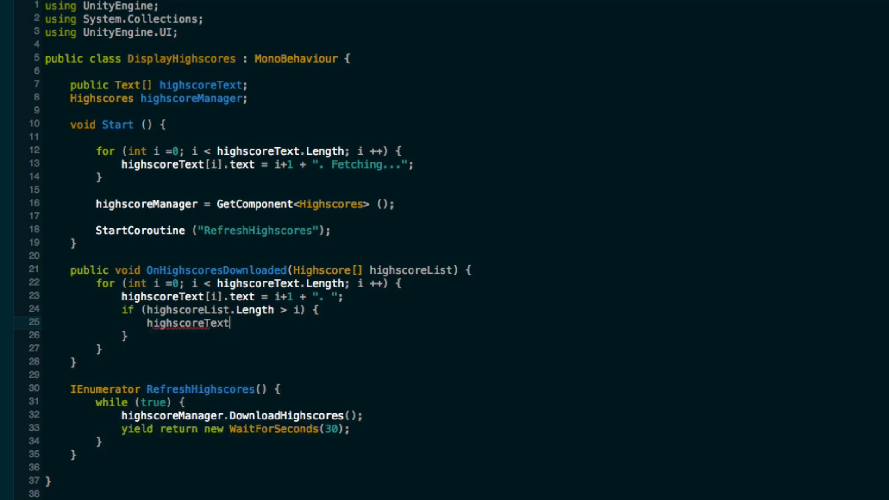
{"action": "type", "text": "[i].text"}
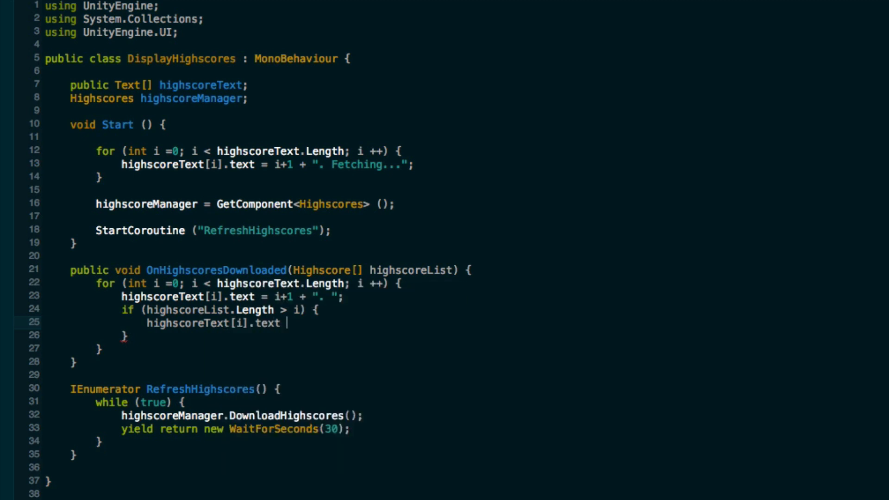
{"action": "type", "text": "+"}
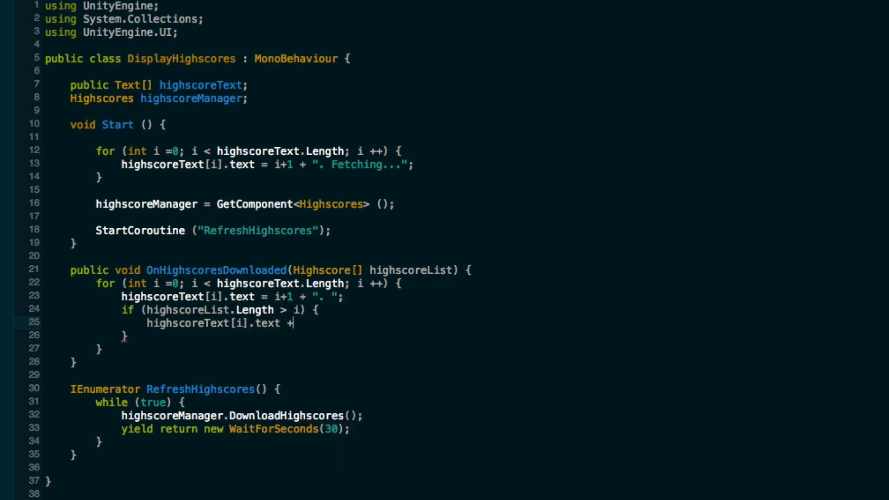
{"action": "type", "text": "="}
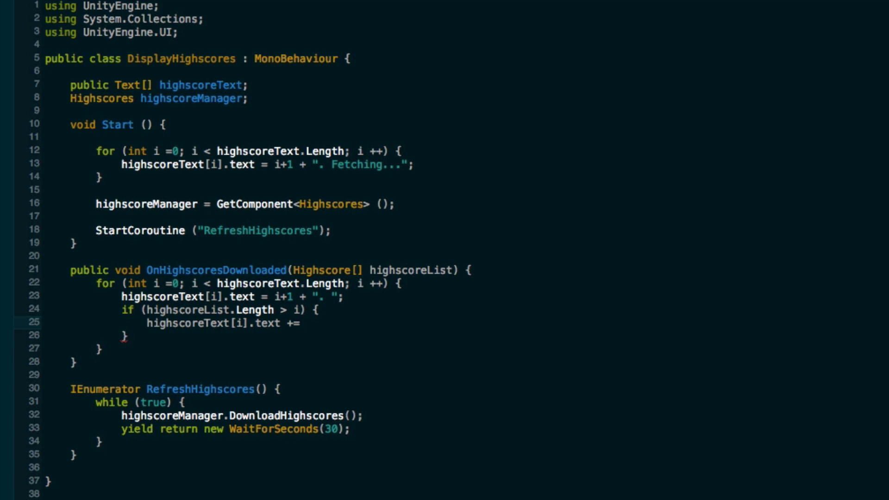
{"action": "type", "text": "highscoreList[i"}
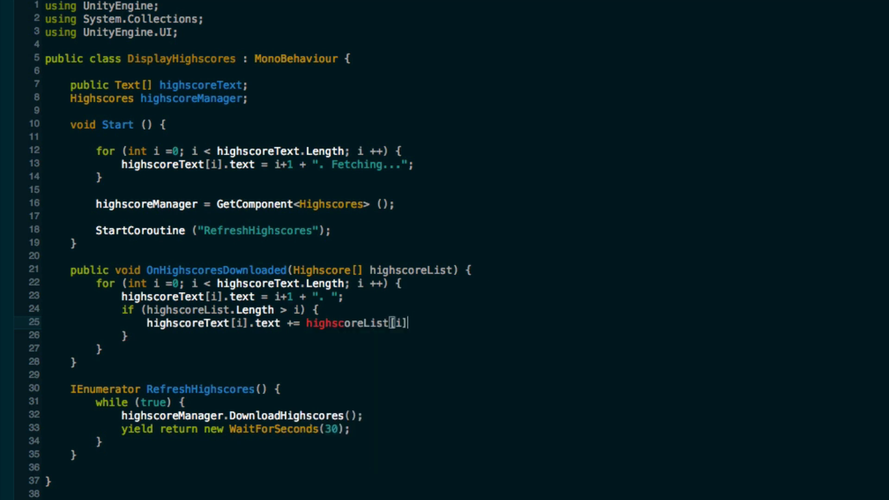
{"action": "type", "text": ".username"}
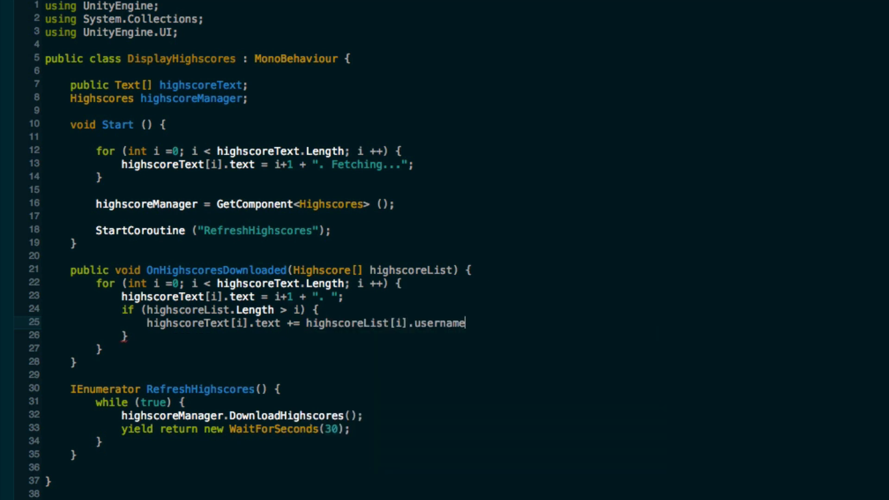
{"action": "type", "text": "+ \" - \" +"}
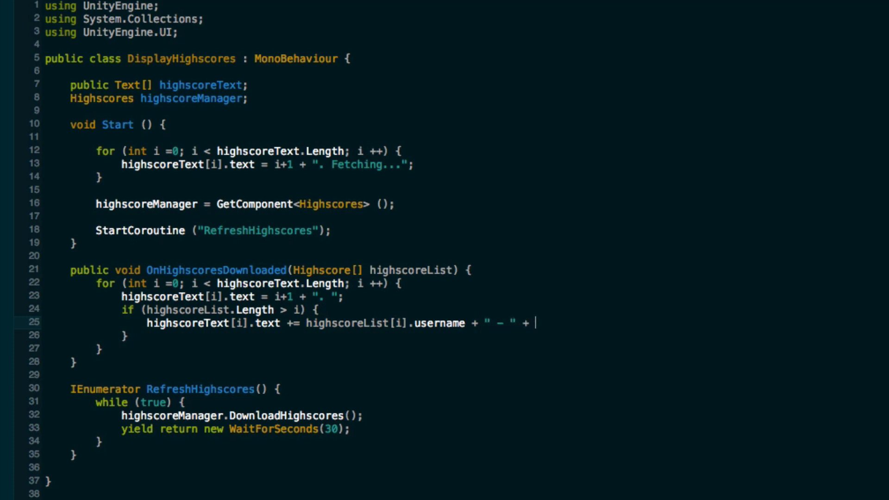
{"action": "type", "text": "highscore"}
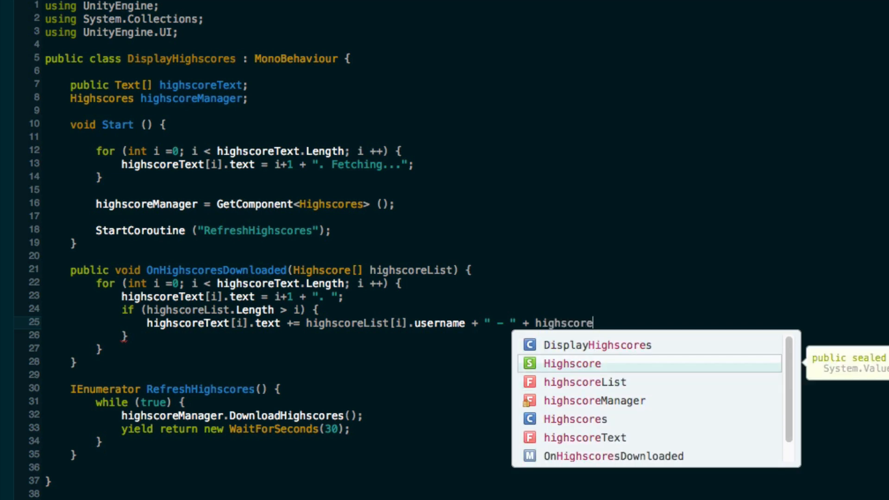
{"action": "type", "text": "List[i].score;"}
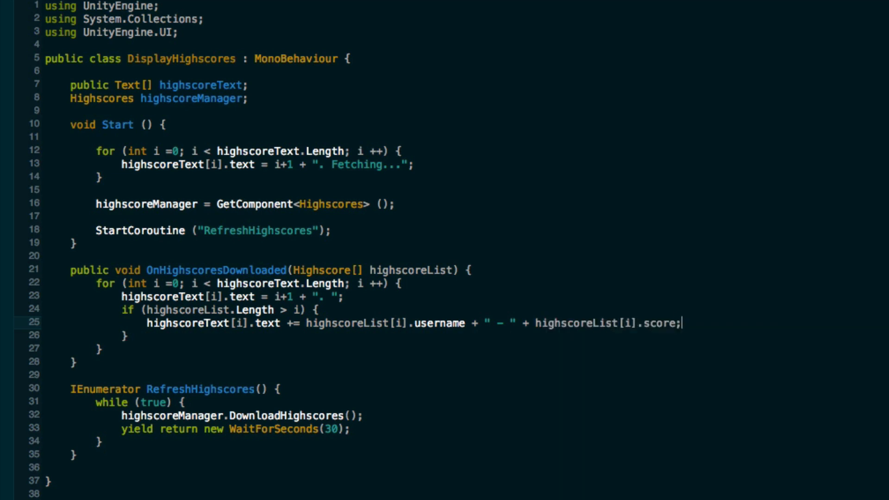
{"action": "mouse_move", "coordinate": [296, 74]}
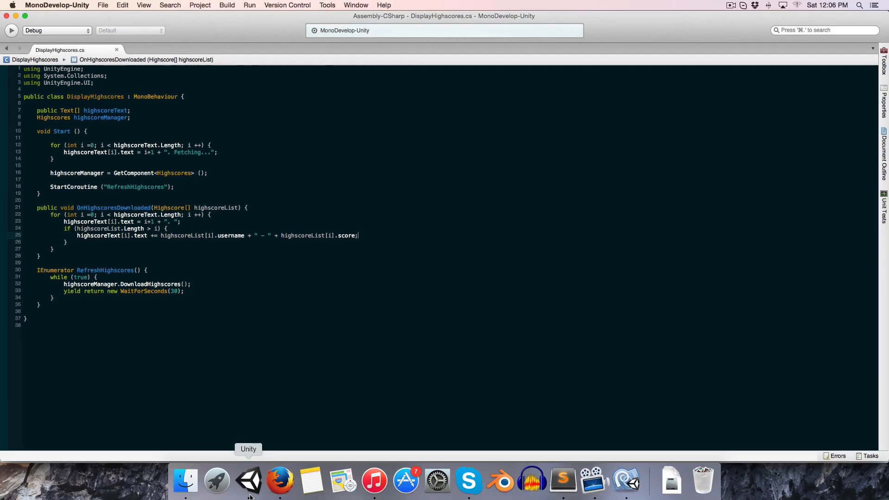
Declare a DisplayHighscores highscoresDisplay field in the Highscores script
{"action": "left_click", "coordinate": [248, 481]}
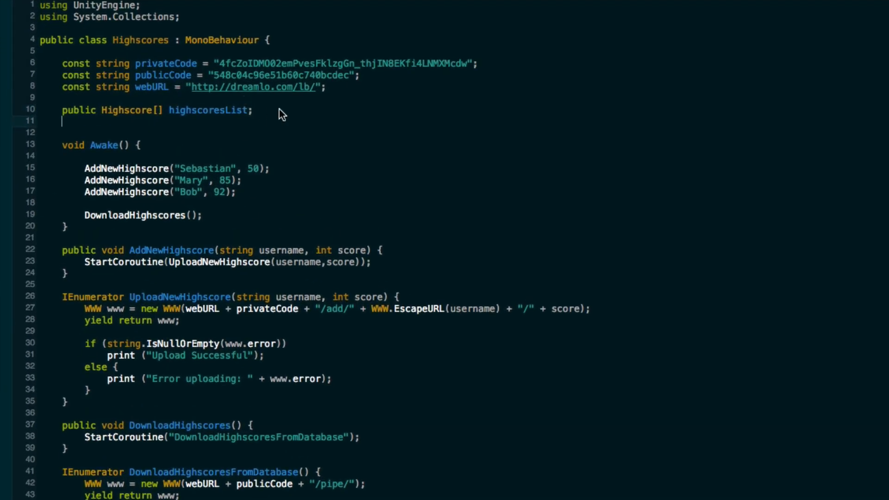
{"action": "type", "text": "DisplayHighscores h"}
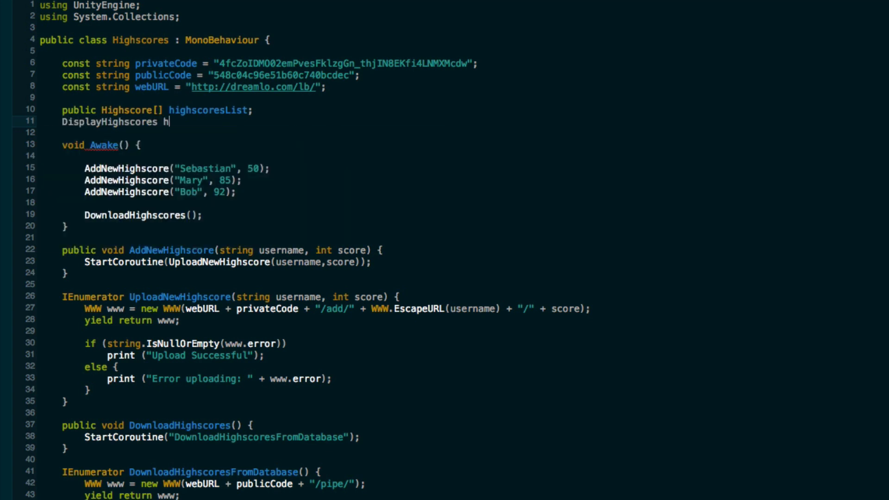
{"action": "type", "text": "igh"}
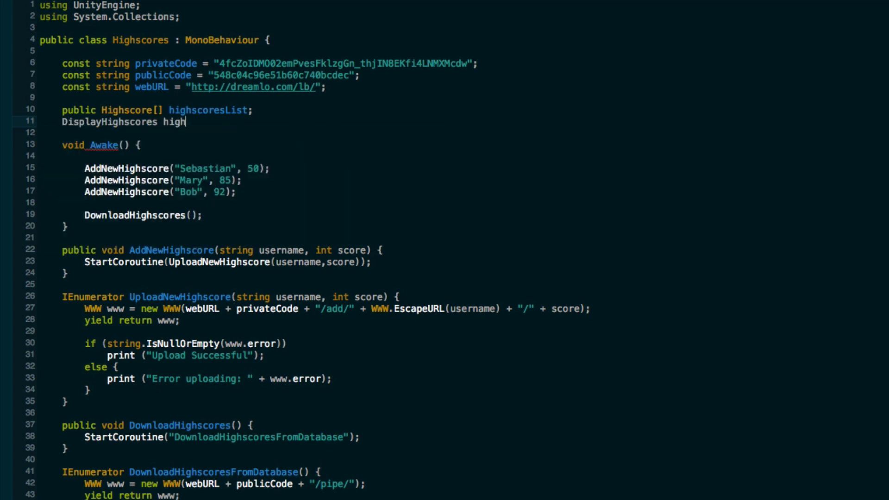
{"action": "type", "text": "scoresDisplay"}
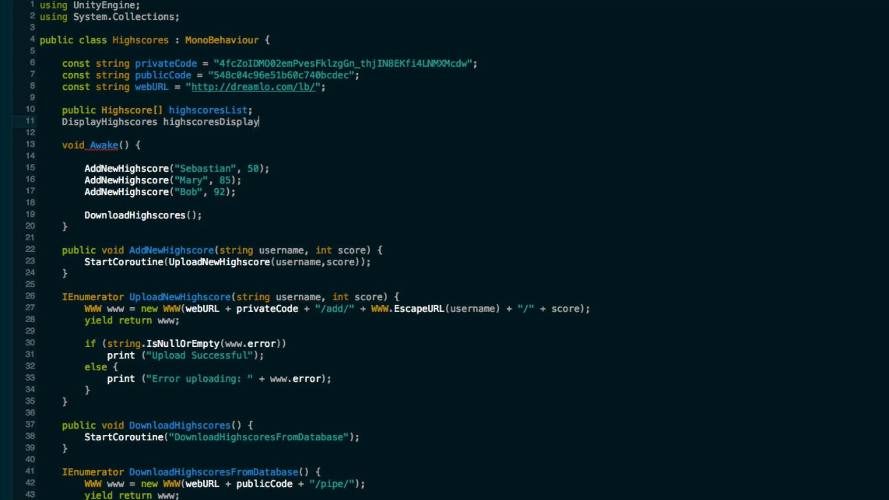
{"action": "type", "text": ";"}
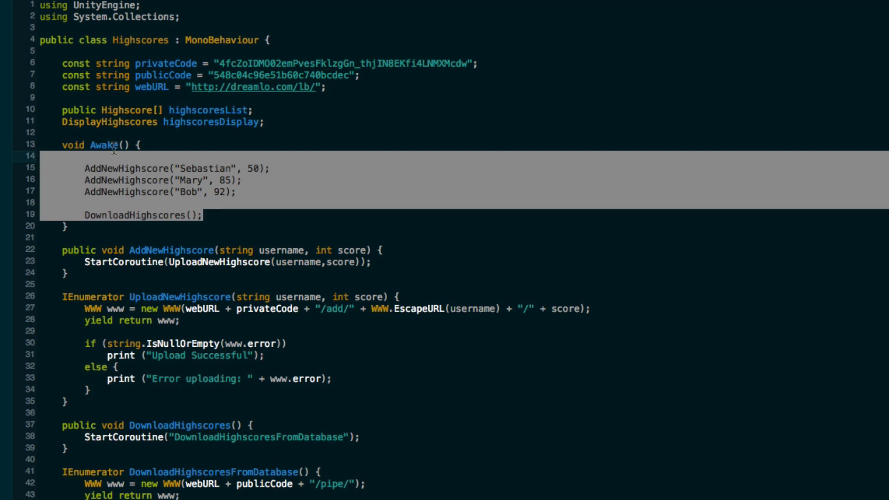
Replace Awake's test uploads and download with highscoresDisplay = GetComponent<DisplayHighscores>()
{"action": "key", "text": "Delete"}
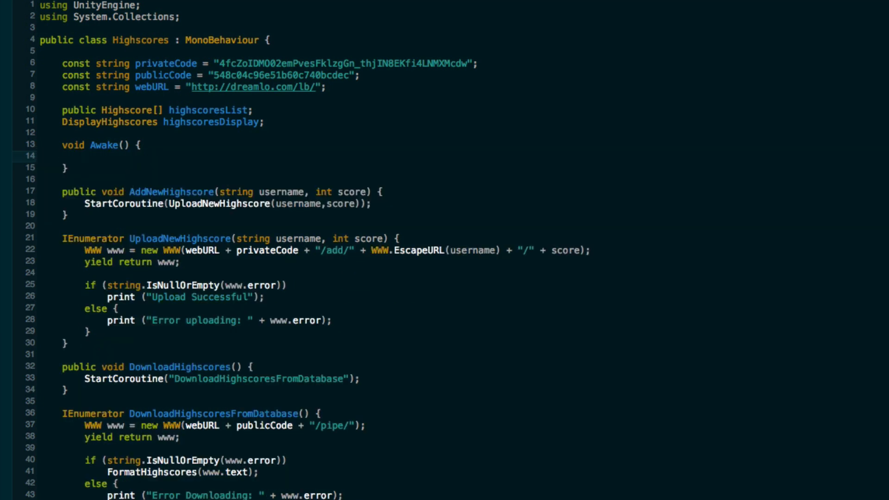
{"action": "type", "text": "highscoresDisplay = Get"}
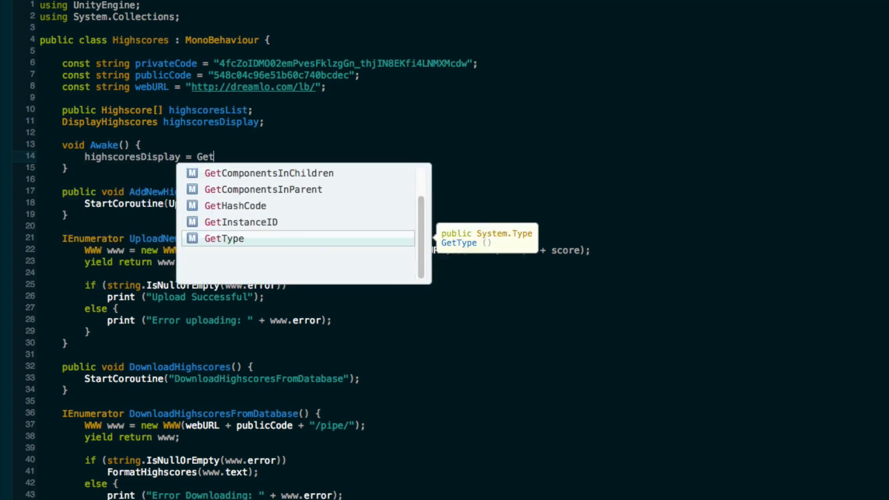
{"action": "type", "text": "Component<DisplayHighscores> ();"}
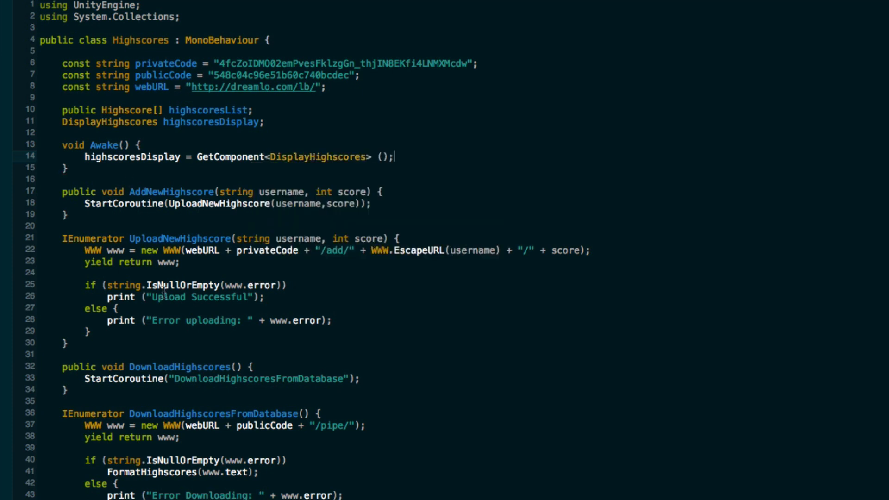
{"action": "scroll", "scroll_direction": "down", "scroll_amount": 3}
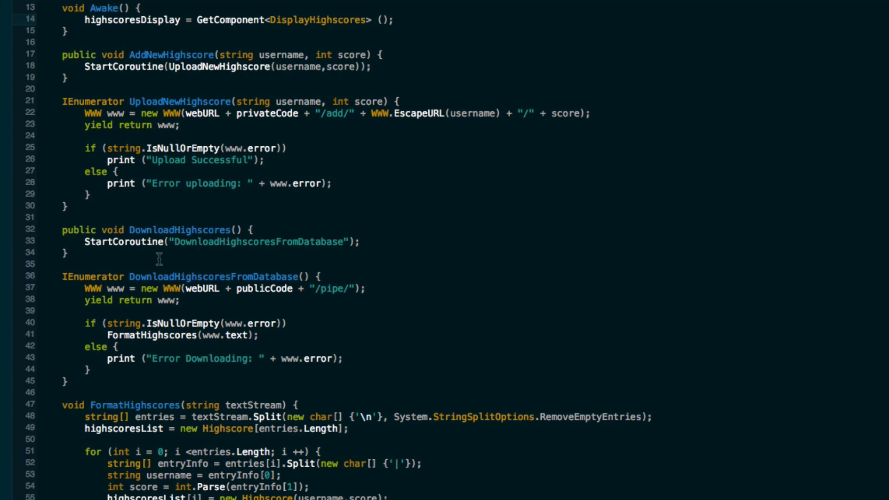
{"action": "mouse_move", "coordinate": [272, 300]}
{"action": "type", "text": " {"}
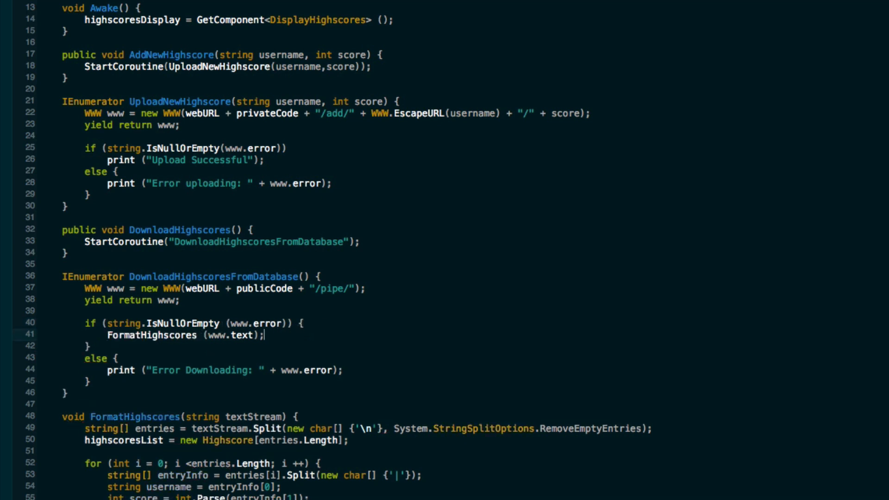
Call highscoresDisplay.OnHighscoresDownloaded(highscoresList) after FormatHighscores in the successful download branch
{"action": "type", "text": "display"}
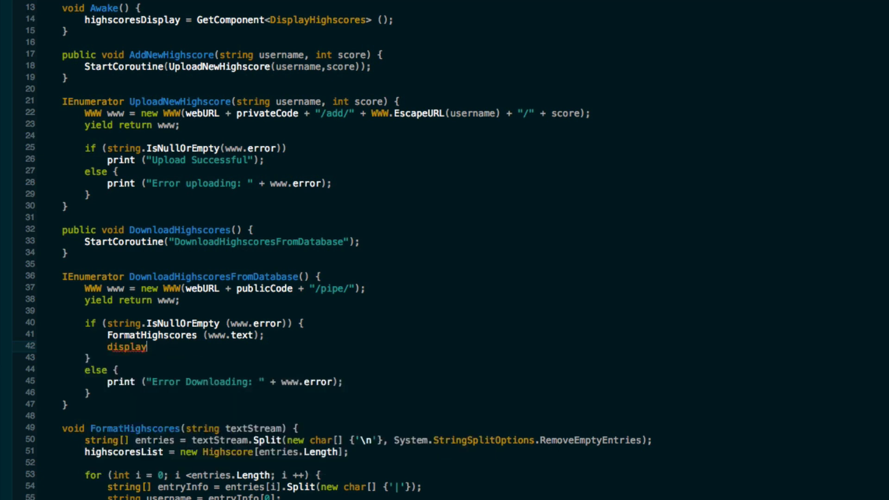
{"action": "type", "text": "Highscore"}
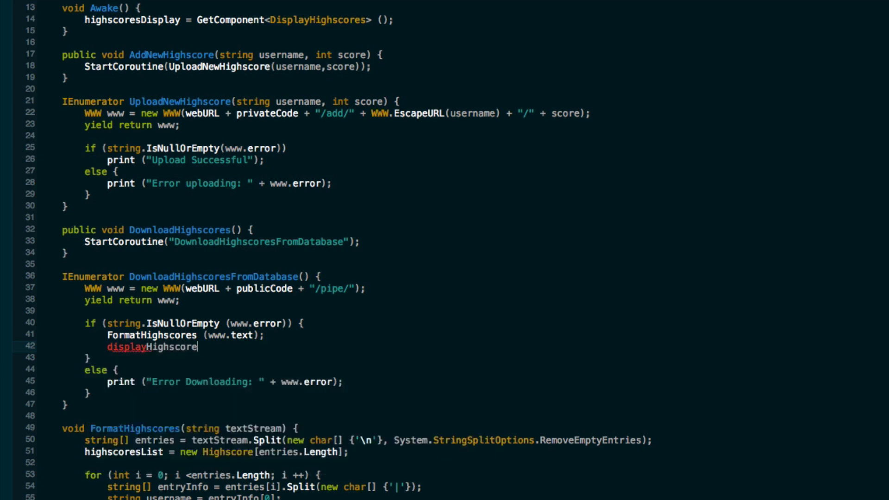
{"action": "key", "text": "Backspace"}
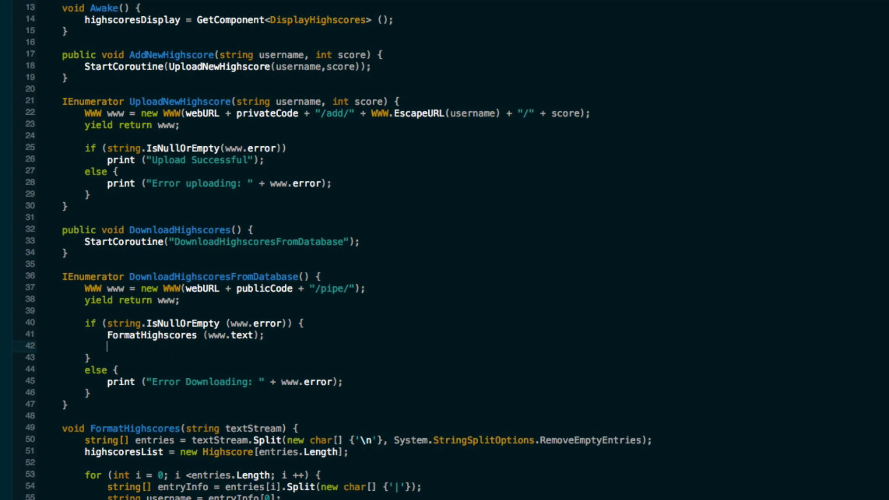
{"action": "type", "text": "highscoresList"}
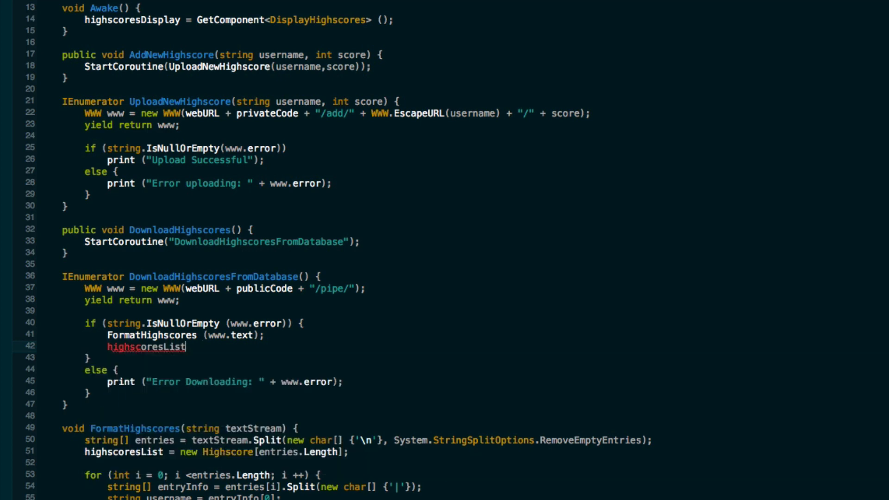
{"action": "type", "text": "Display.On"}
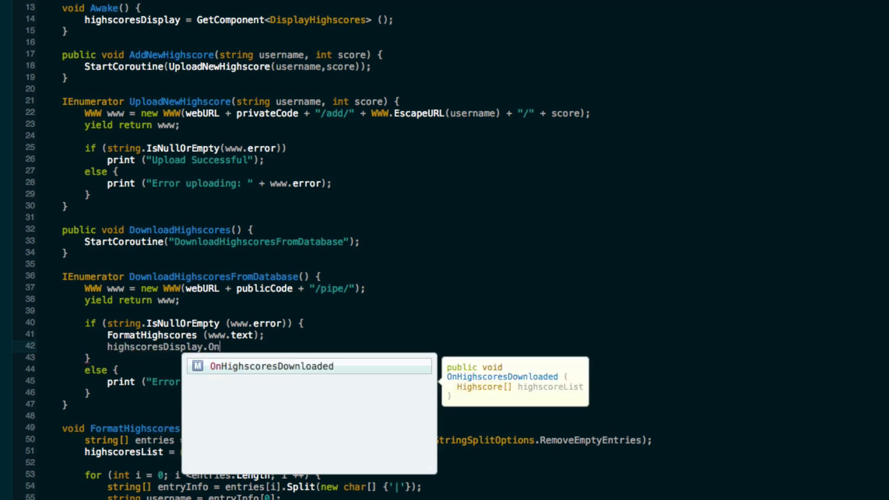
{"action": "key", "text": "Tab"}
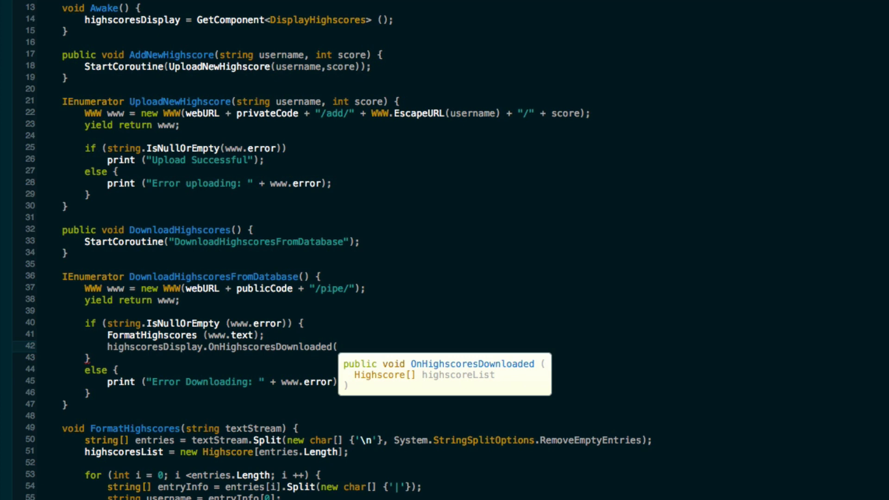
{"action": "type", "text": "highscoresList"}
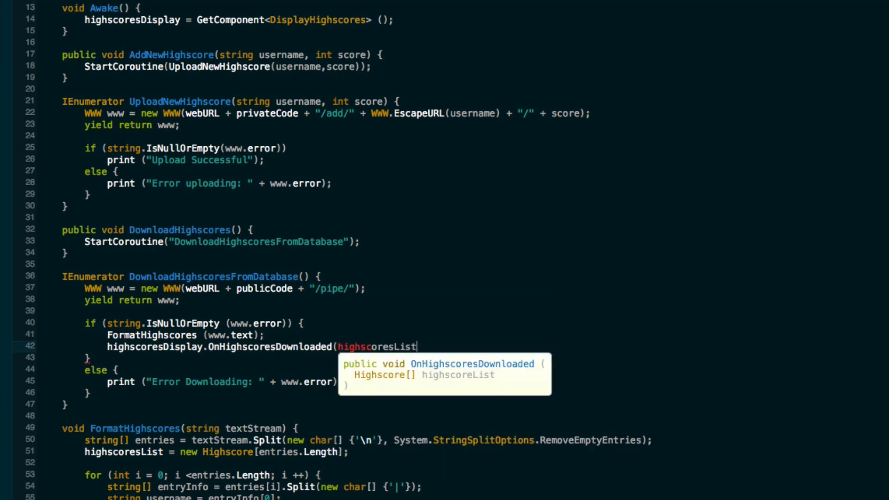
{"action": "type", "text": ");"}
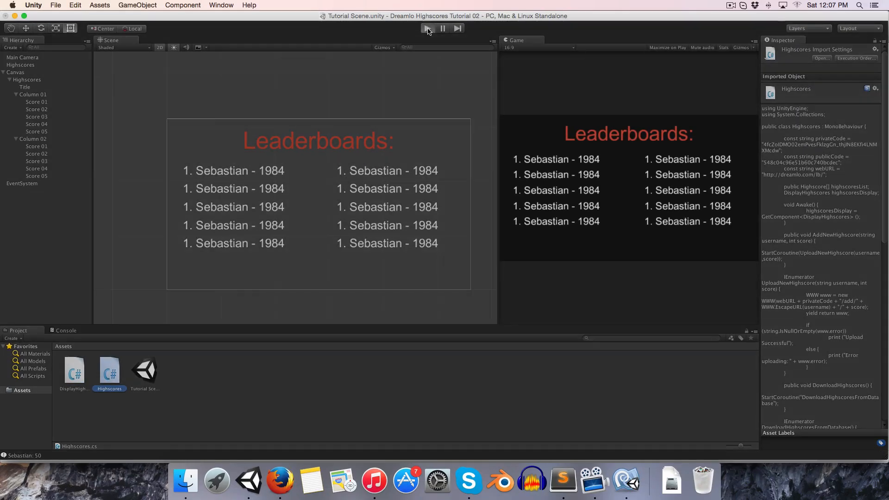
Test-play to see Bob - 92, Mary - 85, Seb - 69, stop, and reopen the Highscores script
{"action": "left_click", "coordinate": [428, 28]}
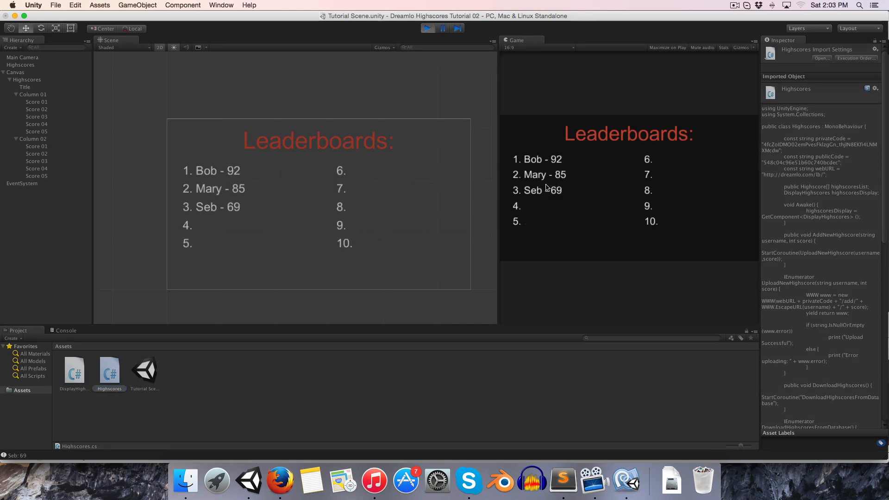
{"action": "mouse_move", "coordinate": [575, 184]}
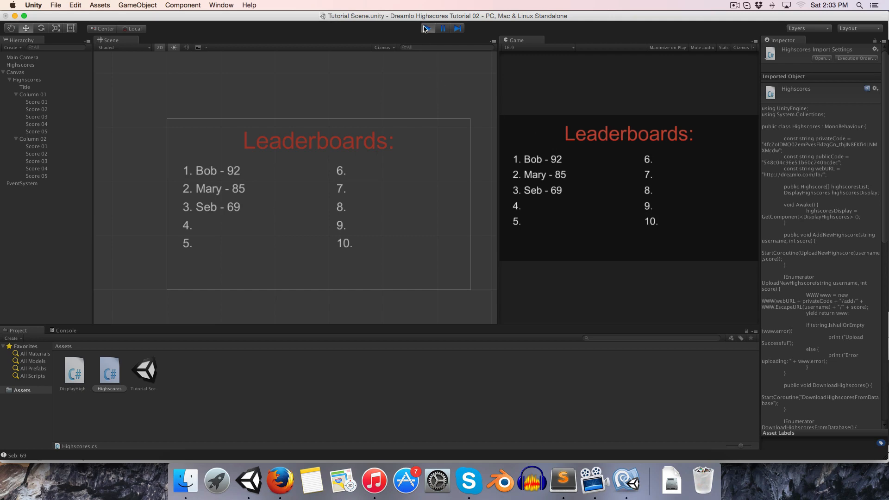
{"action": "left_click", "coordinate": [428, 28]}
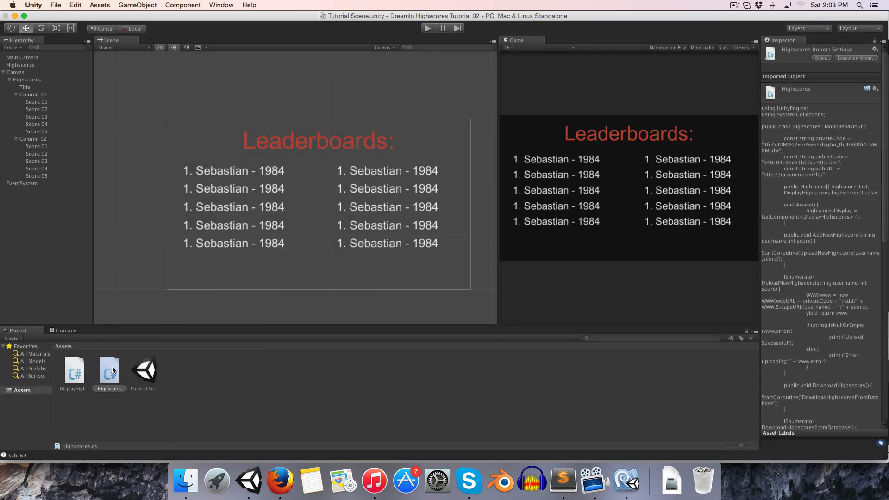
{"action": "double_click", "coordinate": [110, 370]}
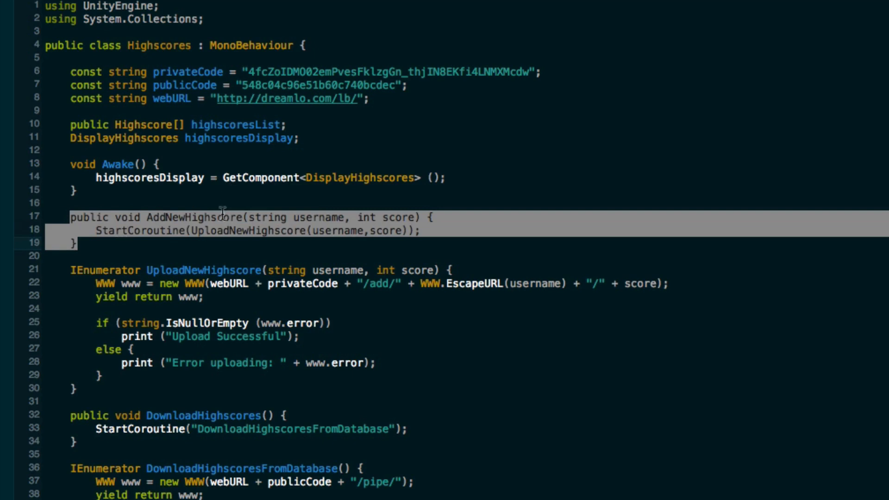
{"action": "mouse_move", "coordinate": [210, 235]}
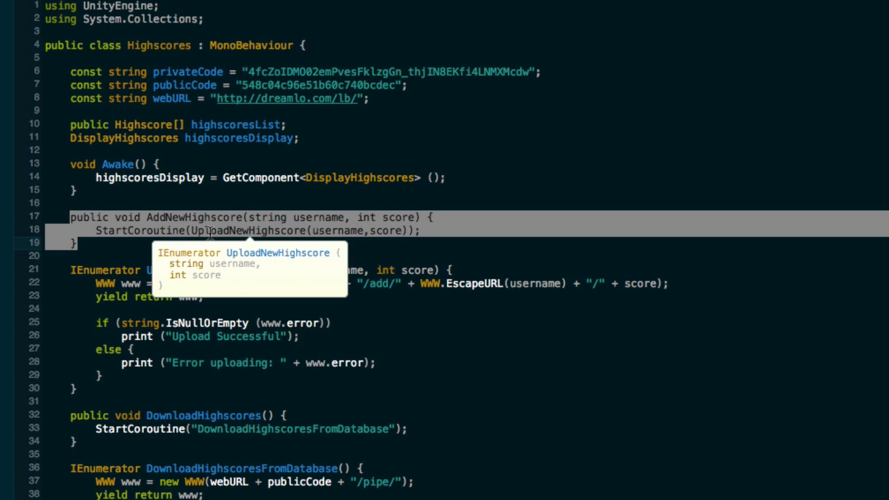
Mark AddNewHighscore static and declare a 'static Highscores instance;' field
{"action": "type", "text": "stati"}
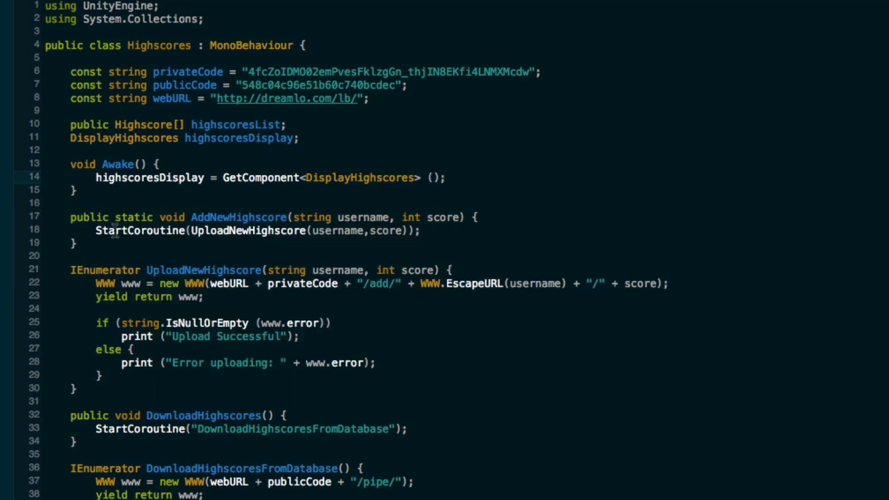
{"action": "double_click", "coordinate": [139, 230]}
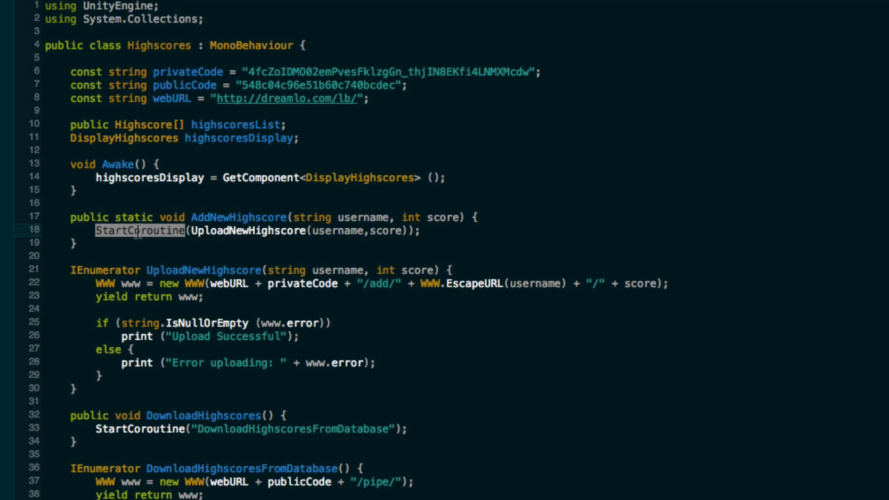
{"action": "mouse_move", "coordinate": [134, 215]}
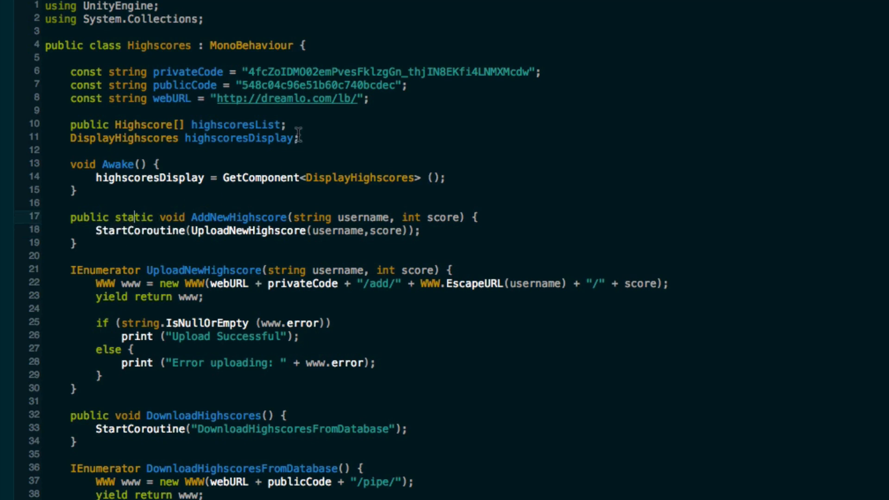
{"action": "type", "text": "static"}
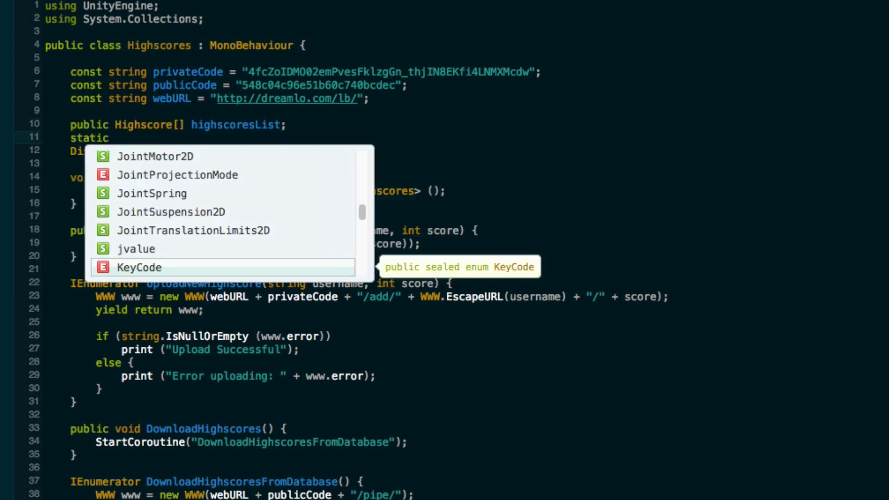
{"action": "type", "text": "Highscores"}
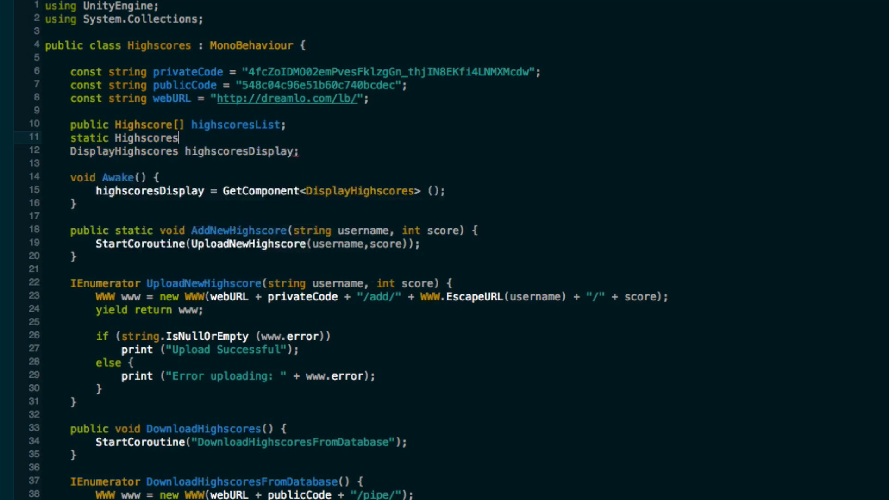
{"action": "type", "text": "instance;"}
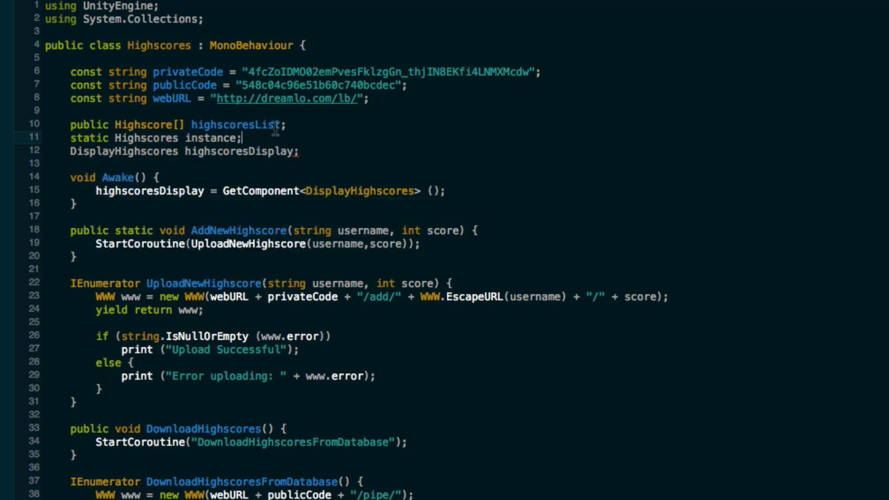
Set 'instance = this;' in Awake and route the coroutine calls through 'instance.'
{"action": "type", "text": "instance = this;"}
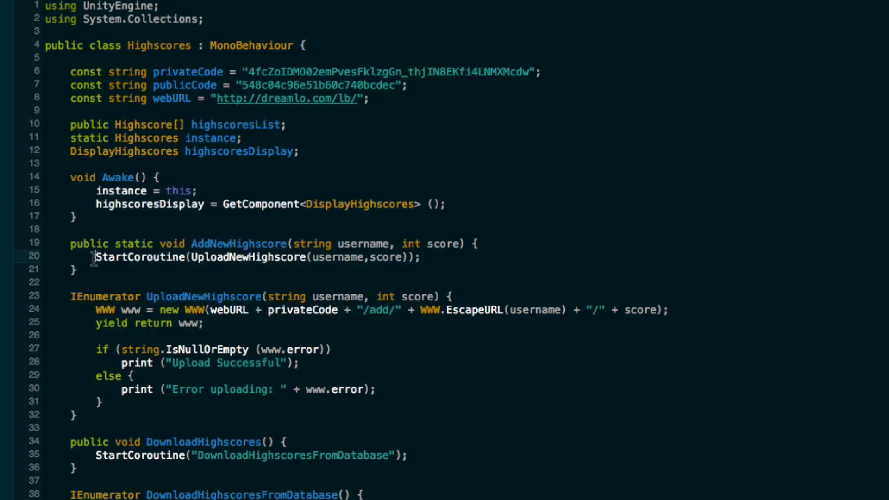
{"action": "type", "text": "instance."}
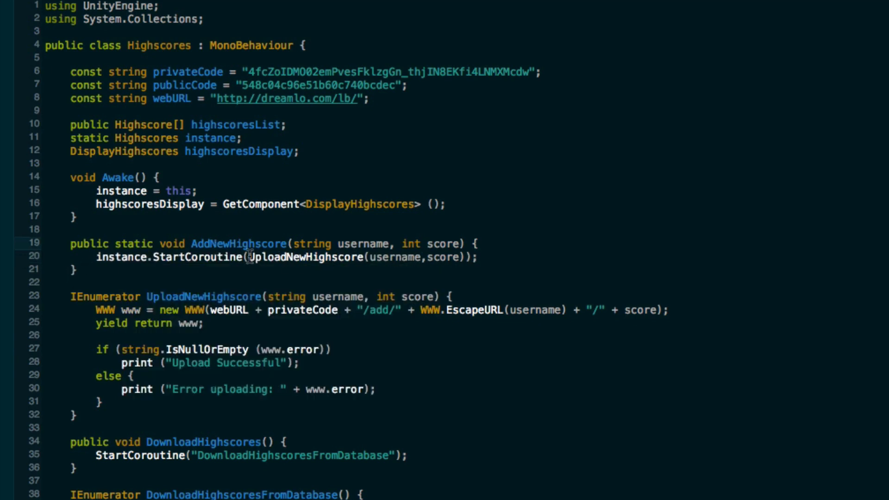
{"action": "type", "text": "isntance."}
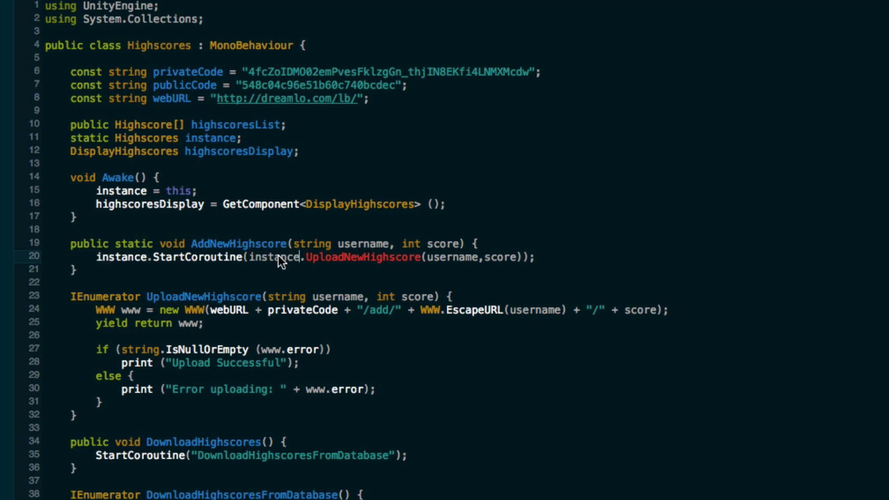
{"action": "mouse_move", "coordinate": [250, 335]}
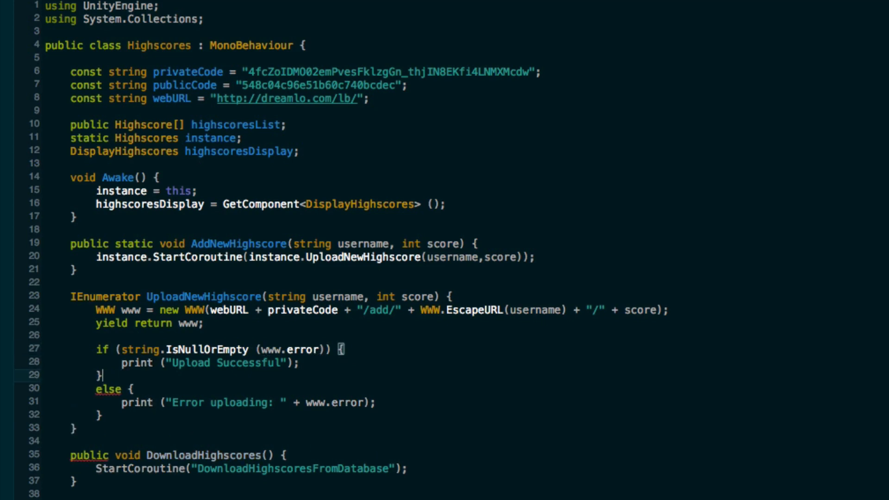
Add 'DownloadHighscores();' after the 'Upload Successful' print in the success branch
{"action": "type", "text": "D"}
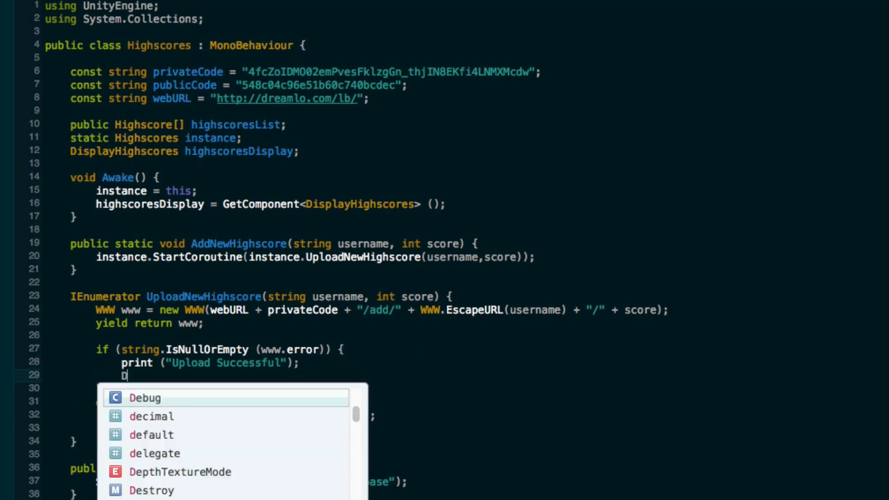
{"action": "type", "text": "ownloadHighscores()"}
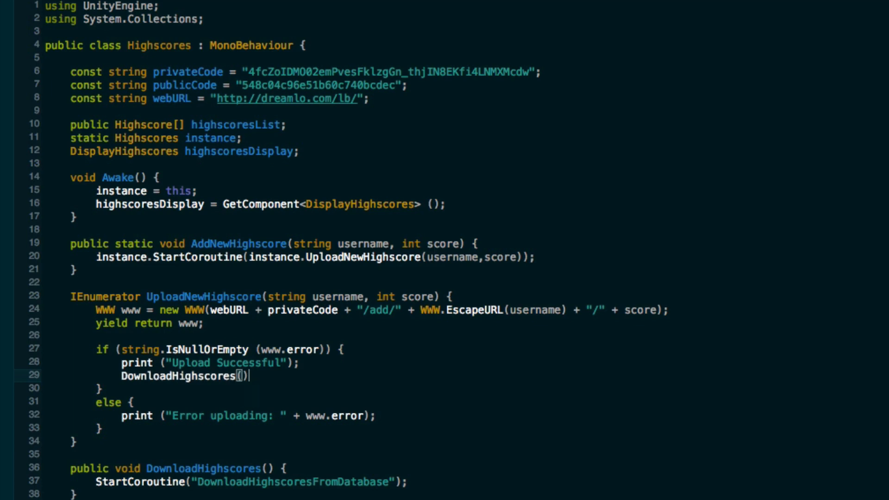
{"action": "type", "text": ";"}
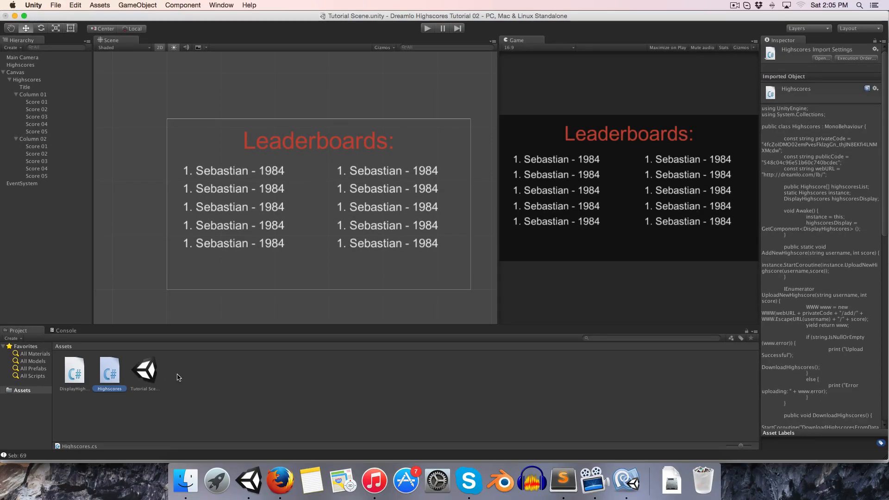
Create a new C# script named Game in the Assets panel
{"action": "right_click", "coordinate": [180, 378]}
{"action": "type", "text": "C"}
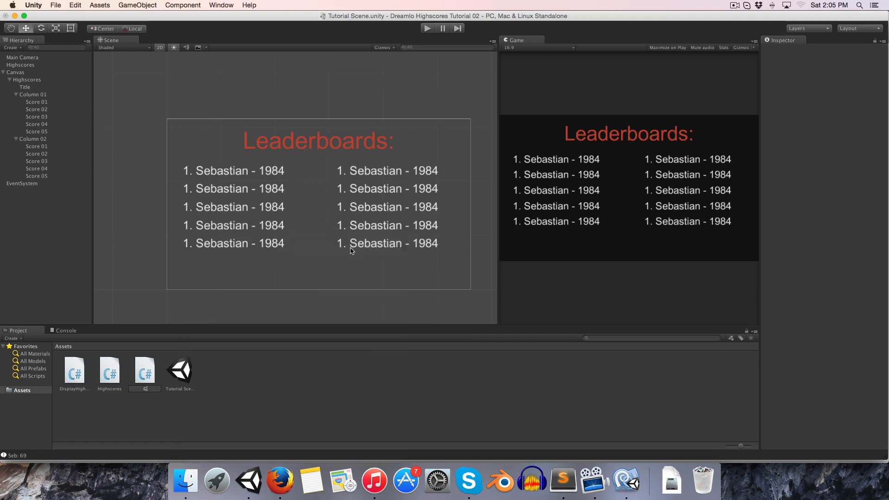
{"action": "left_click", "coordinate": [109, 371]}
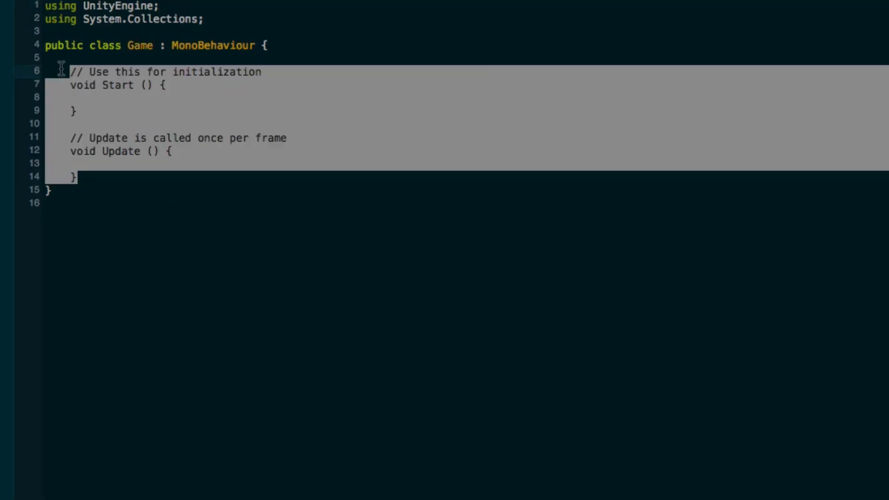
Replace the default methods with an Update that, on Space key down, generates a random score from 0 to 2000
{"action": "key", "text": "Delete"}
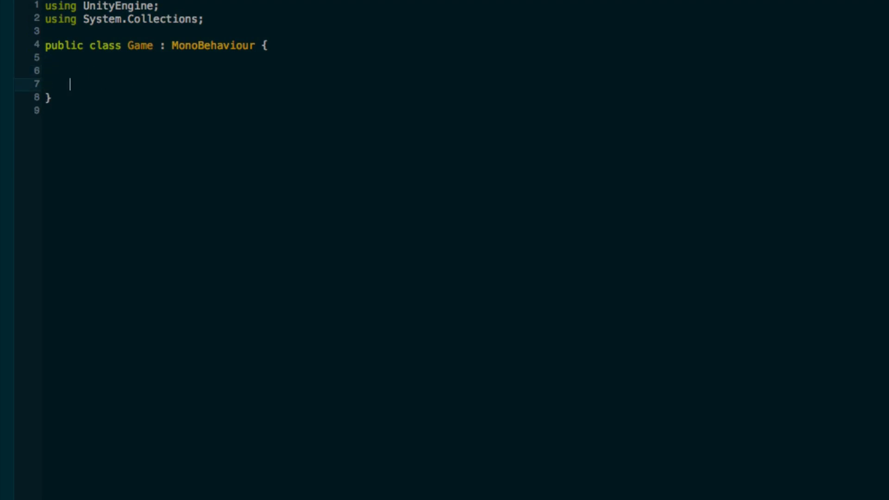
{"action": "type", "text": "void Update"}
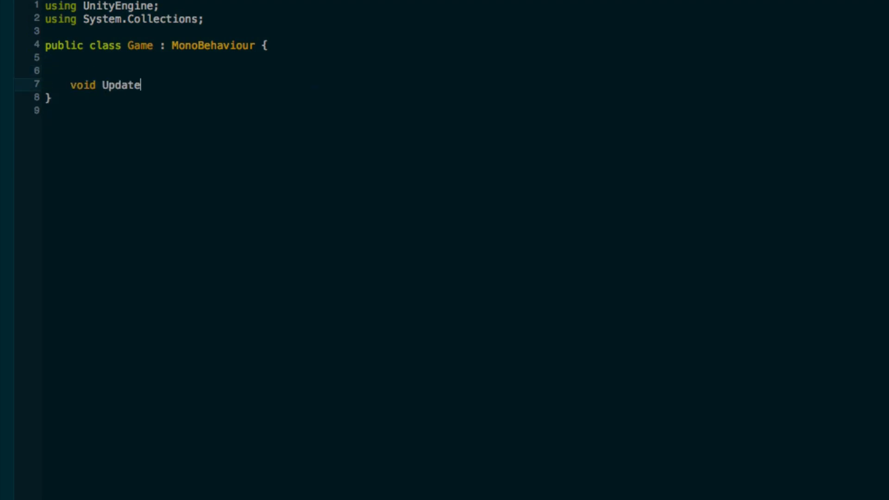
{"action": "type", "text": "() {"}
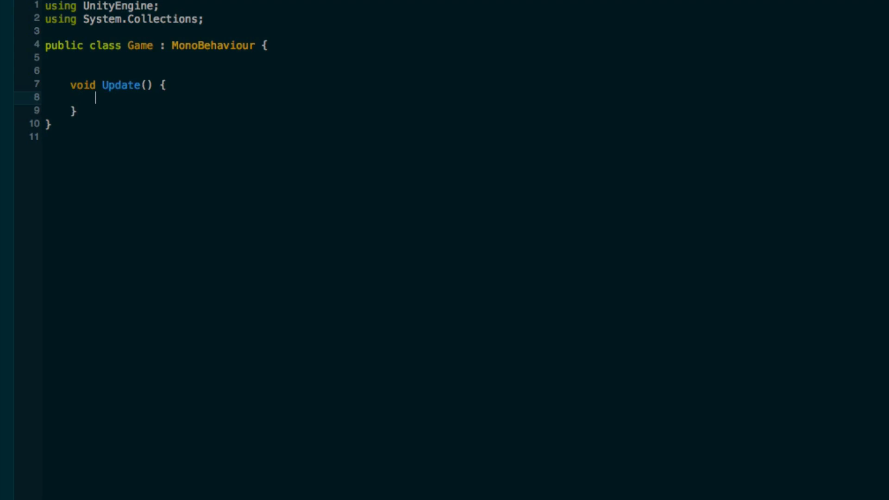
{"action": "type", "text": "if (Inputa"}
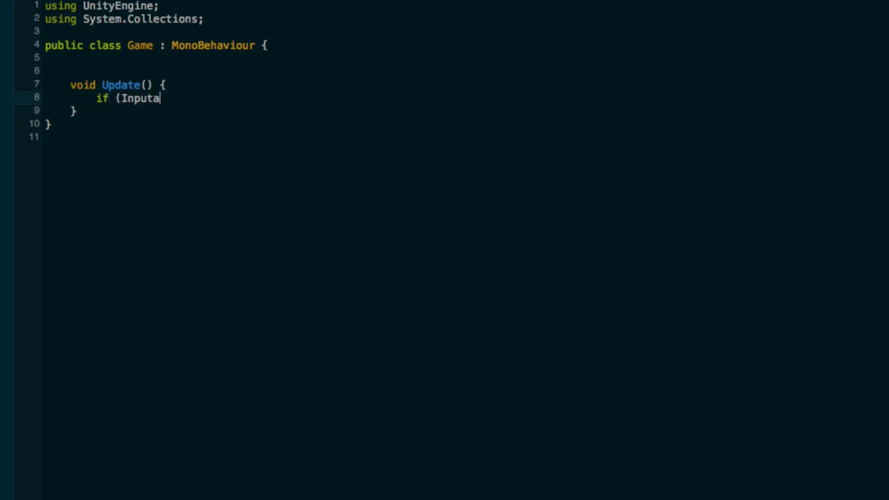
{"action": "type", "text": "."}
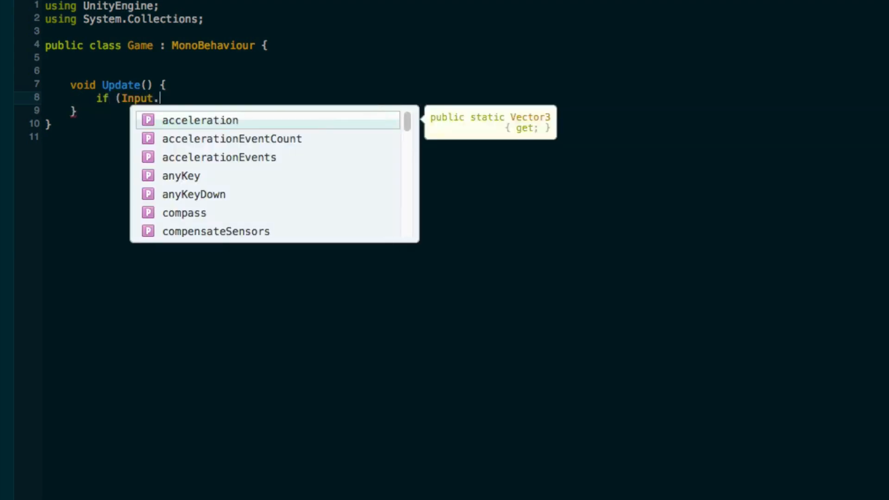
{"action": "type", "text": "key"}
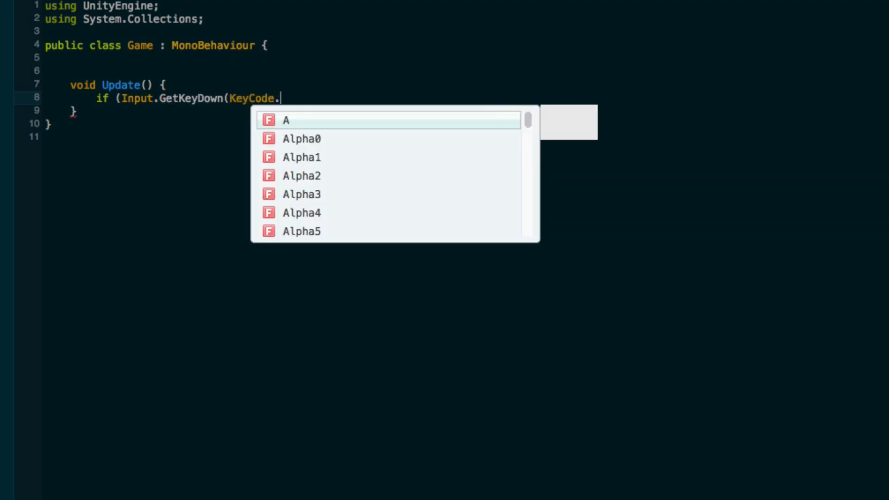
{"action": "type", "text": "Space)) {"}
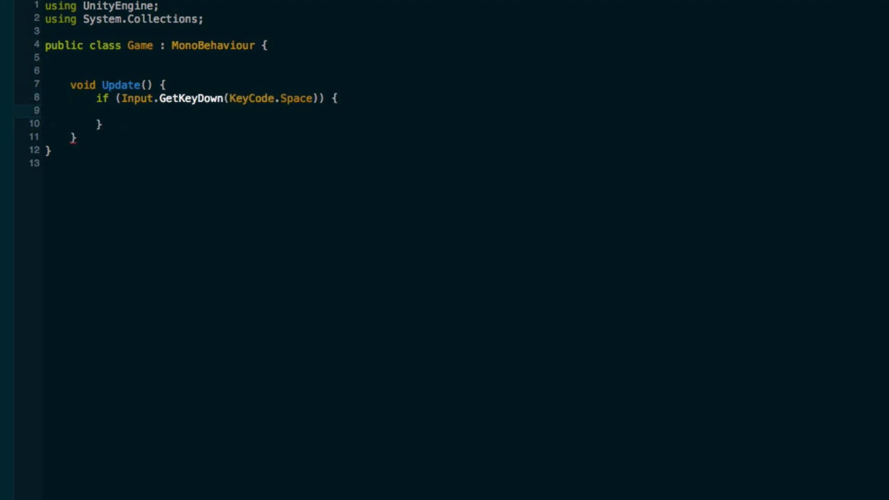
{"action": "type", "text": "int score = Rna"}
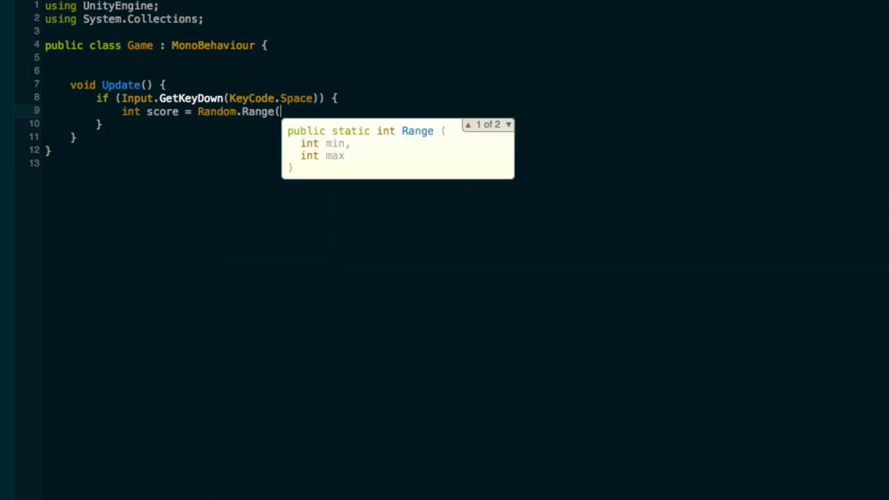
{"action": "type", "text": "0,2000);"}
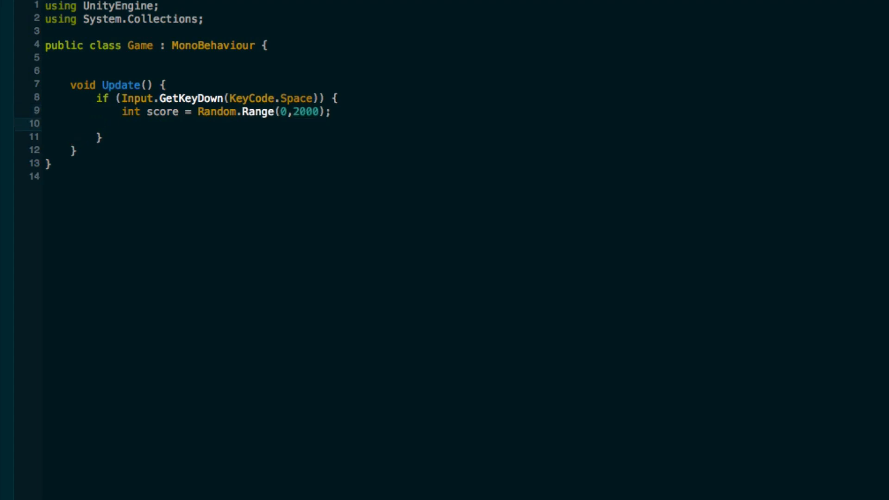
Declare 'string username = "";' and an alphabet string holding 'abcdefghijklmnopqrstuvwxyz'
{"action": "type", "text": "string"}
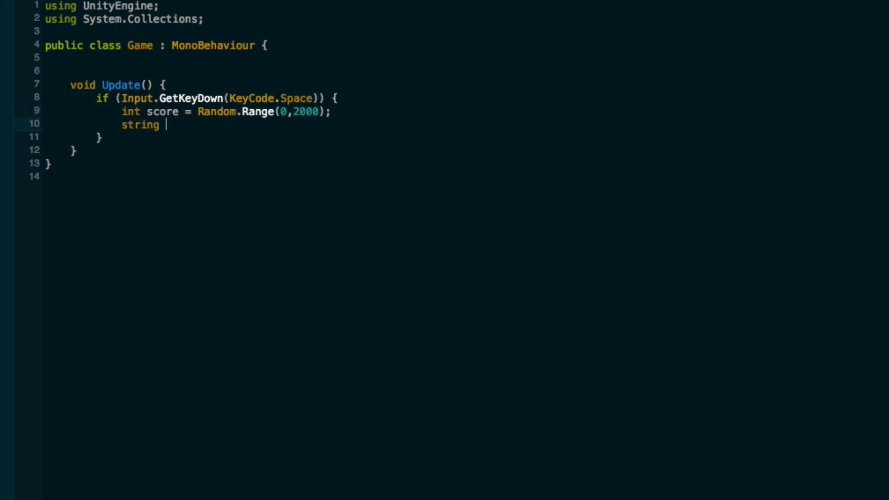
{"action": "type", "text": "userna"}
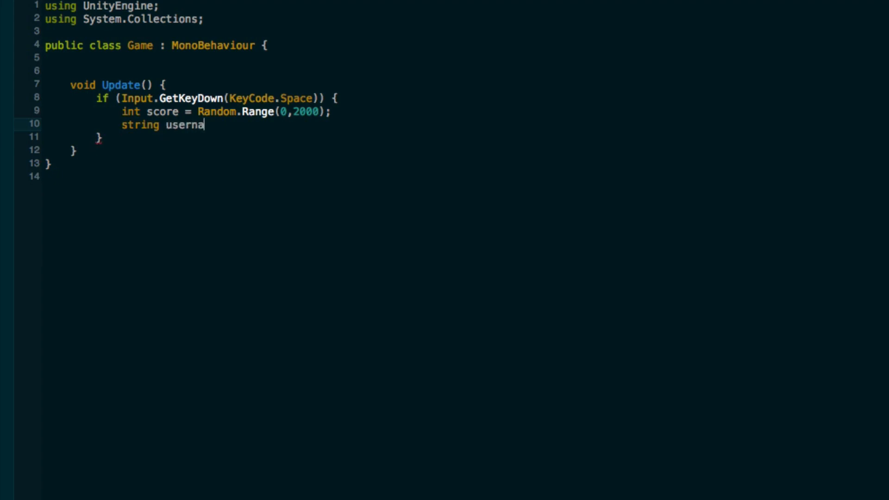
{"action": "type", "text": "me = \"\";"}
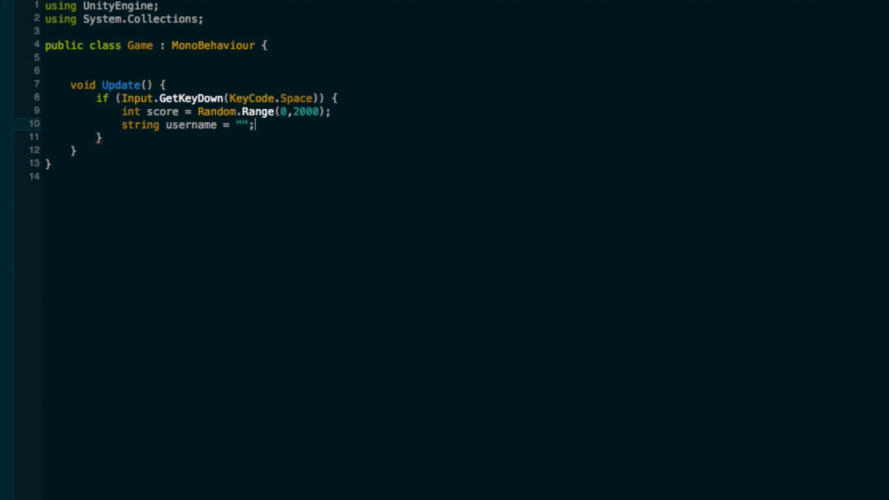
{"action": "type", "text": "stri"}
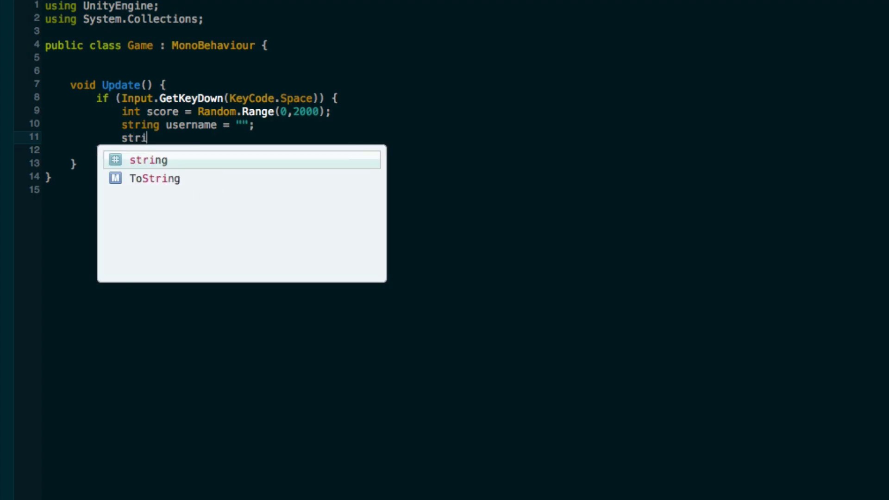
{"action": "type", "text": "ng alpha"}
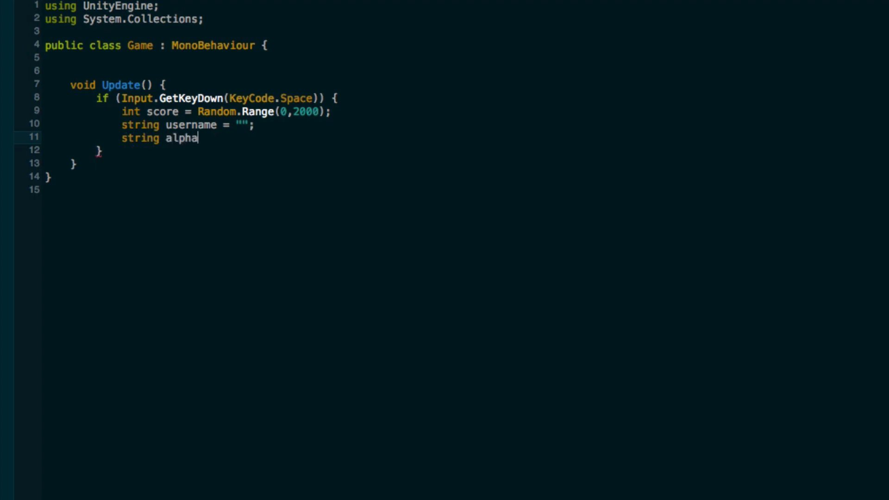
{"action": "type", "text": "bet = \"a"}
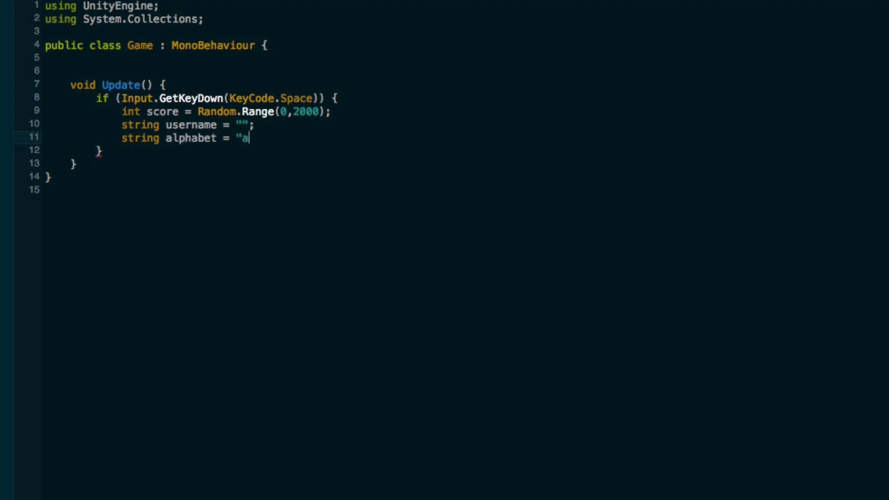
{"action": "type", "text": "bcdefgh"}
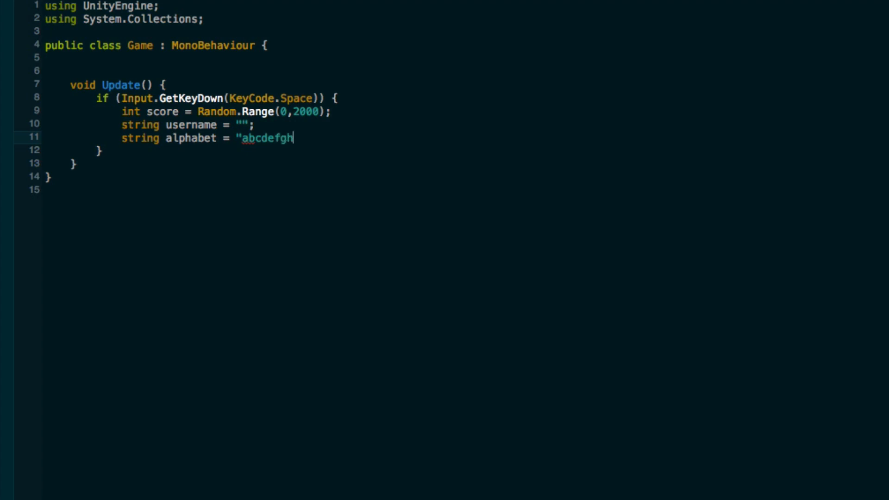
{"action": "type", "text": "ijklmnop"}
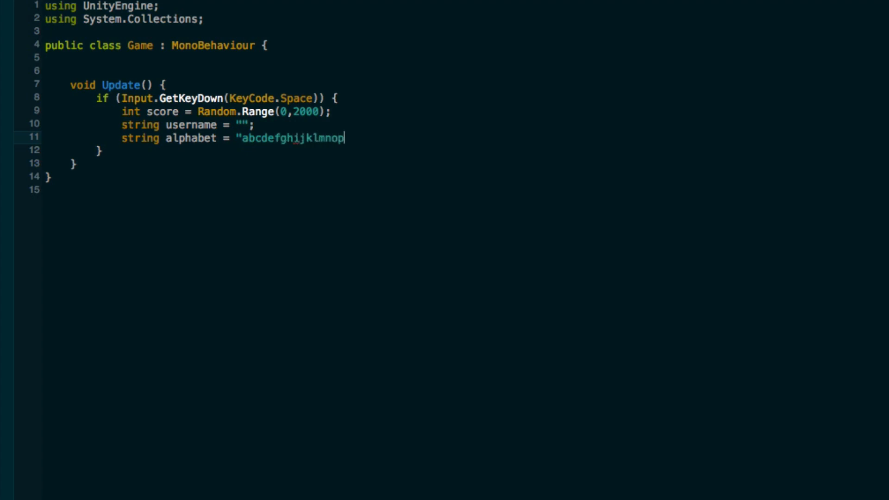
{"action": "type", "text": "qrstuvwxyz\";"}
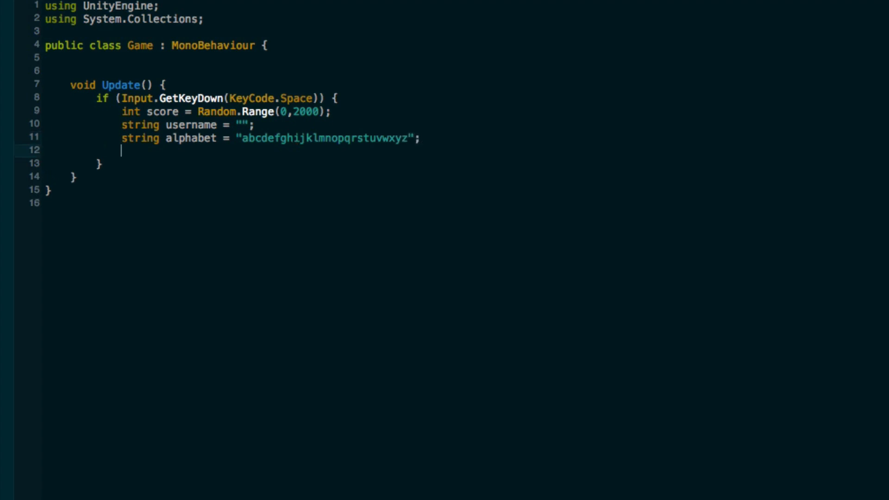
Loop Random.Range(5,10) times appending alphabet[Random.Range(0,alphabet.Length)] to username
{"action": "type", "text": "for ("}
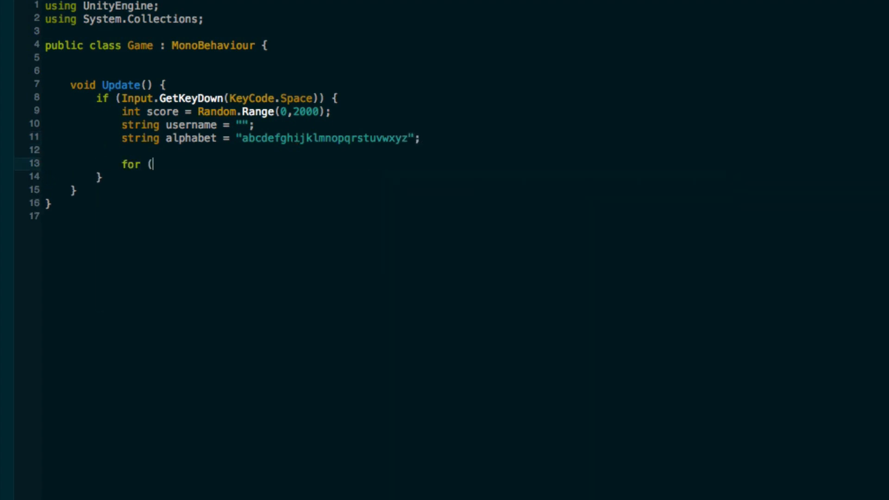
{"action": "type", "text": "int i = 0"}
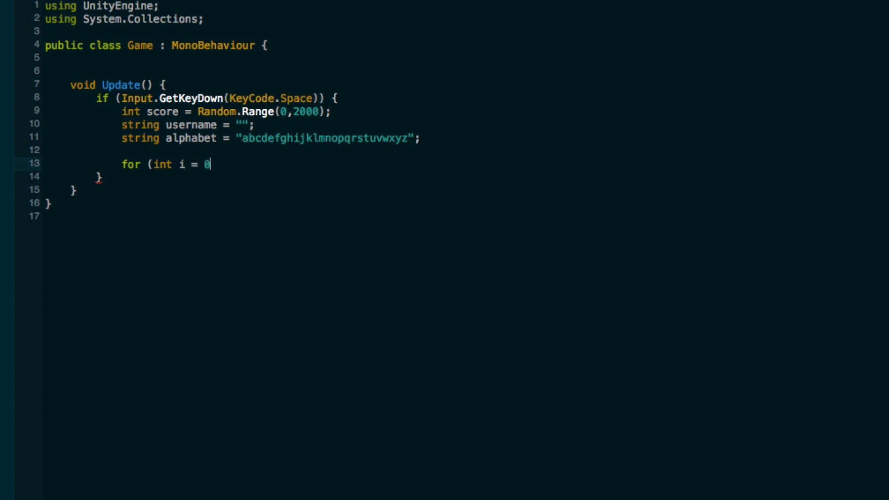
{"action": "type", "text": "; Android"}
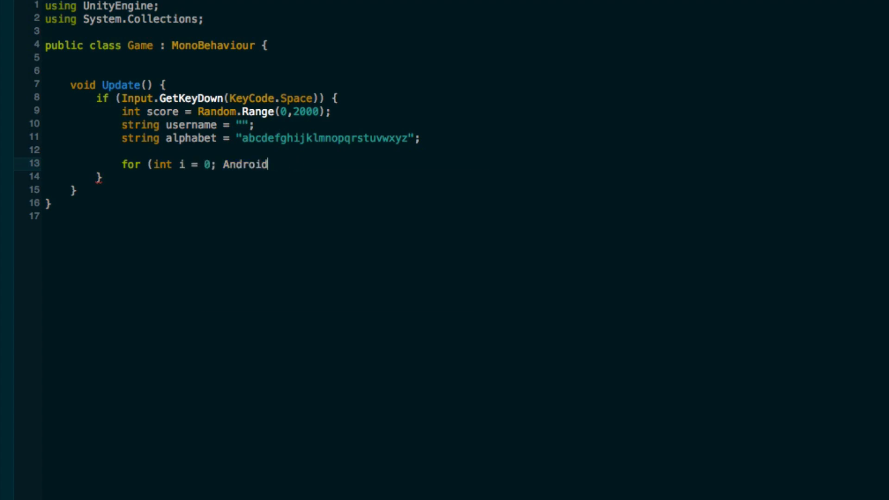
{"action": "type", "text": "i <"}
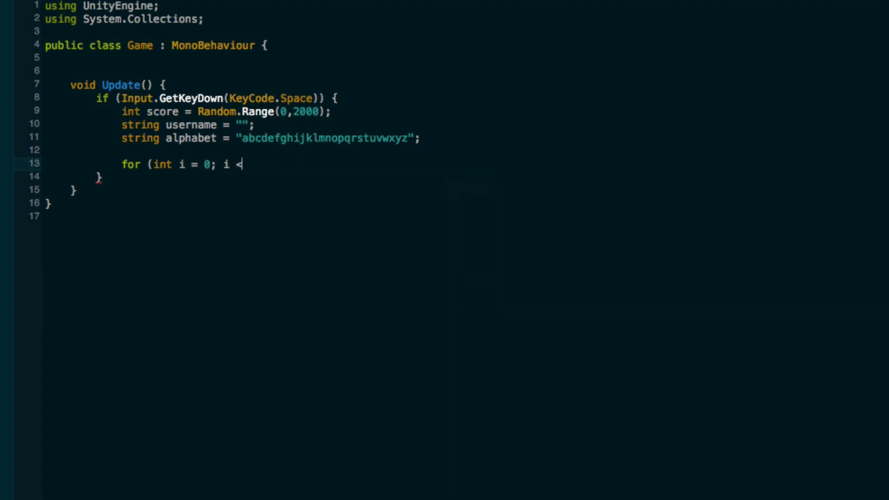
{"action": "type", "text": "Random.Range"}
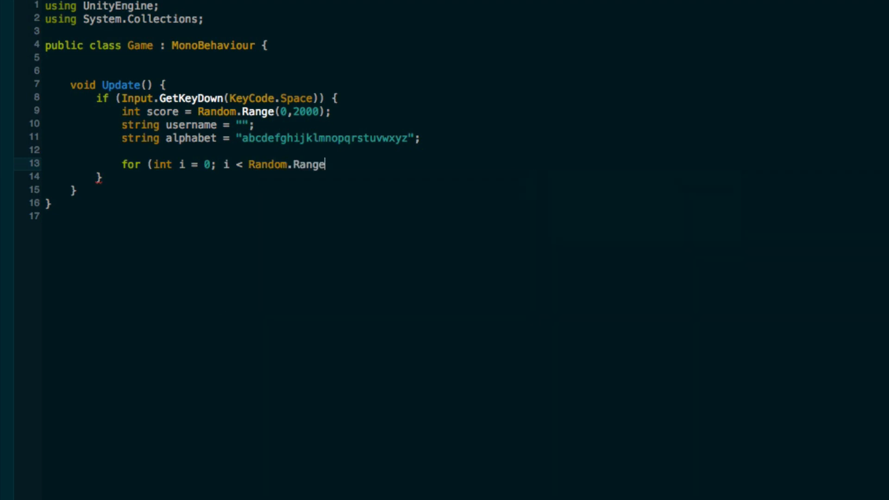
{"action": "type", "text": "(5,"}
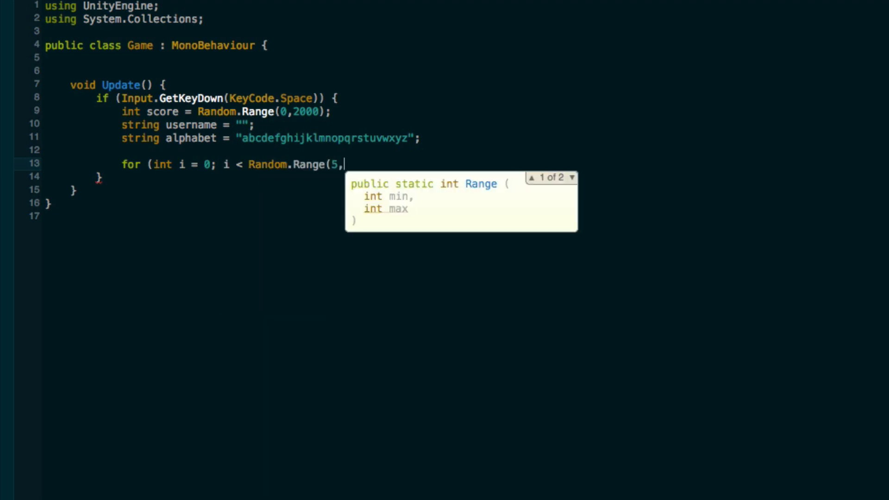
{"action": "type", "text": "10)"}
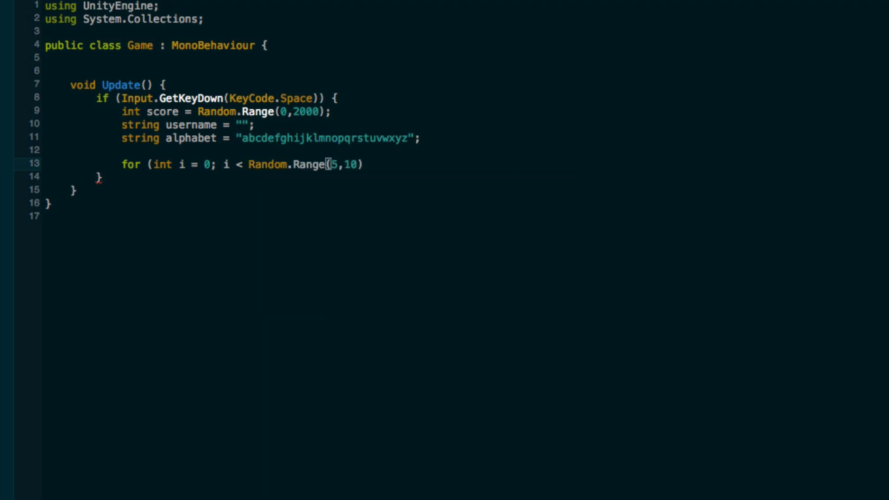
{"action": "type", "text": "; i ++) {"}
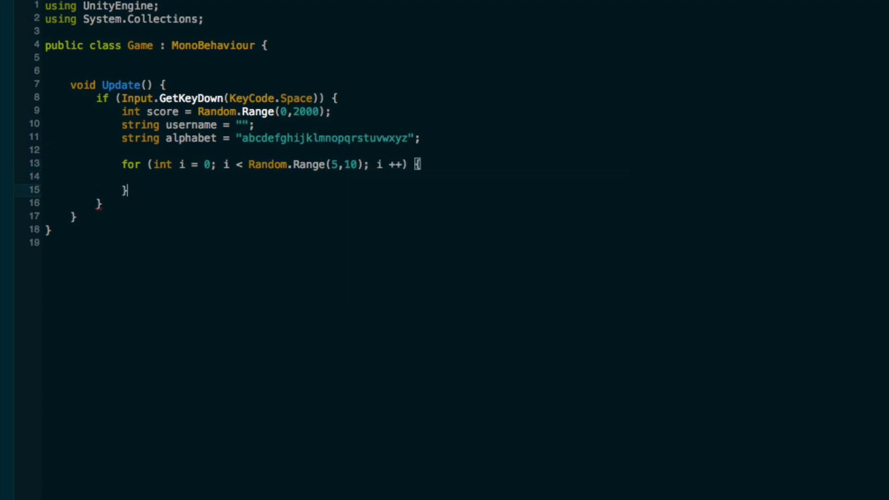
{"action": "type", "text": "username +="}
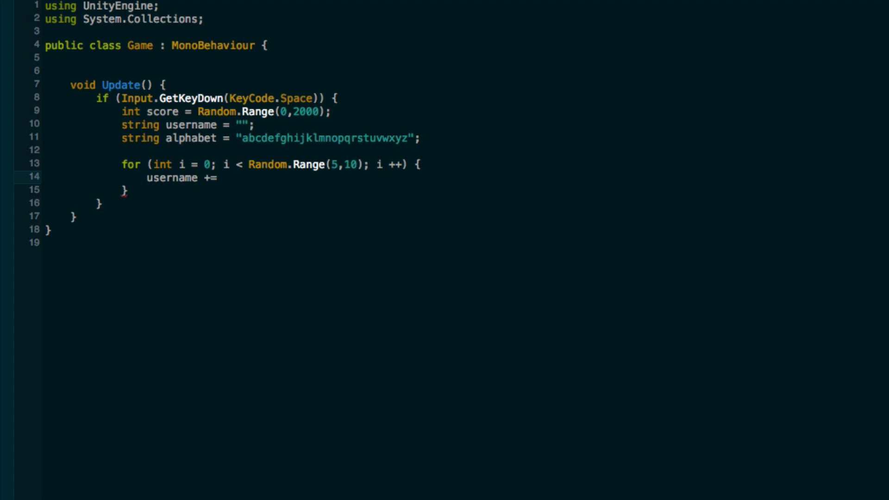
{"action": "type", "text": "alphabet"}
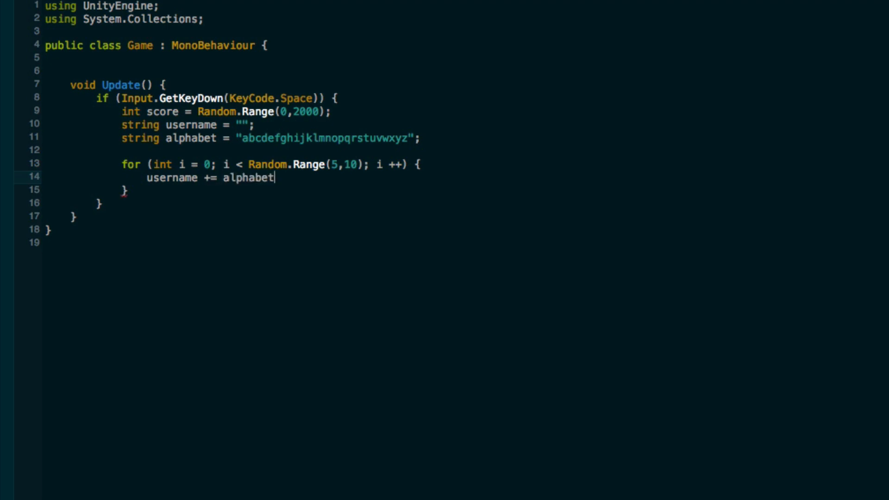
{"action": "type", "text": "[Rand"}
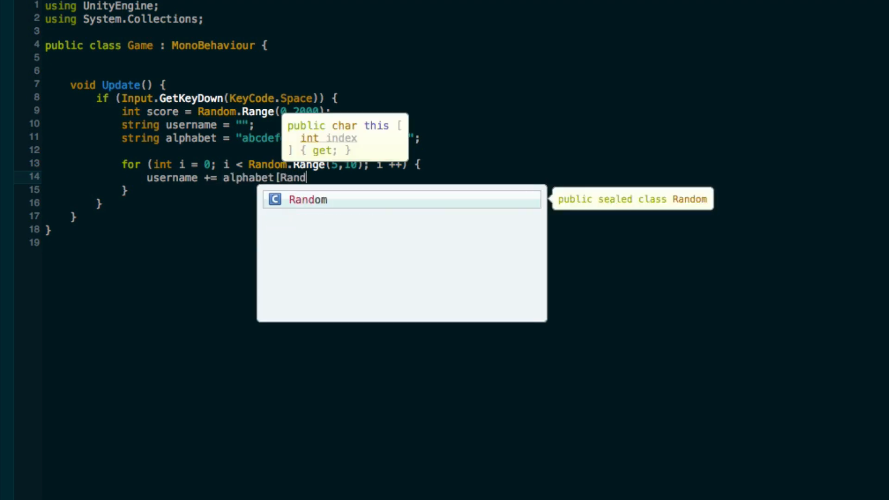
{"action": "type", "text": "om.Range(0,"}
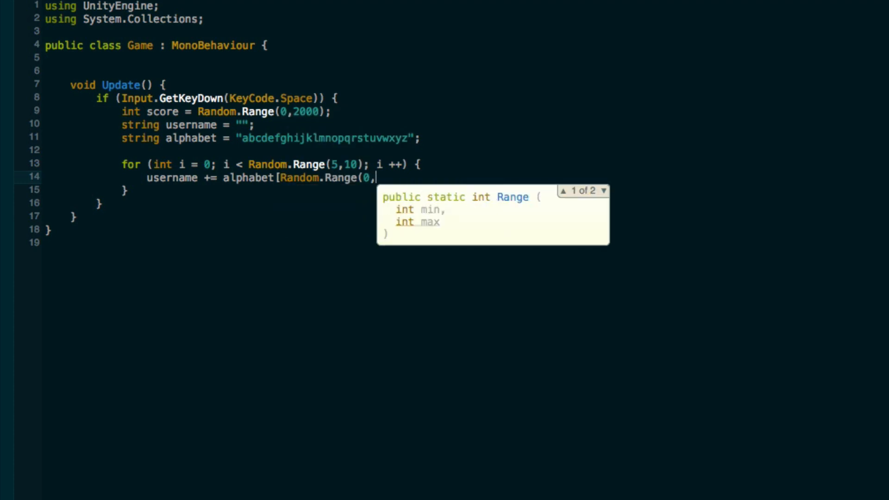
{"action": "type", "text": "alphabet."}
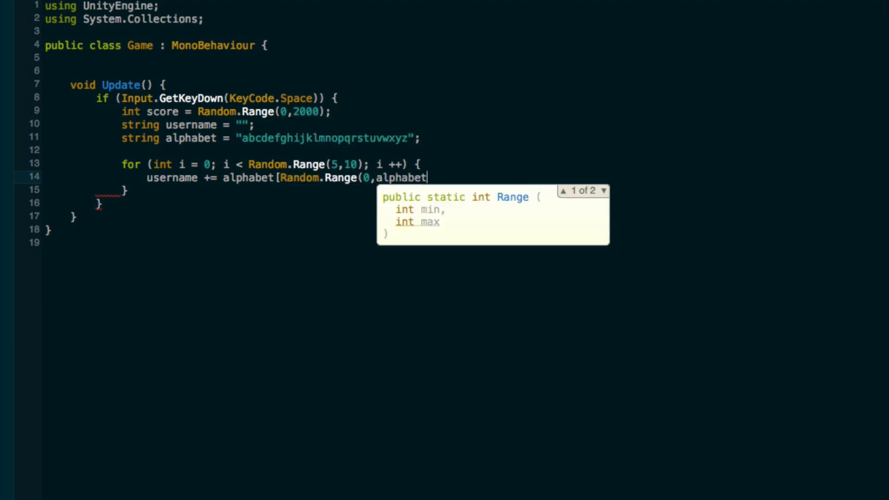
{"action": "type", "text": ".Length"}
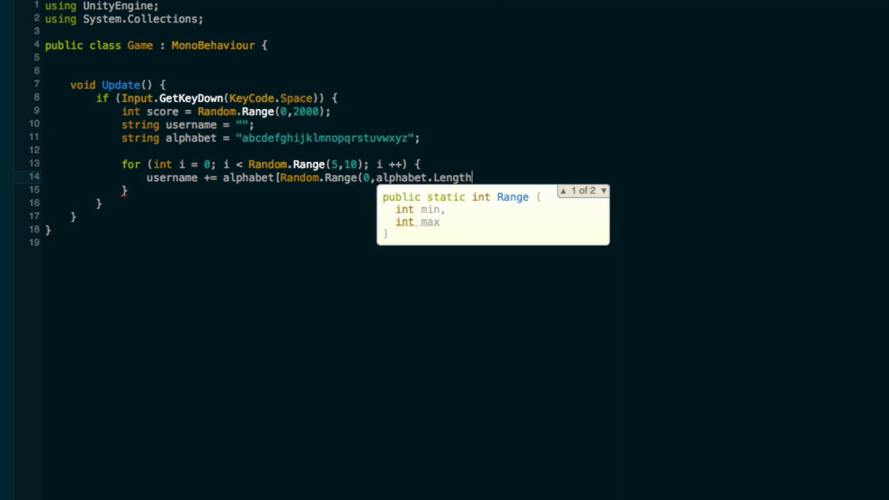
{"action": "type", "text": ")];"}
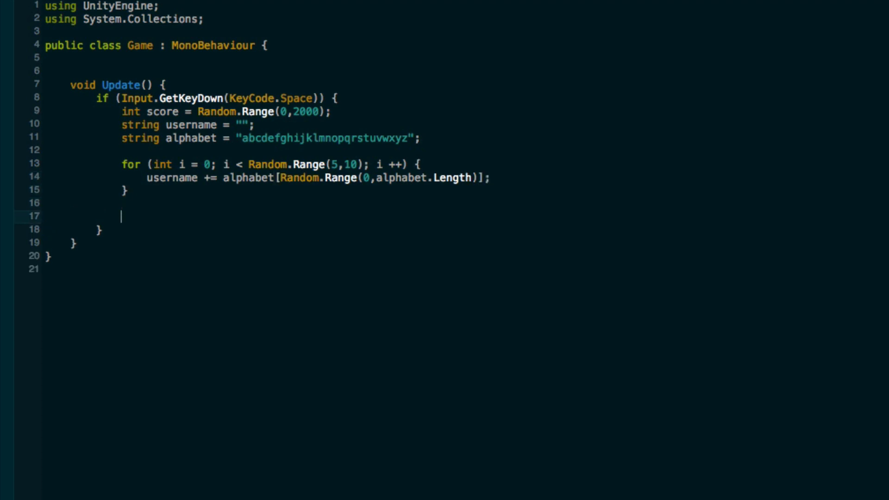
Call Highscores.AddNewHighscore(username, score); to submit the generated entry
{"action": "type", "text": "Highscores.AddNewHighscore"}
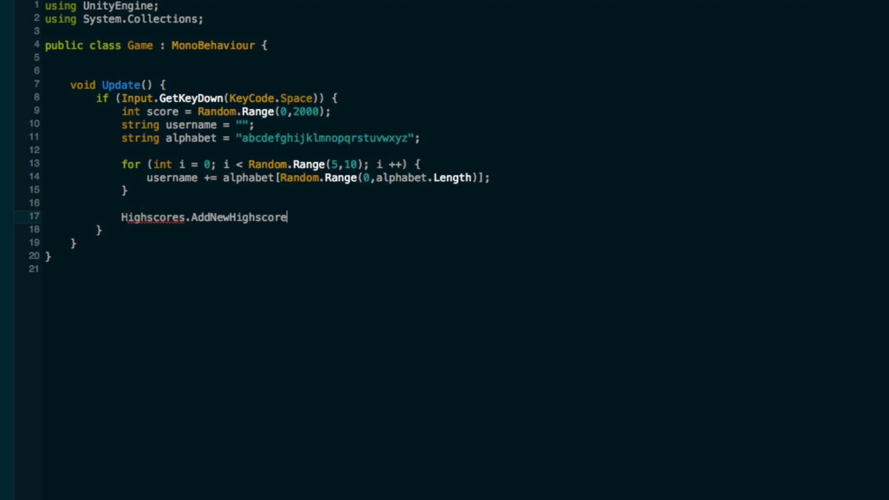
{"action": "type", "text": "(username,"}
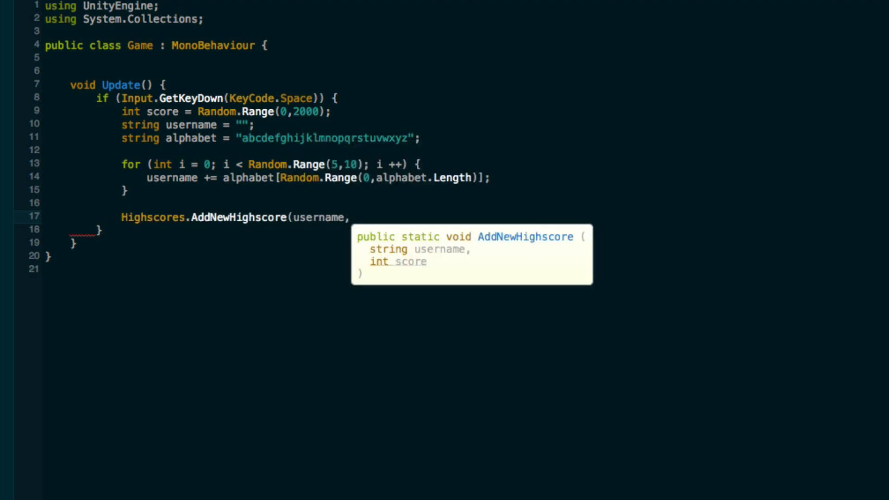
{"action": "type", "text": "score"}
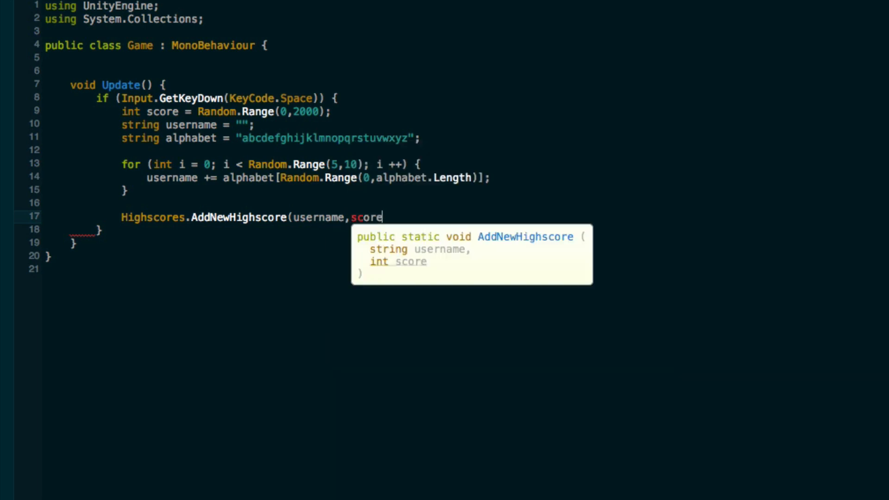
{"action": "type", "text": ");"}
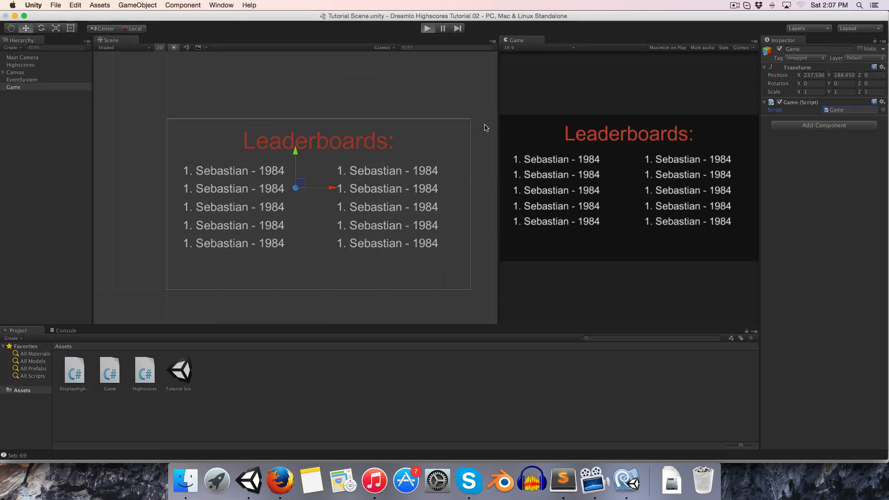
Run the game so a spacebar press submits a random high score to the leaderboard
{"action": "left_click", "coordinate": [428, 28]}
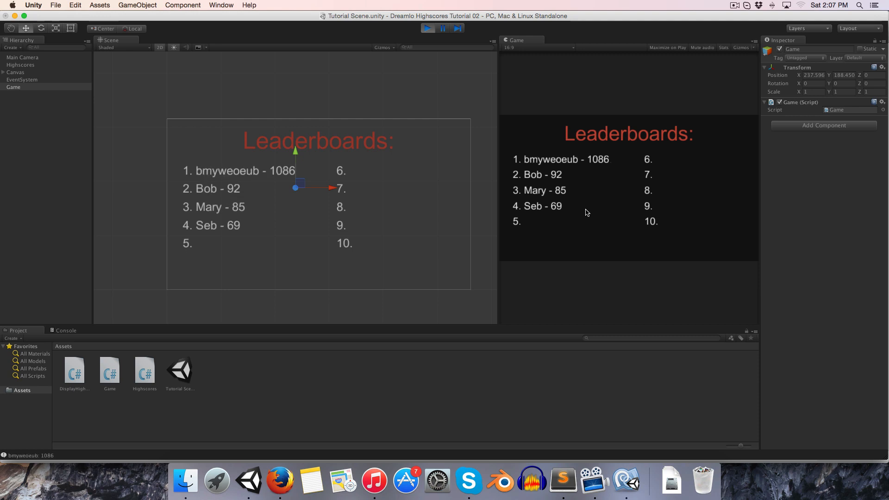
{"action": "mouse_move", "coordinate": [535, 174]}
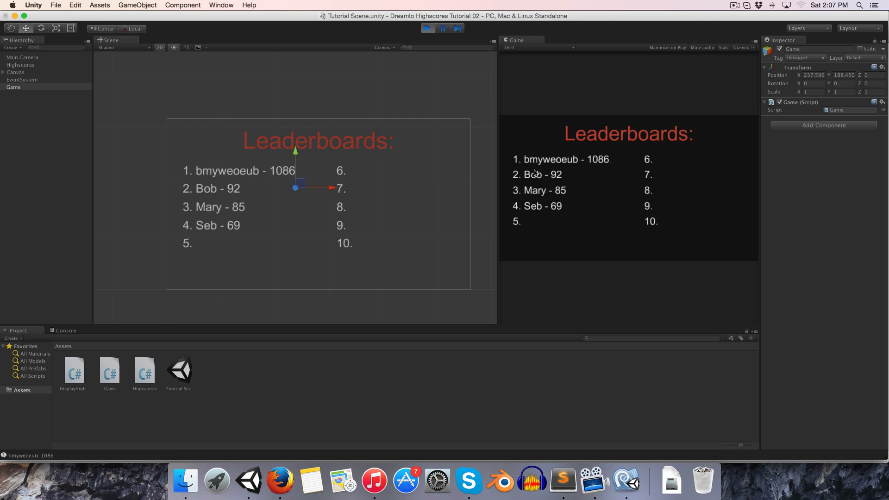
{"action": "mouse_move", "coordinate": [592, 170]}
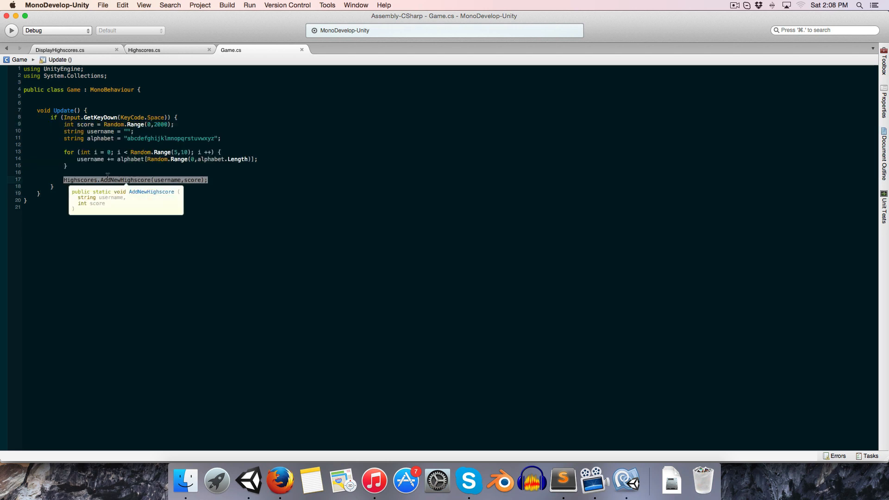
{"action": "mouse_move", "coordinate": [248, 481]}
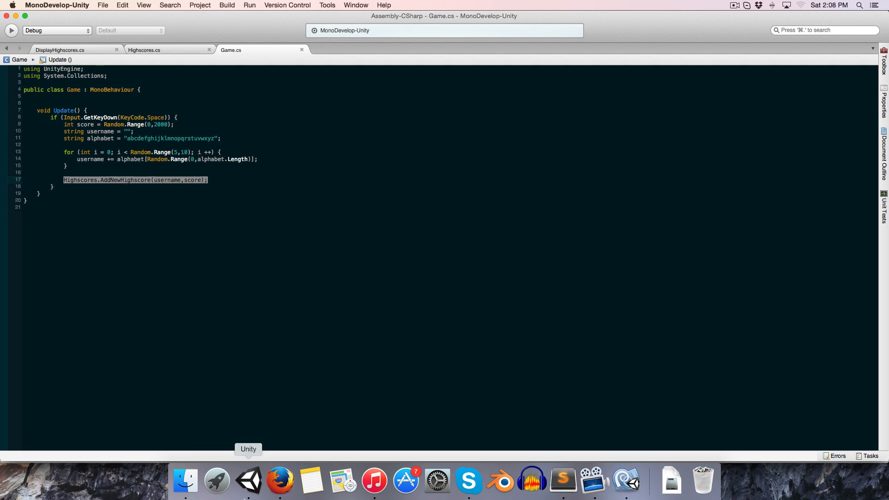